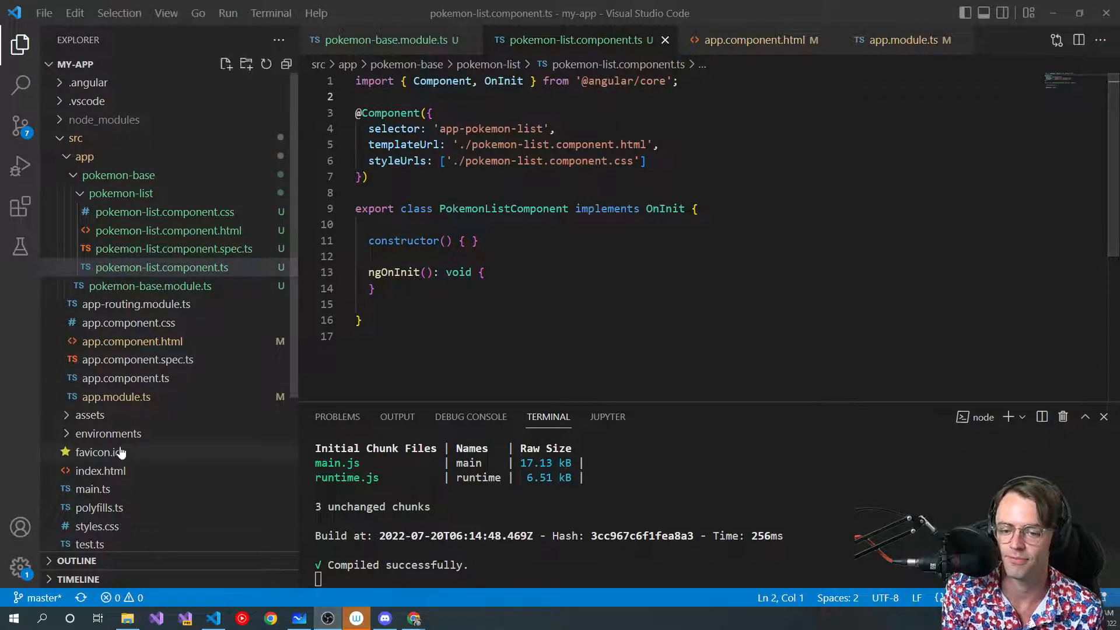
mouse_move(98, 452)
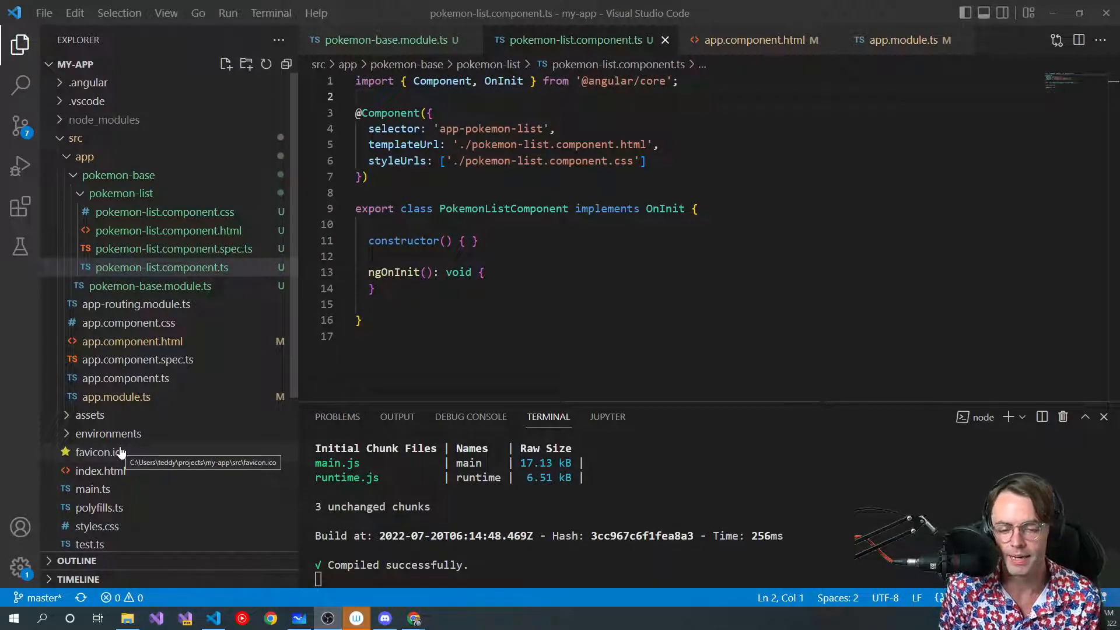
mouse_move(99, 451)
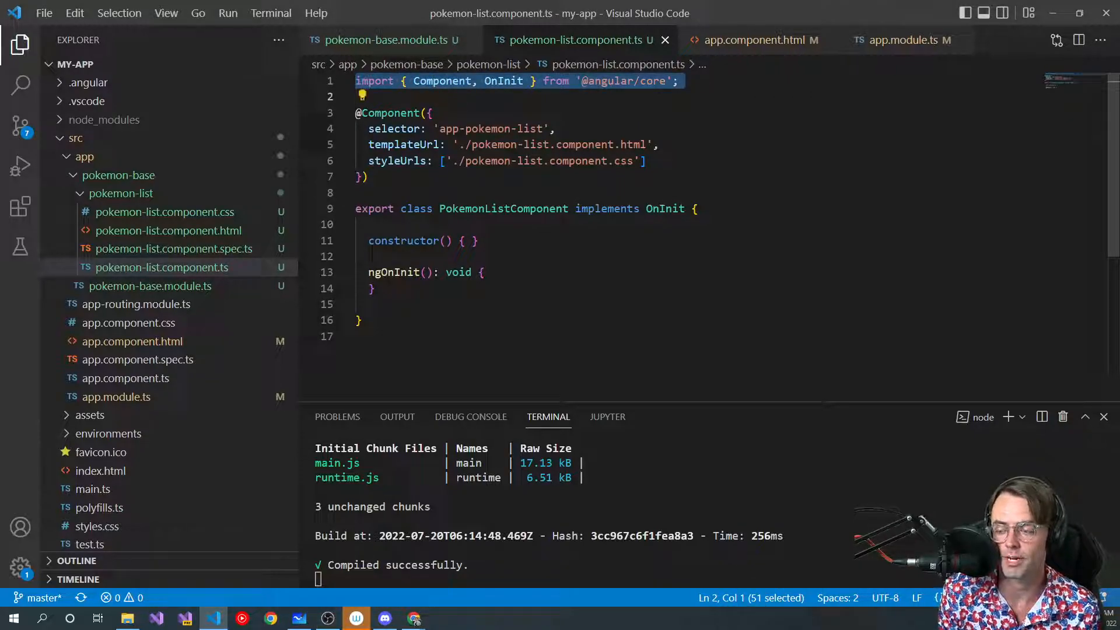
left_click(369, 177)
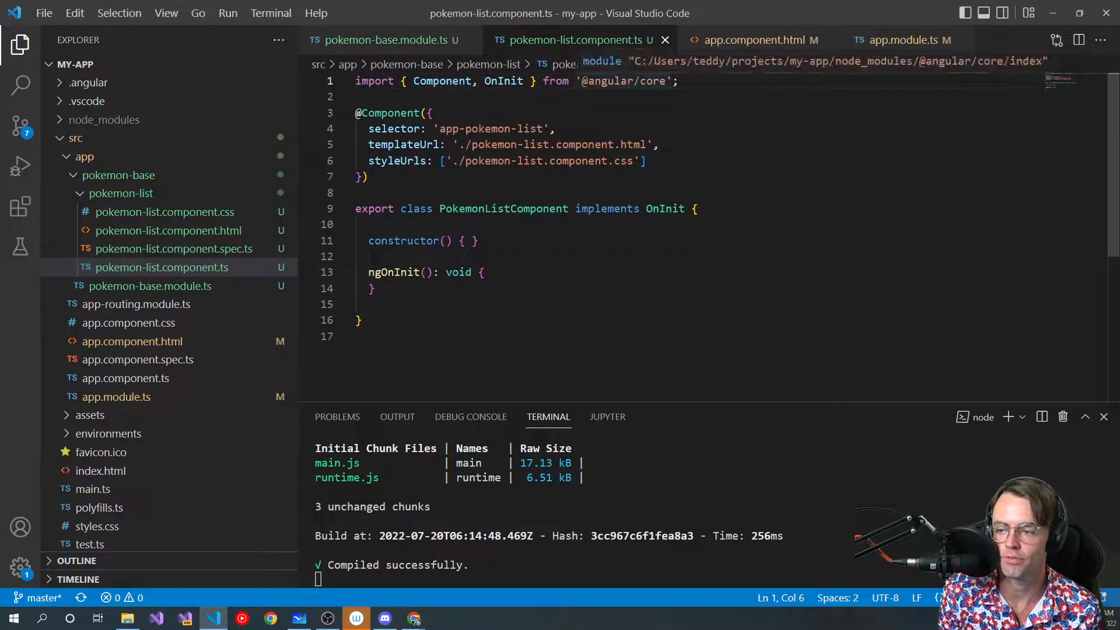
double_click(607, 80)
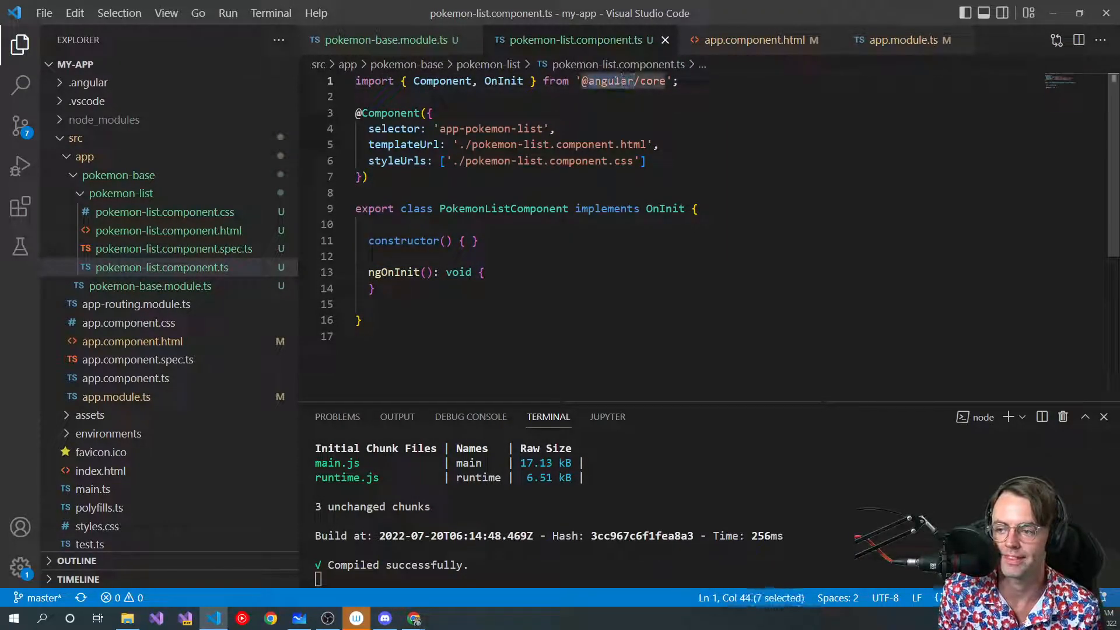
left_click(106, 119)
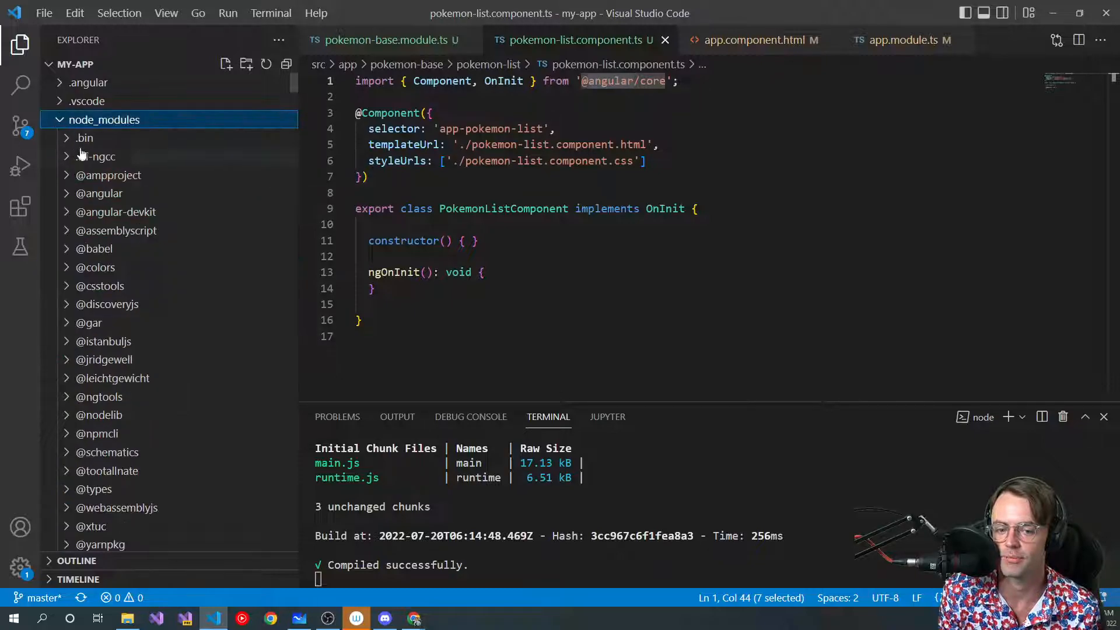
left_click(75, 138)
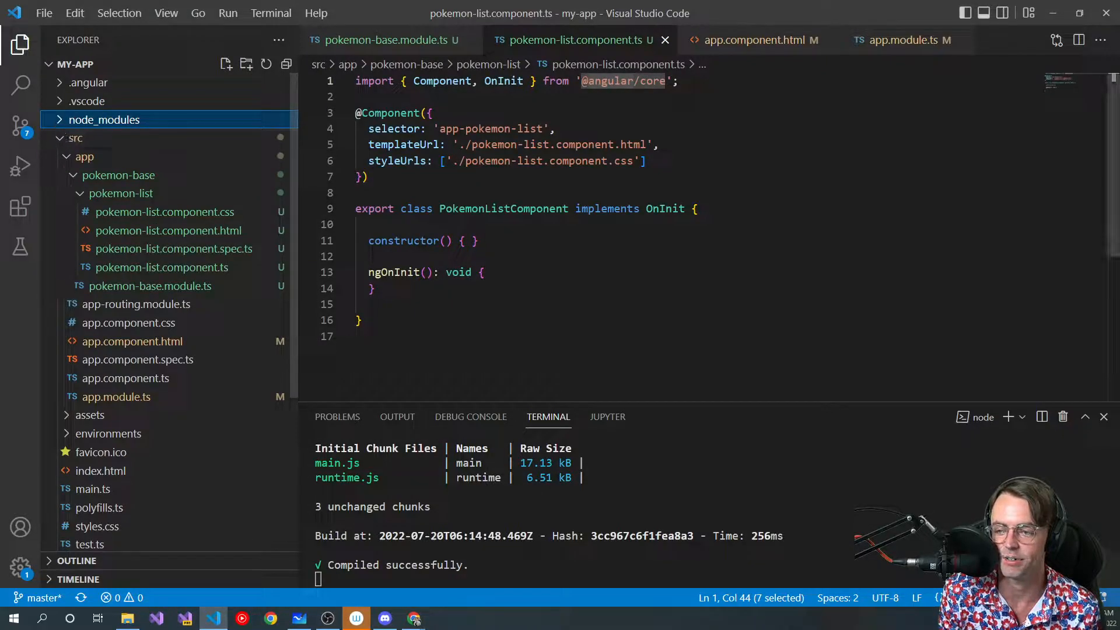
left_click(105, 119)
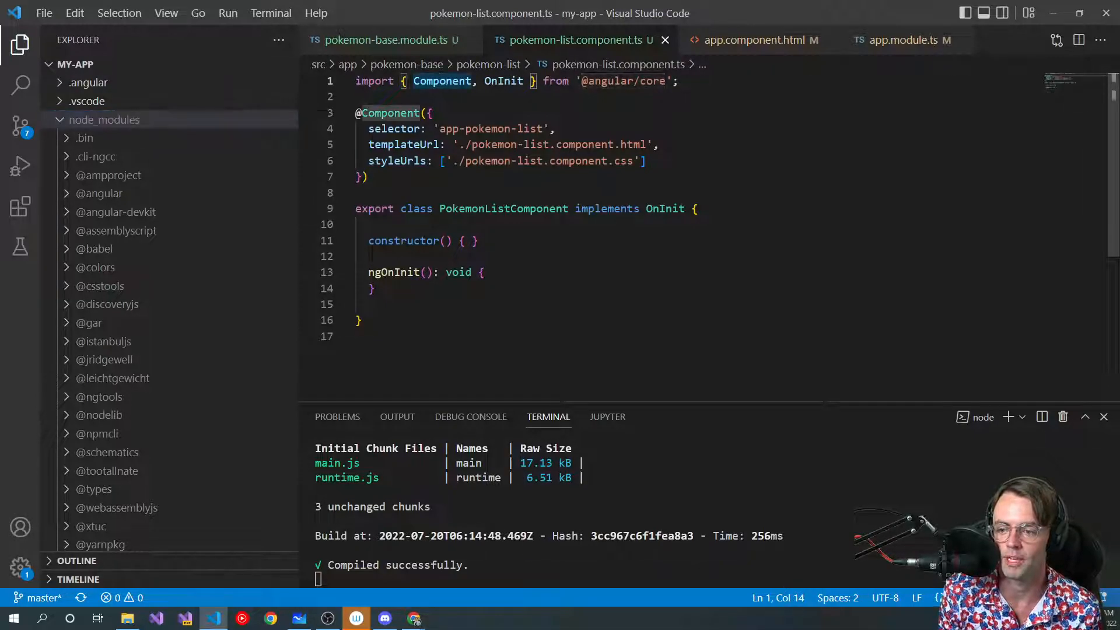
right_click(443, 83)
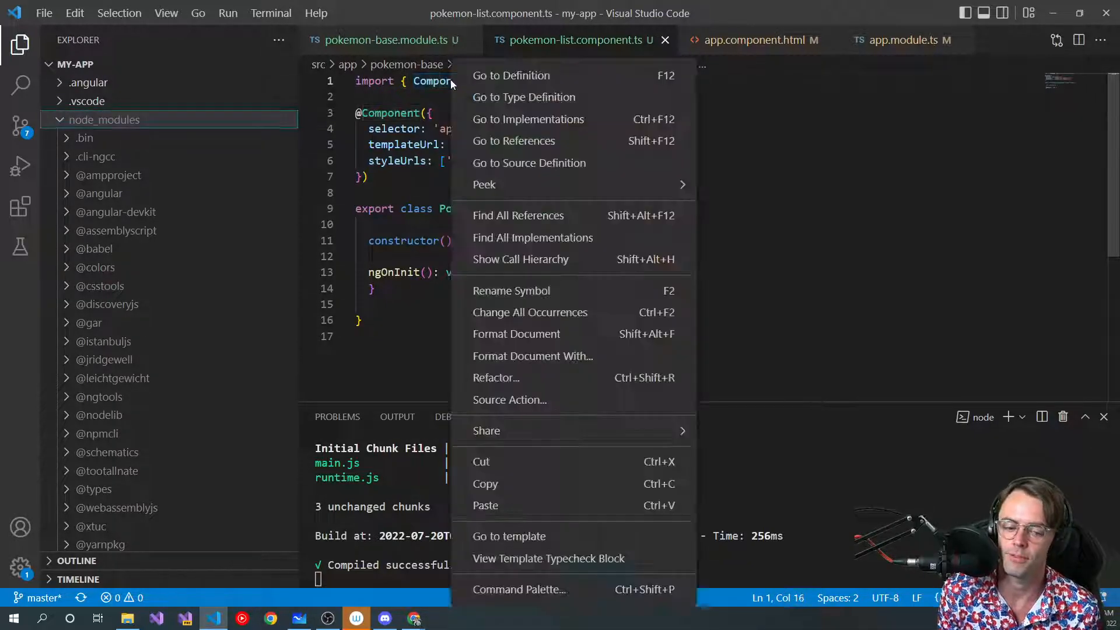
left_click(511, 75)
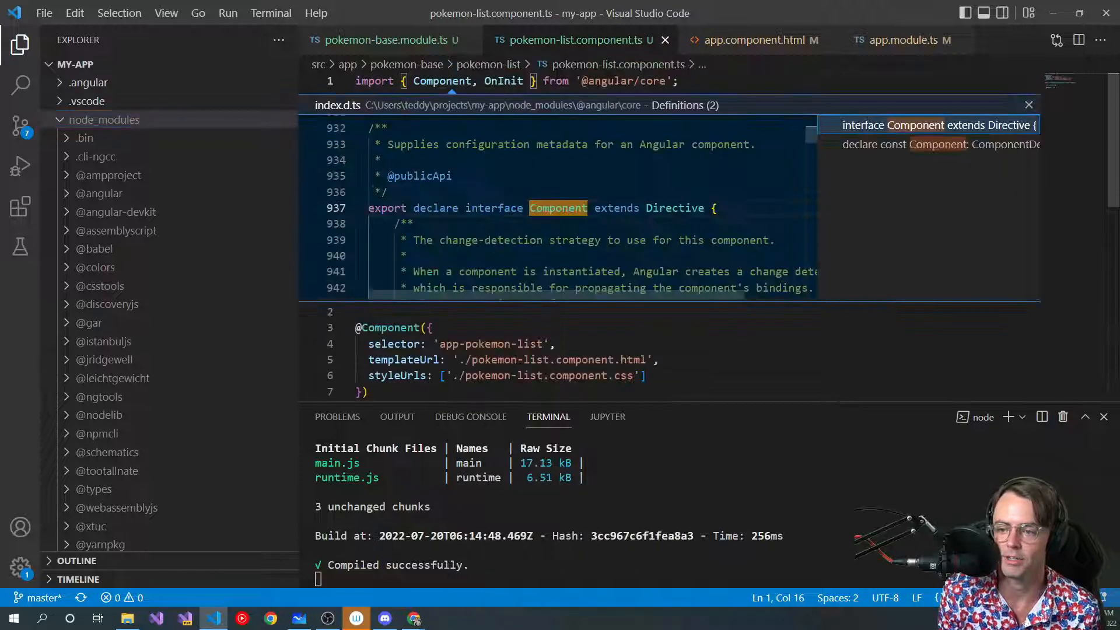
scroll("down", 3)
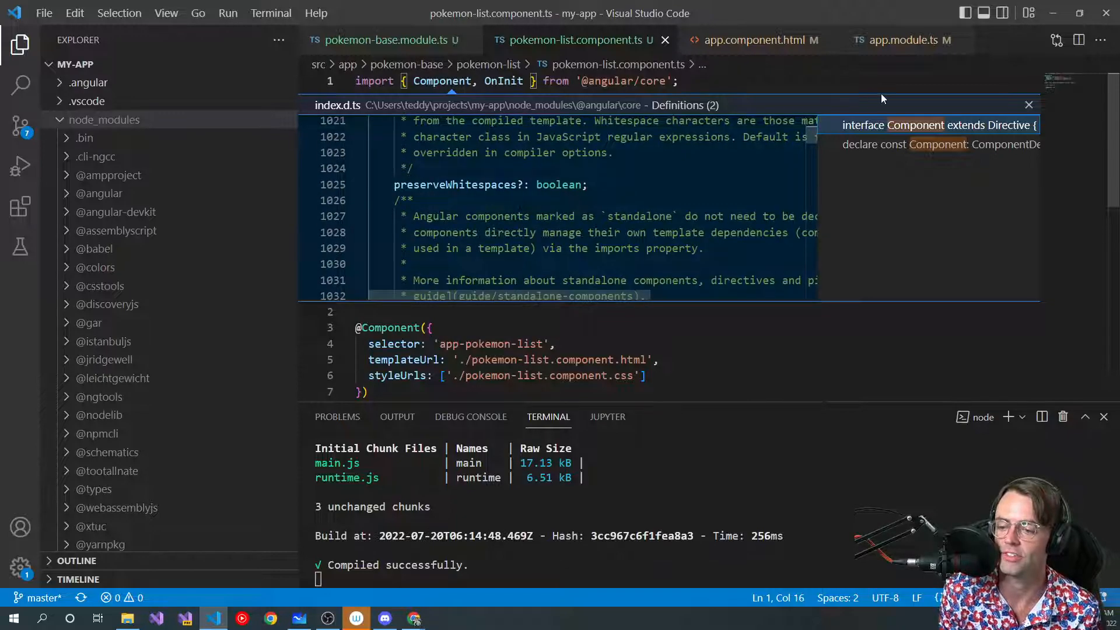
right_click(439, 81)
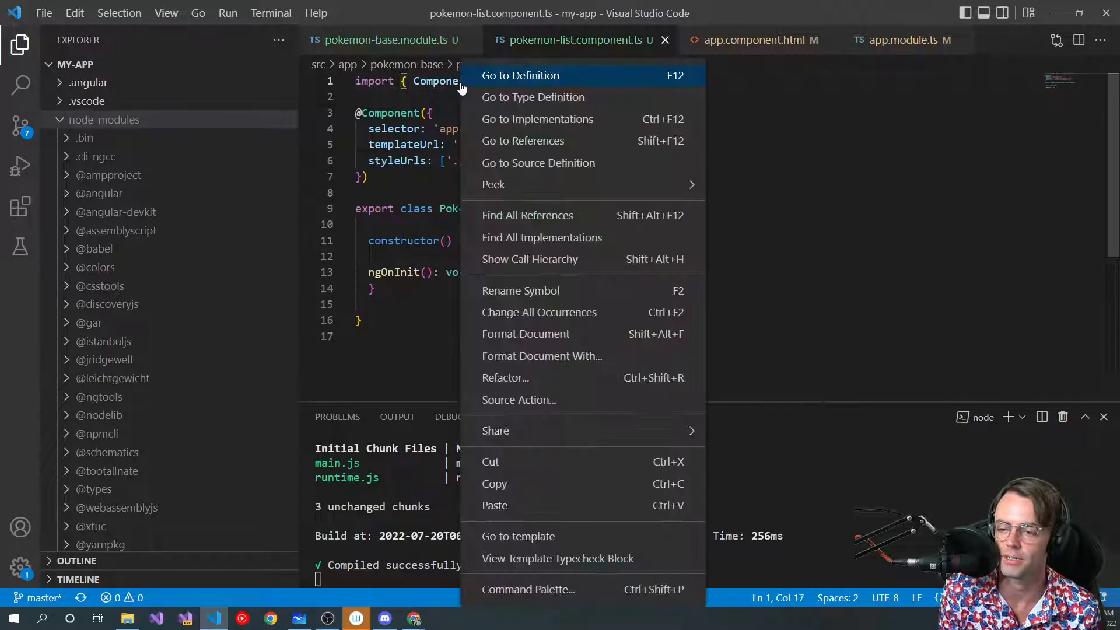
mouse_move(567, 80)
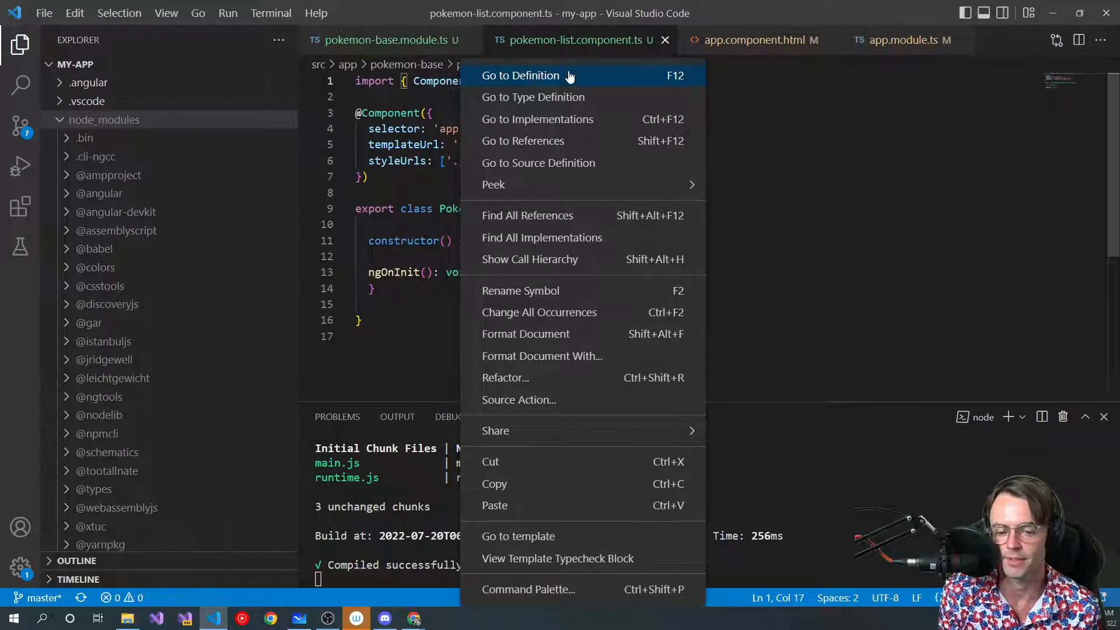
mouse_move(544, 86)
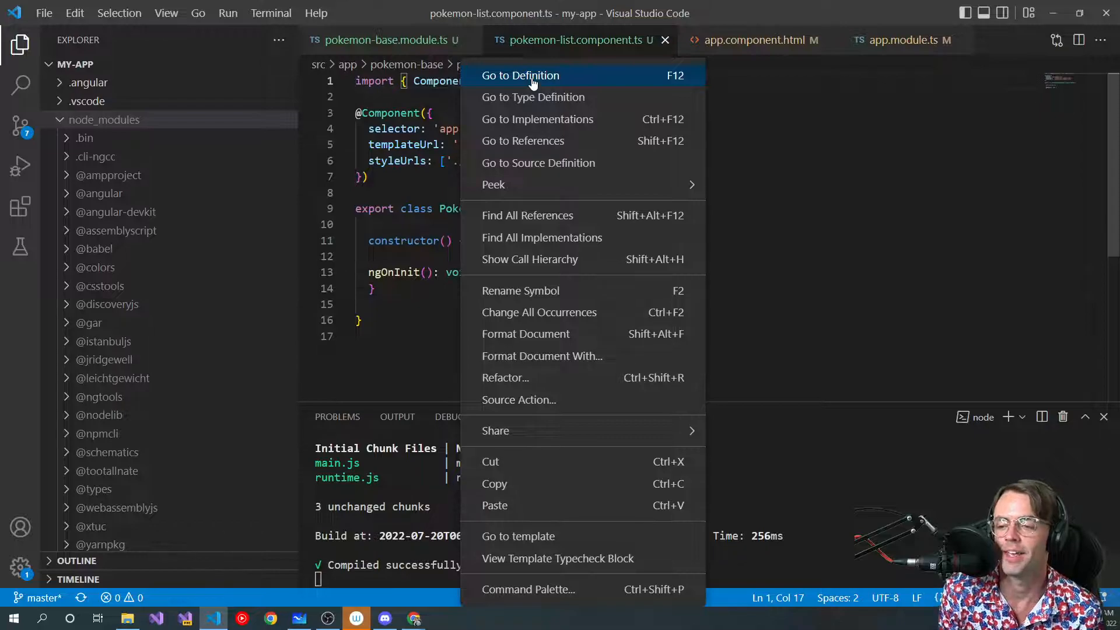
left_click(521, 76)
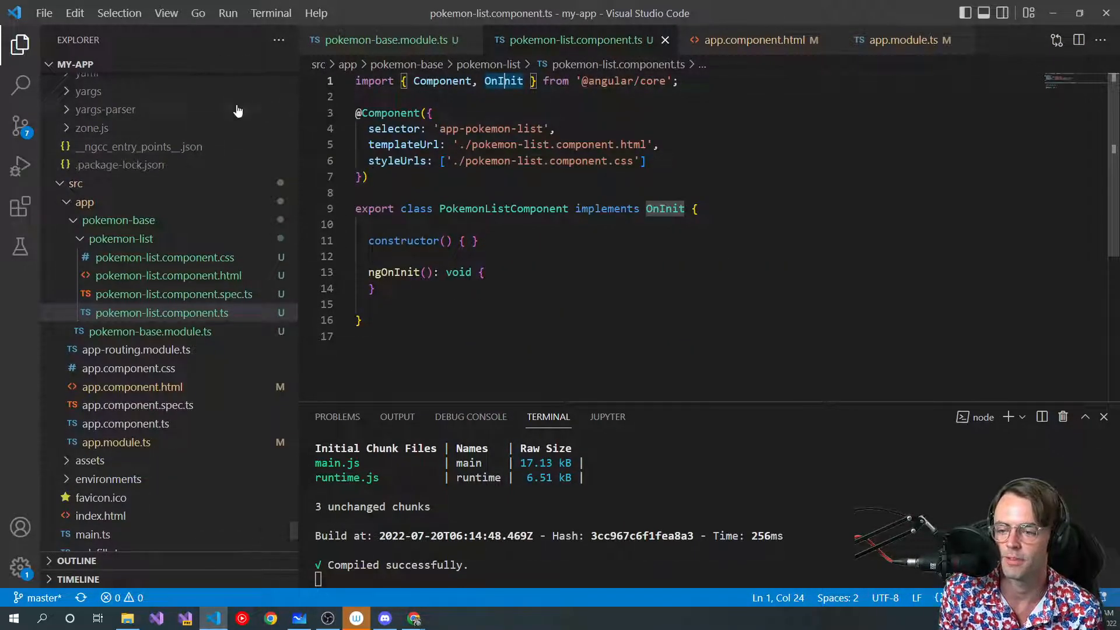
scroll("down", 3)
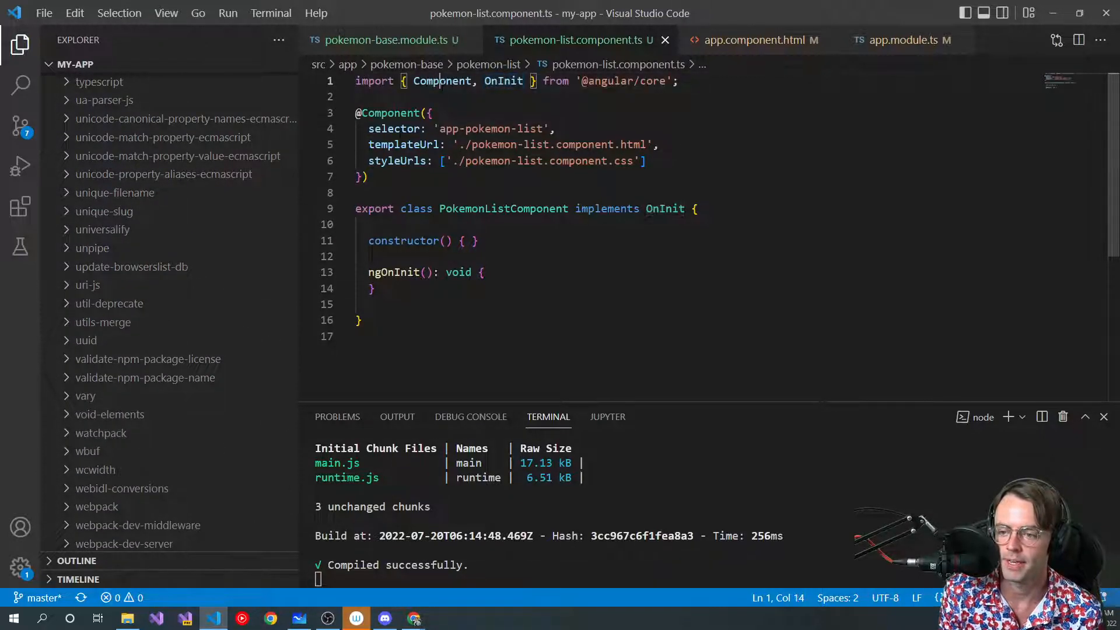
left_click_drag(368, 128, 368, 176)
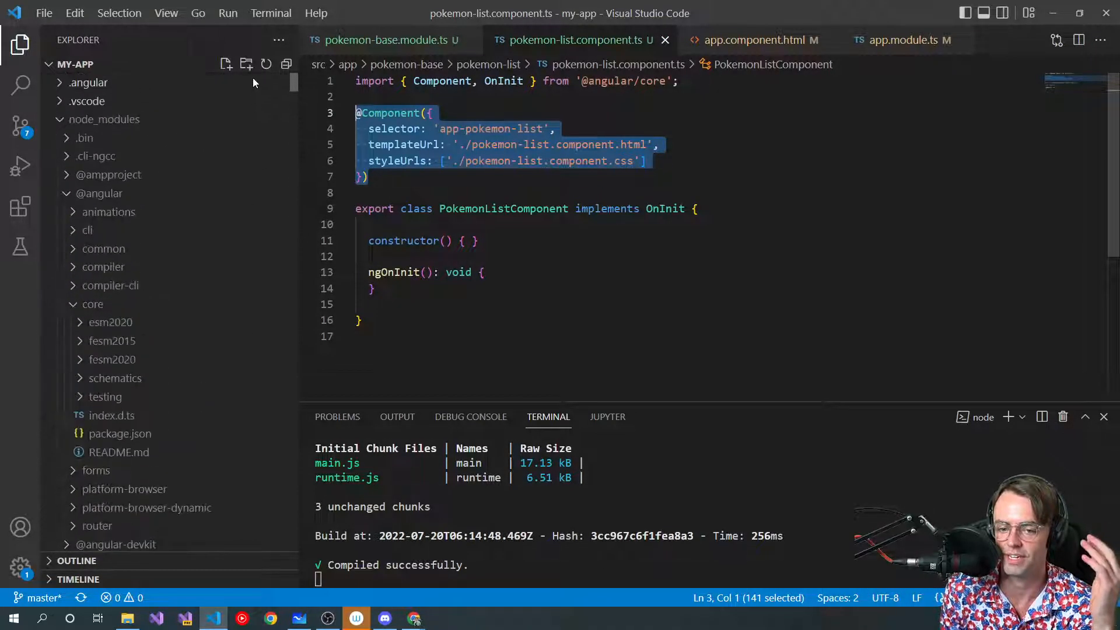
left_click(105, 119)
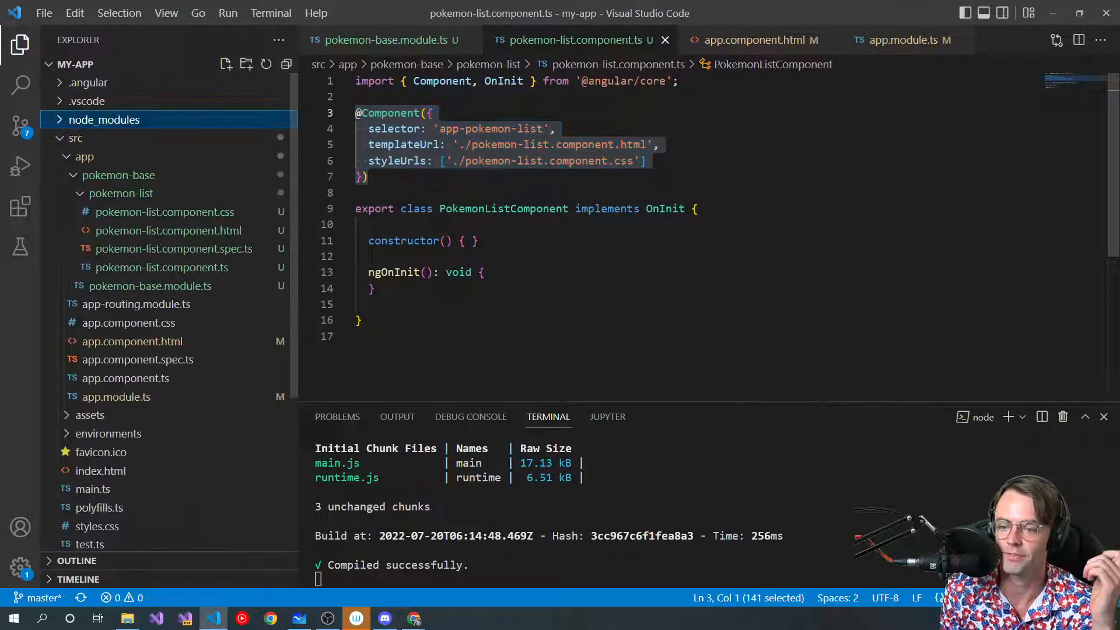
type("//D")
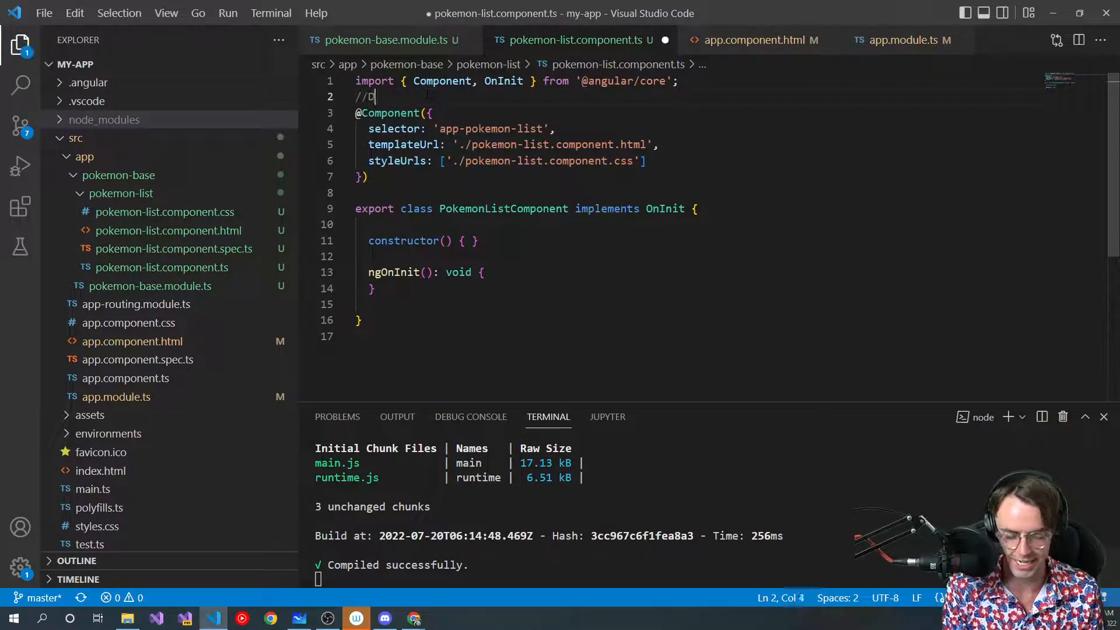
type("eco")
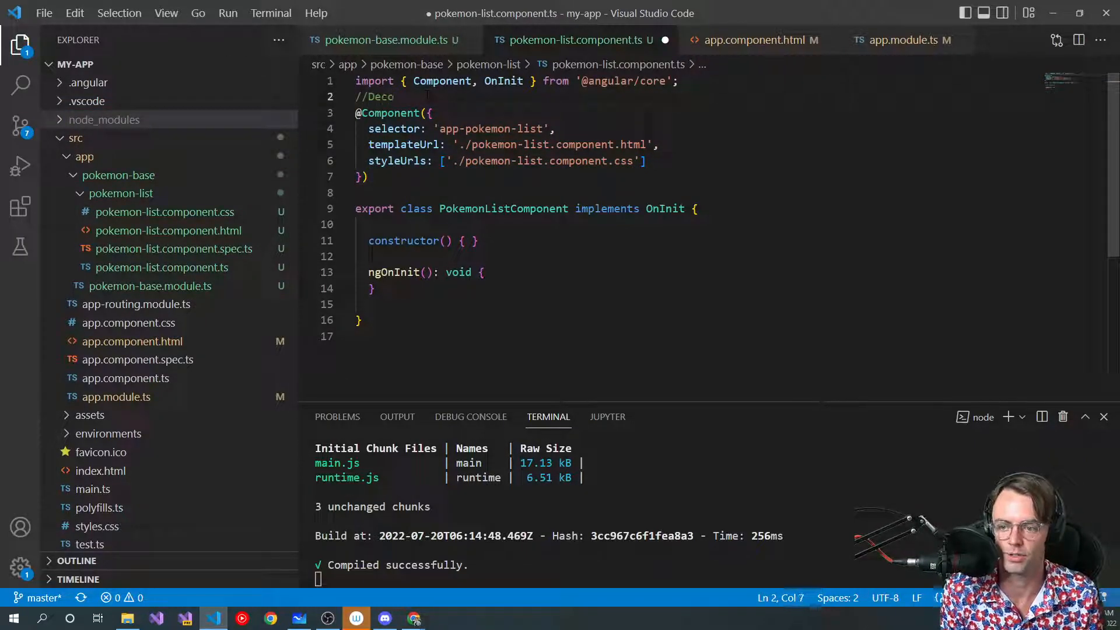
type("rator")
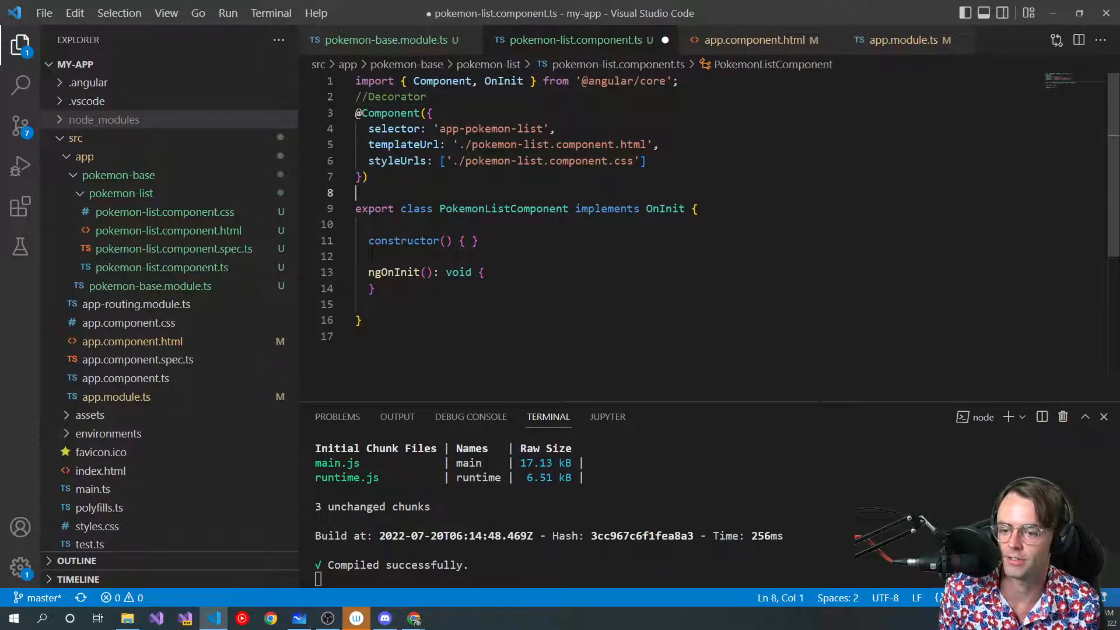
key("Backspace")
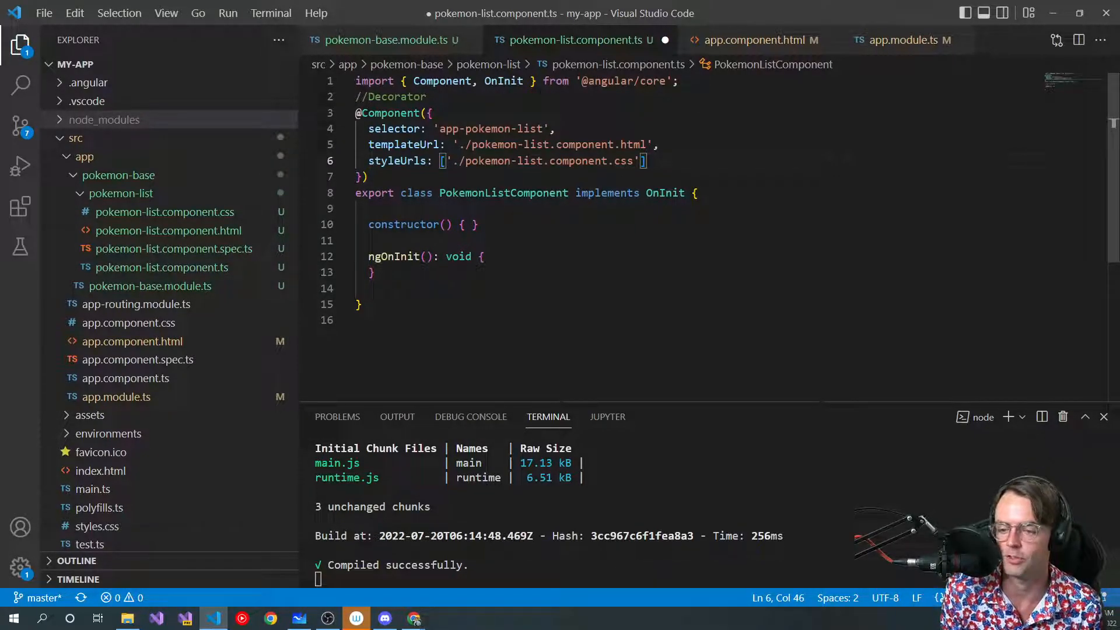
Check the tag in app.component.html, then shorten the selector to pokemon-list'
double_click(393, 129)
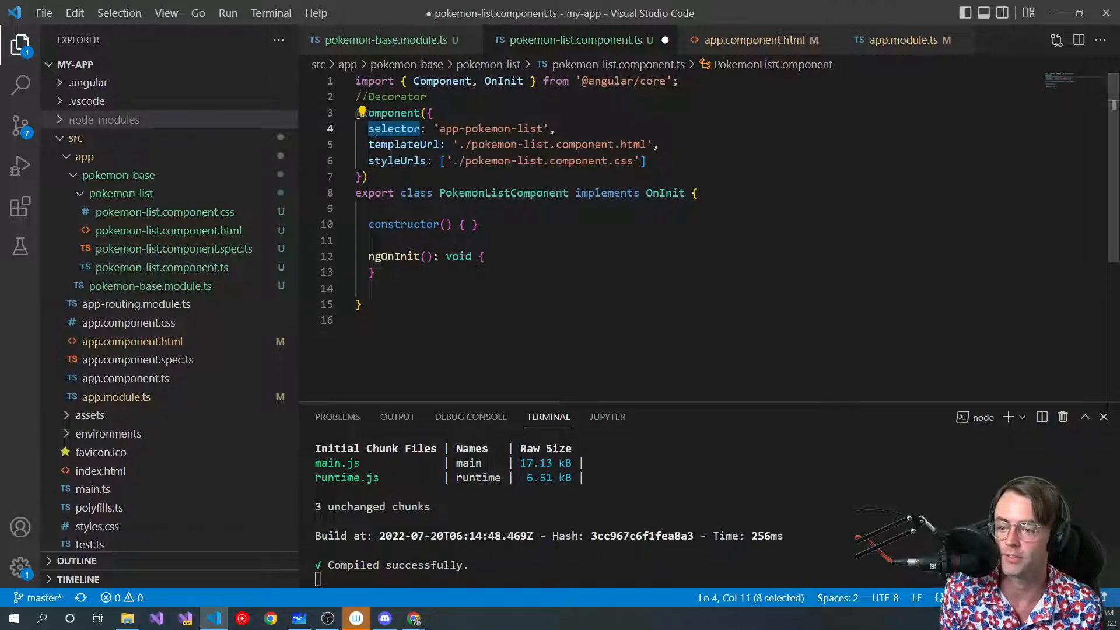
mouse_move(393, 113)
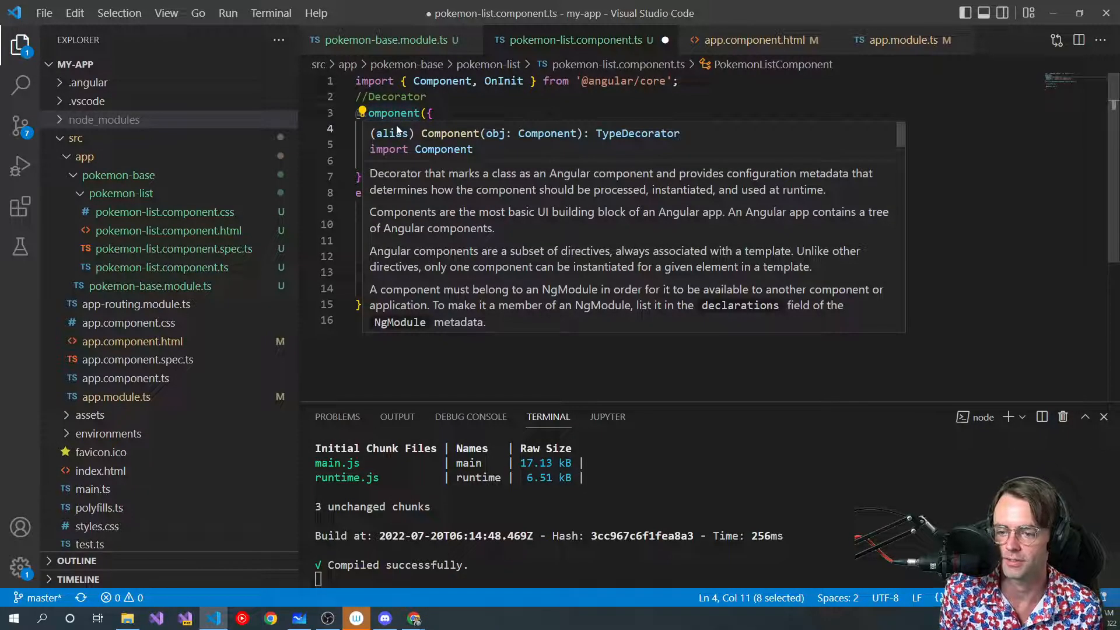
left_click(133, 342)
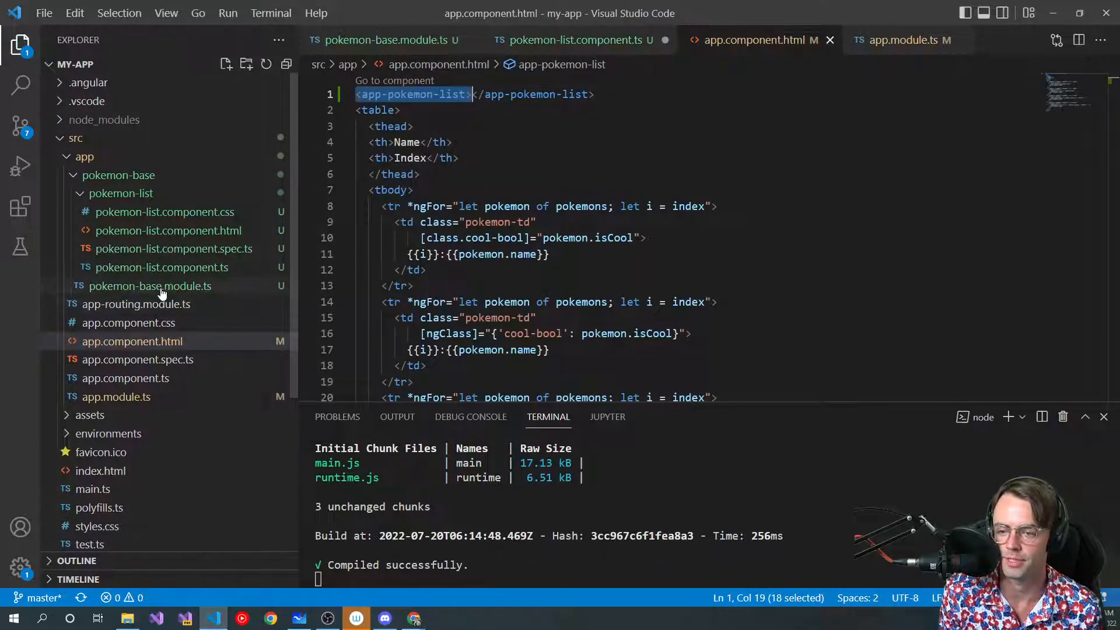
left_click(161, 267)
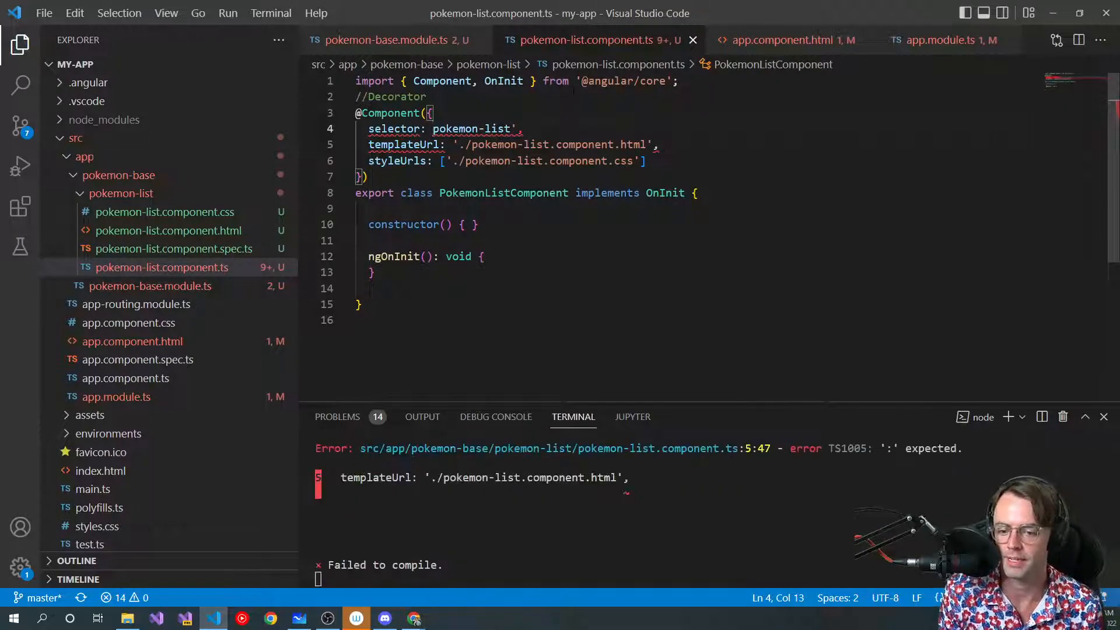
Restore the selector to 'app-pokemon-list' so the build compiles again
left_click(161, 266)
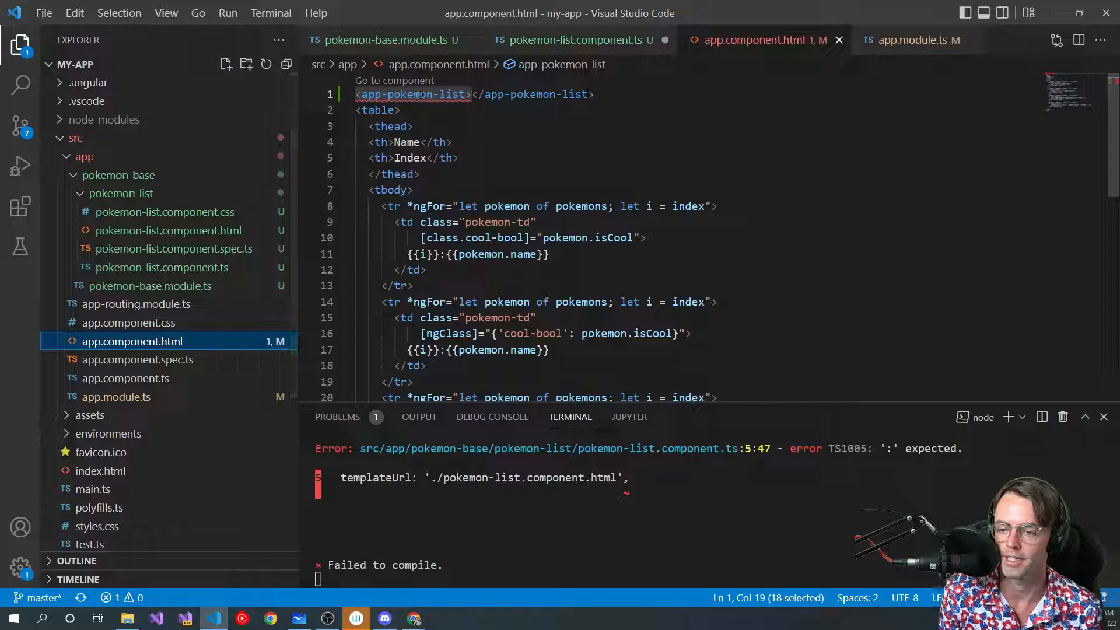
mouse_move(413, 93)
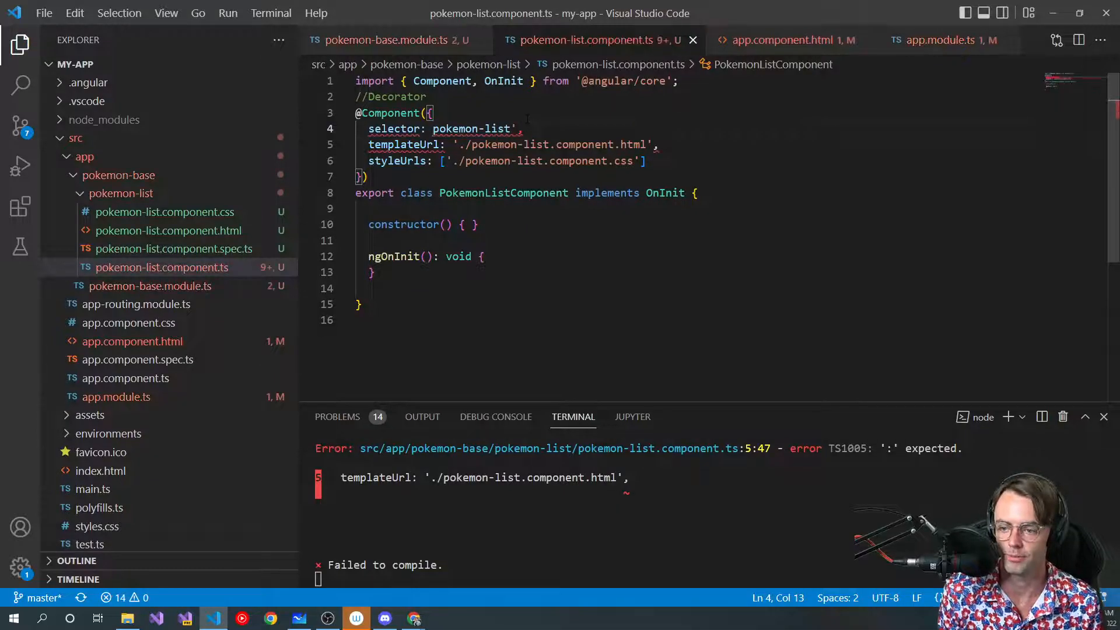
type("app-=")
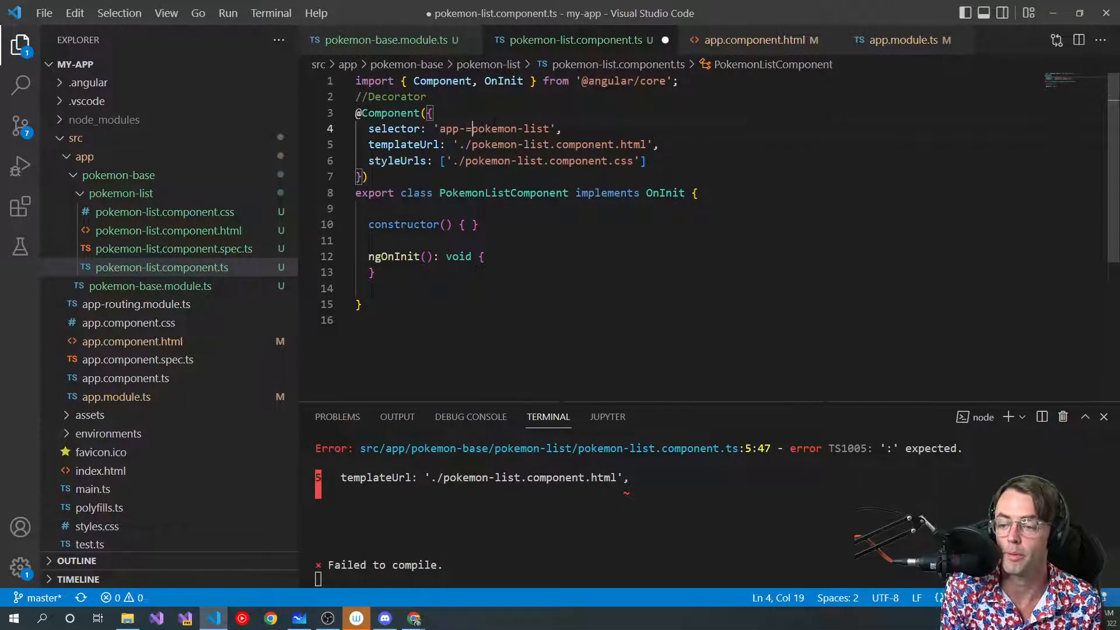
type("=")
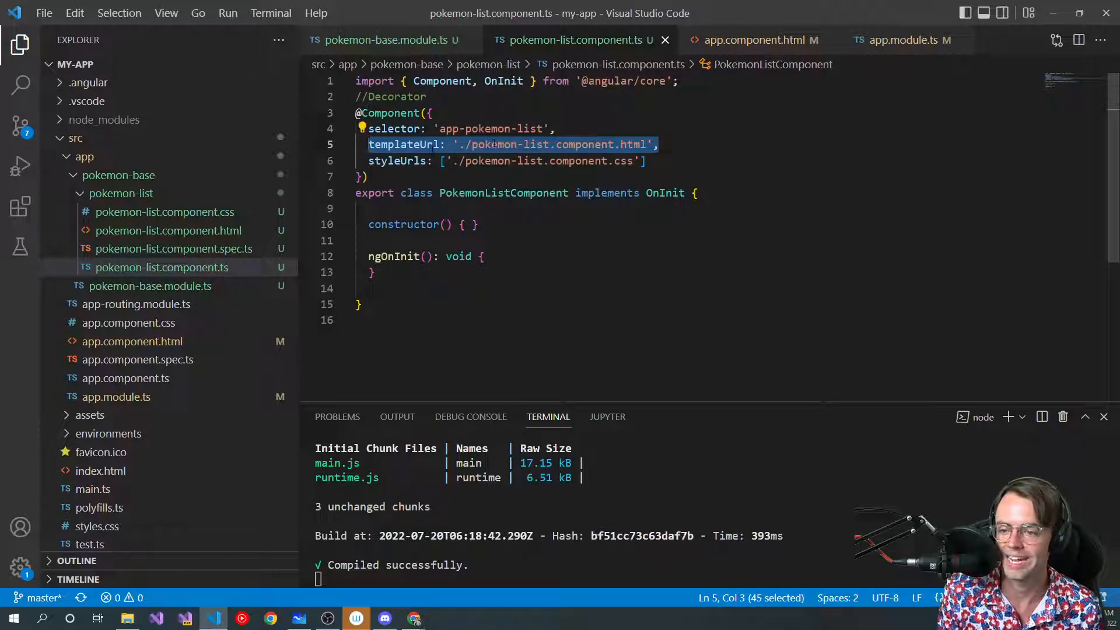
mouse_move(156, 242)
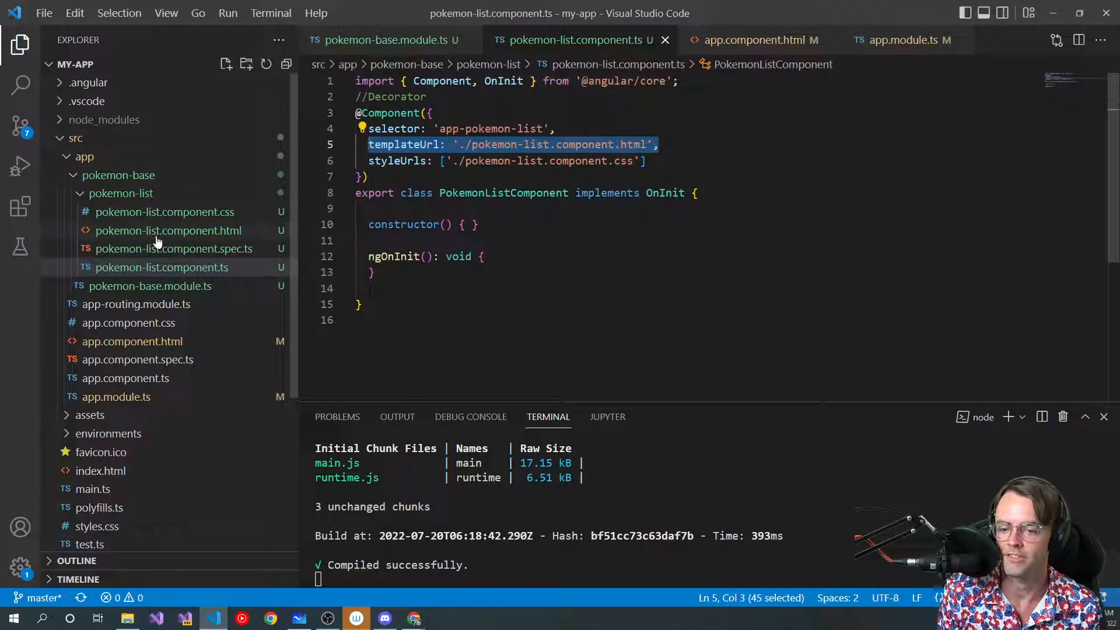
mouse_move(168, 230)
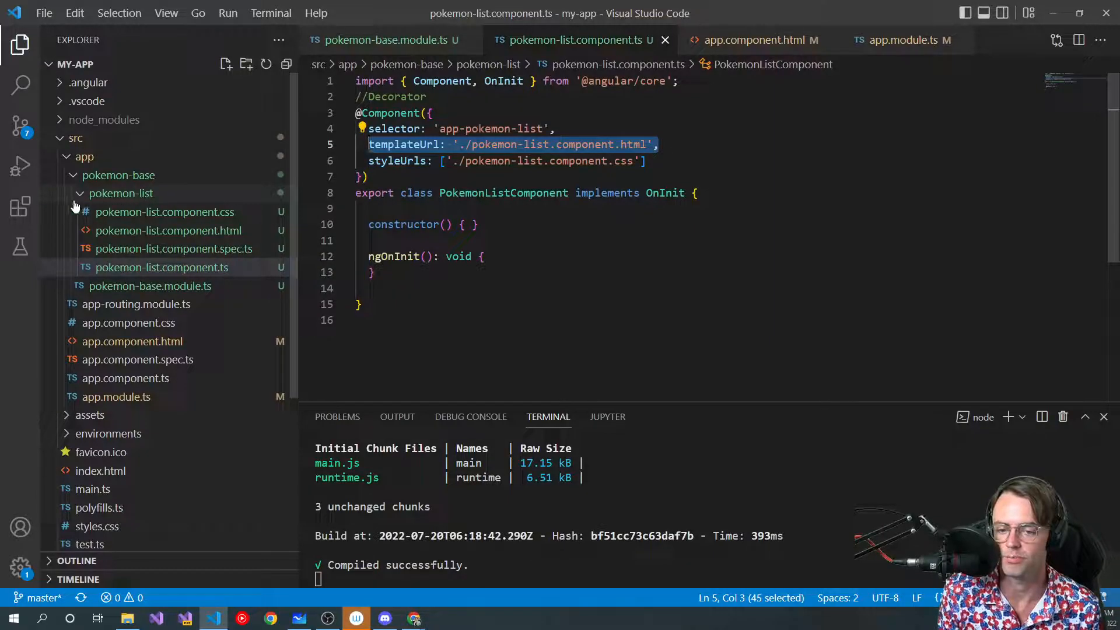
Review the pokemon-list component's .html template and empty .css stylesheet
left_click(121, 193)
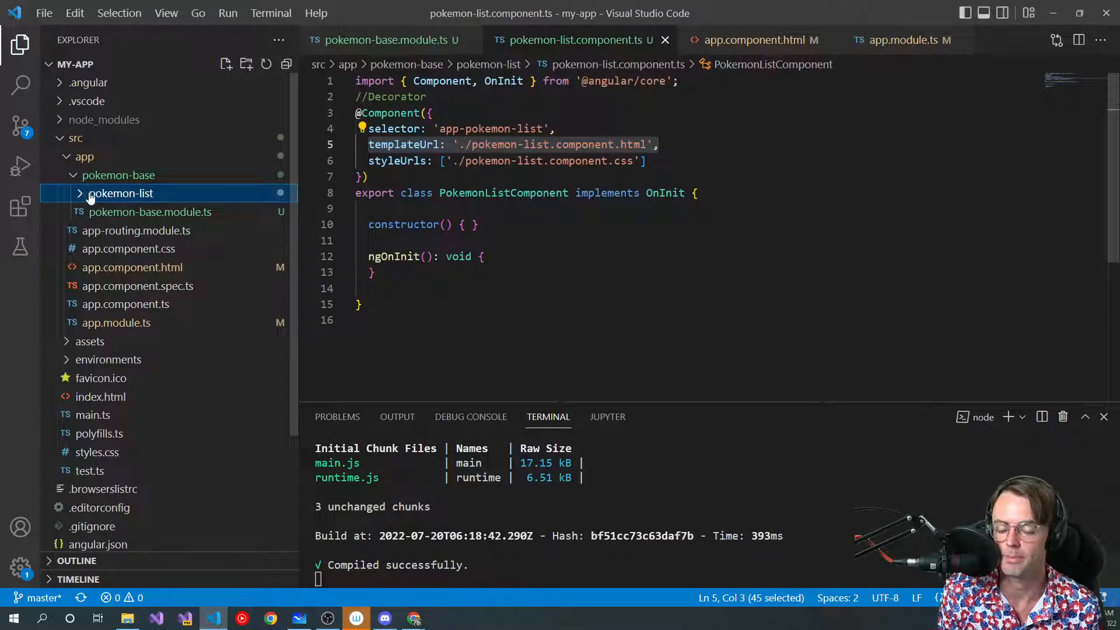
left_click(122, 193)
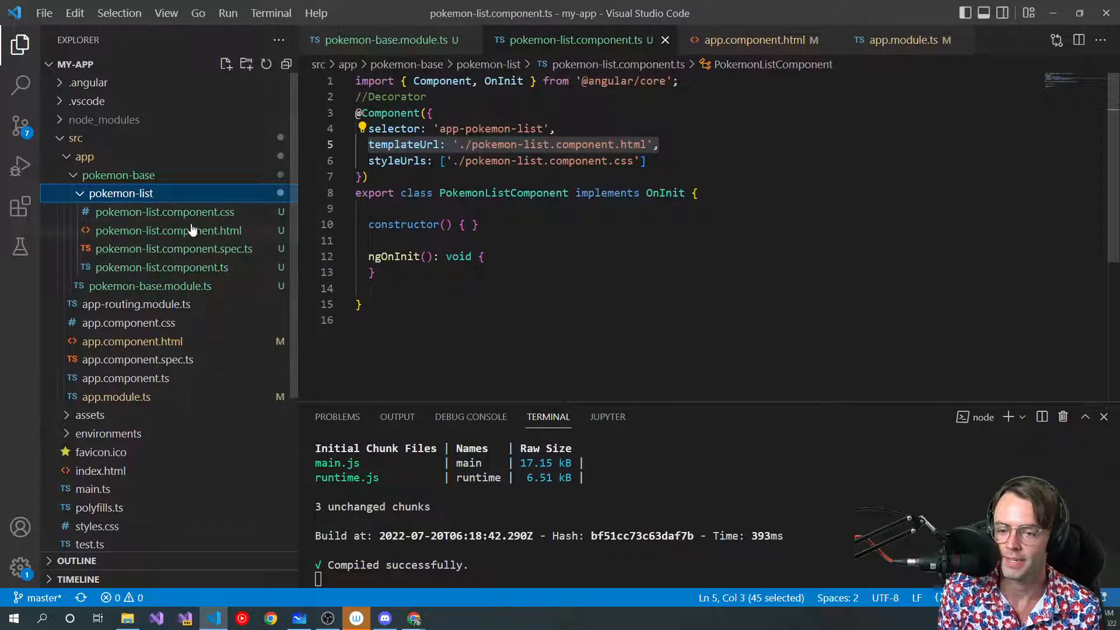
left_click(168, 230)
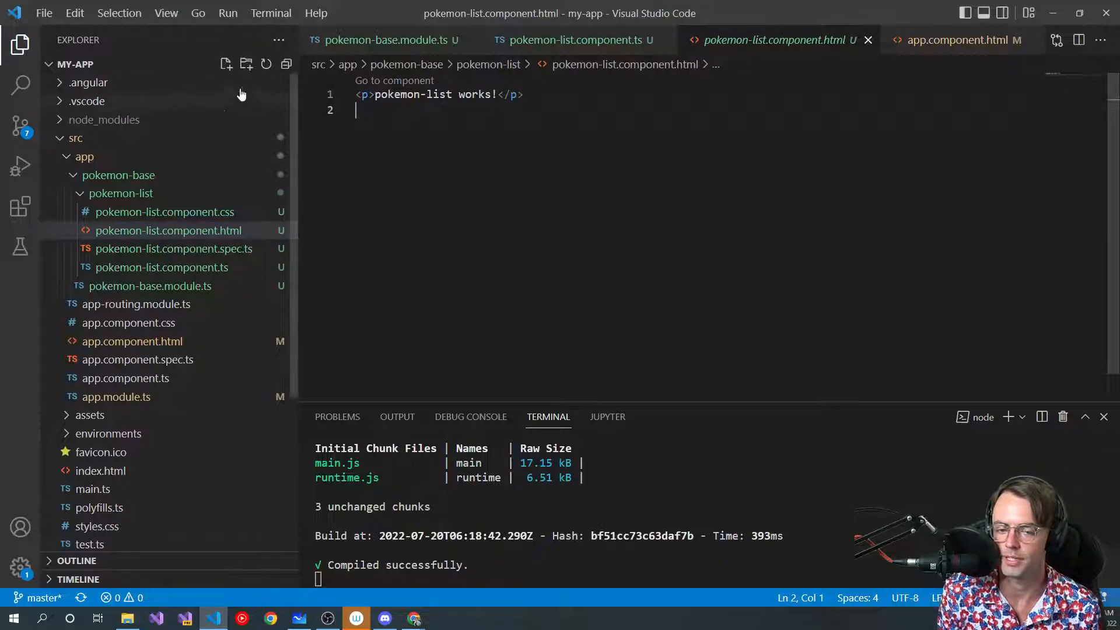
left_click(165, 211)
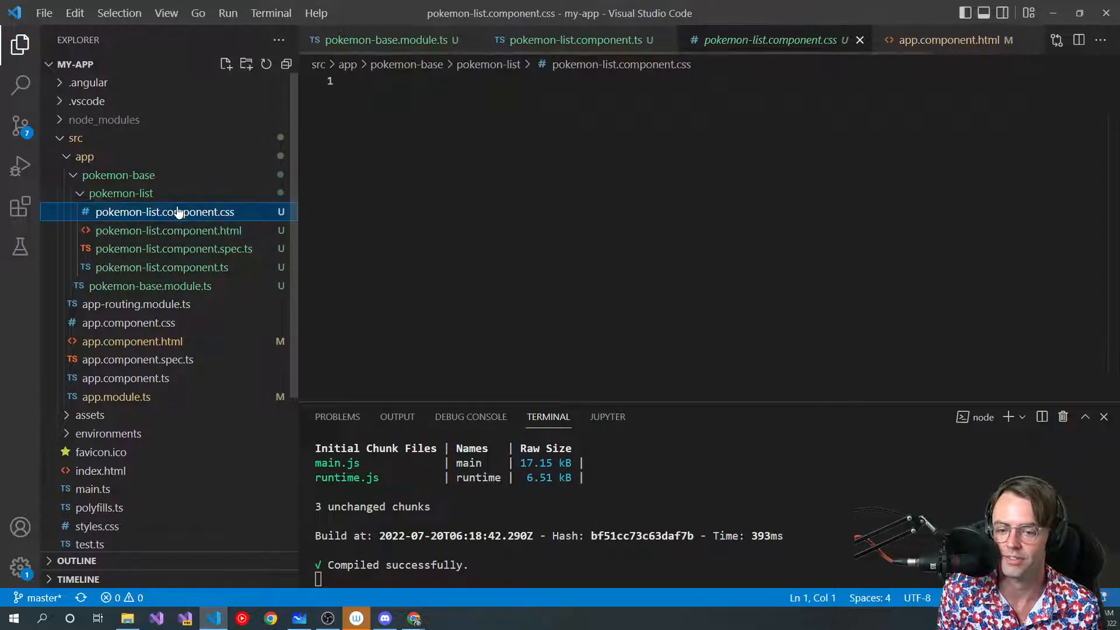
left_click(162, 266)
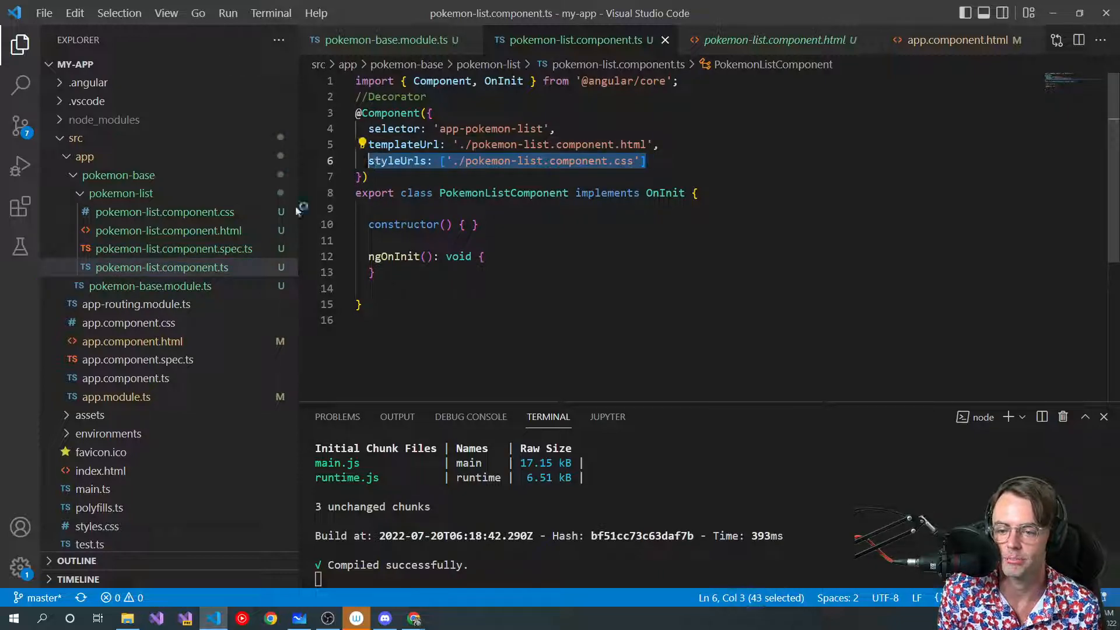
left_click(165, 211)
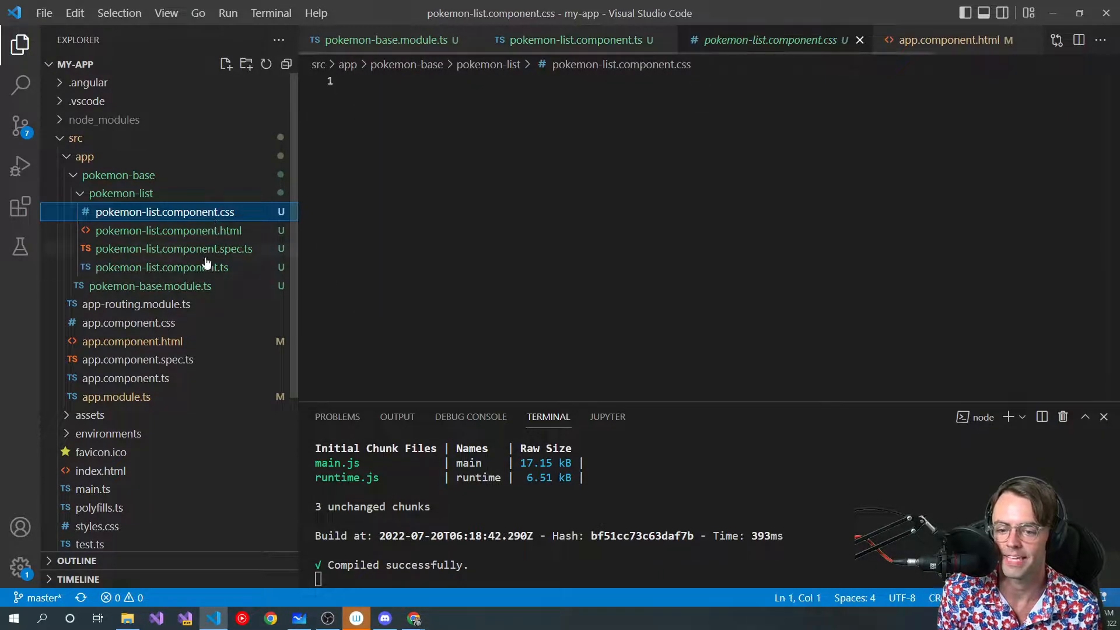
left_click(161, 267)
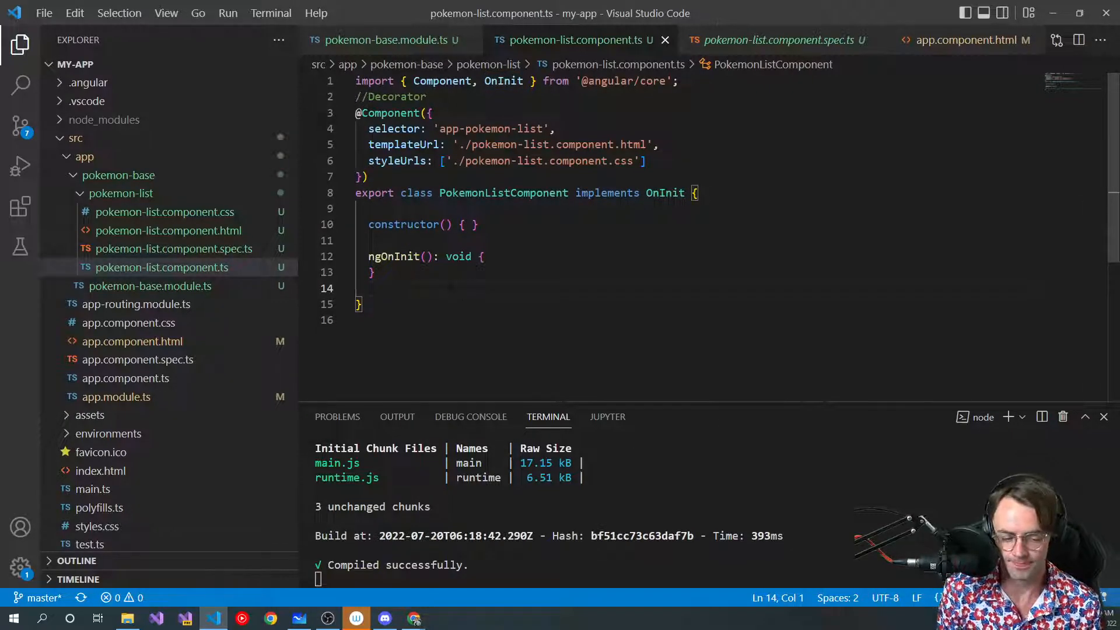
Place the caret after the class's closing brace and add blank lines below it
double_click(373, 194)
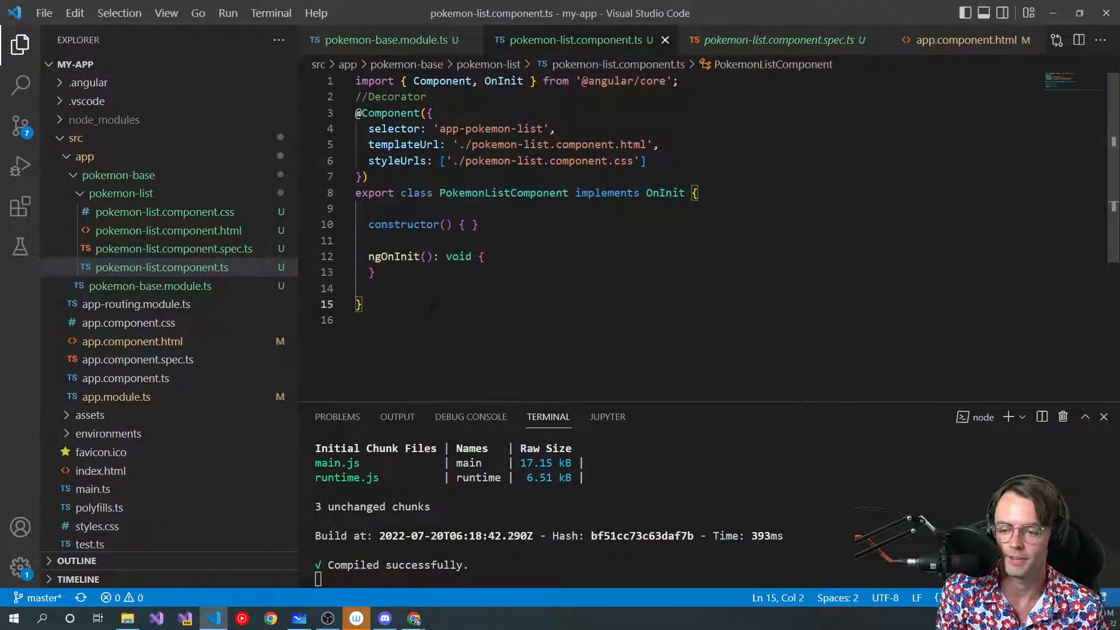
double_click(415, 194)
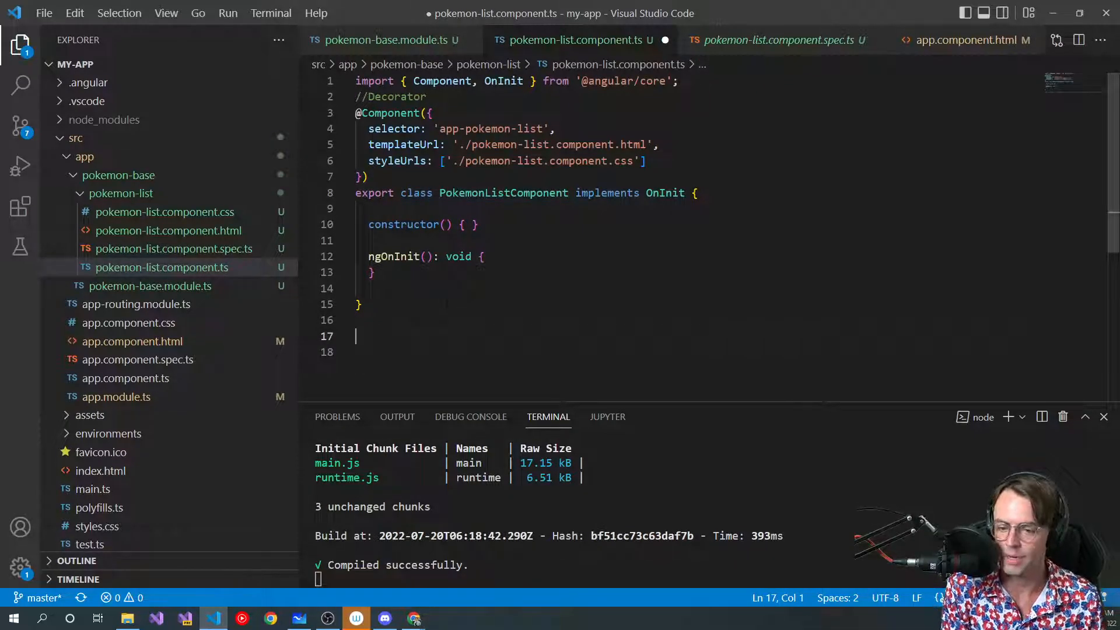
Declare let testExample = 1; below the PokemonListComponent class
type("i")
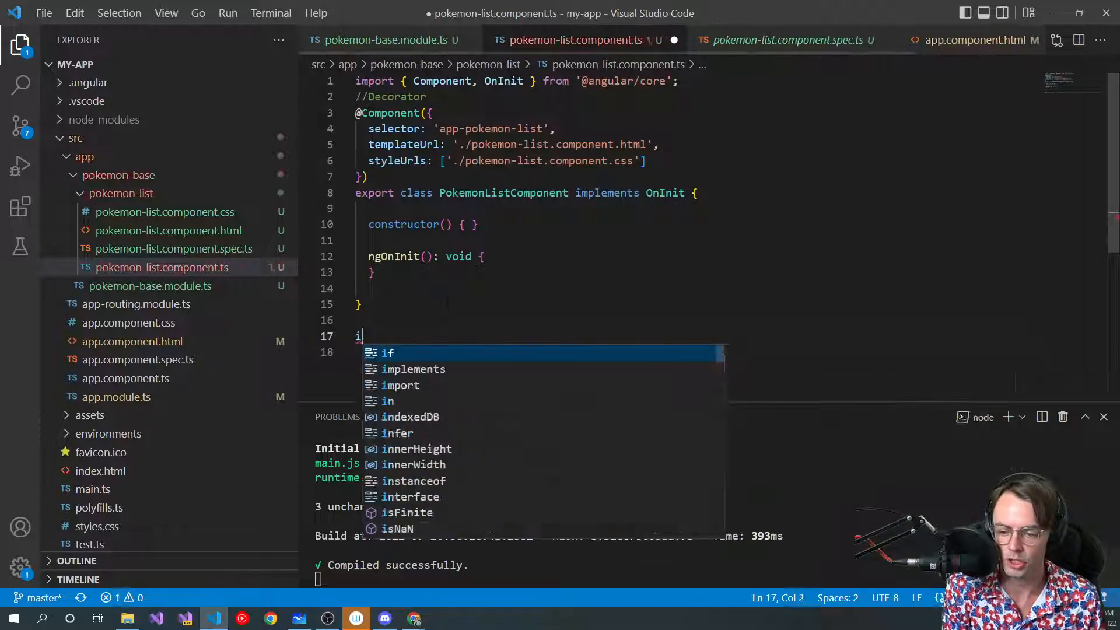
type("lety")
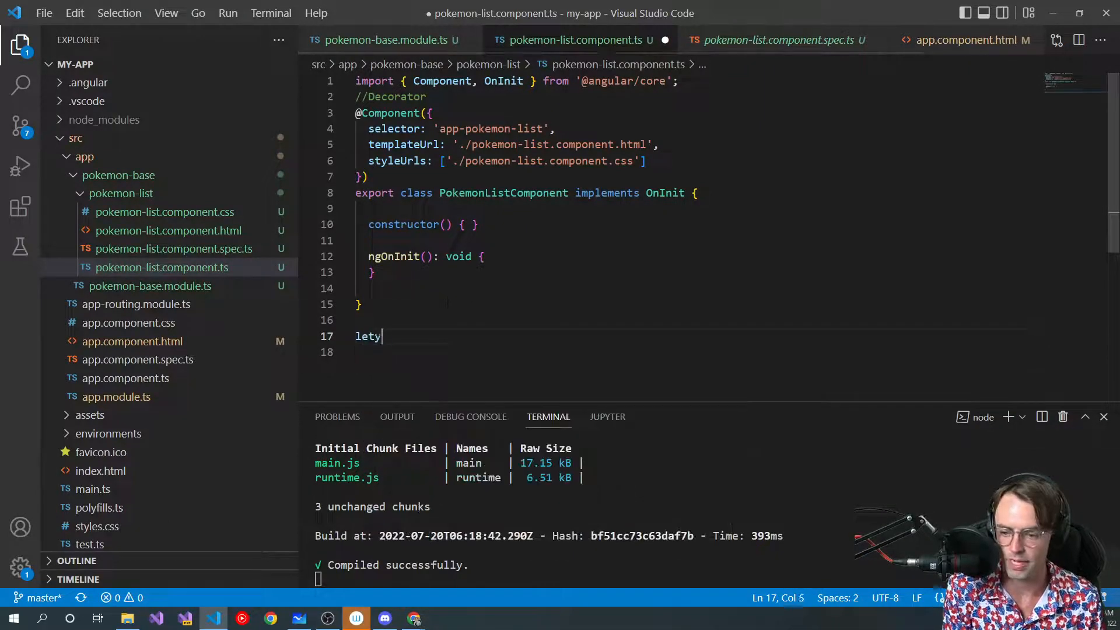
key("Backspace")
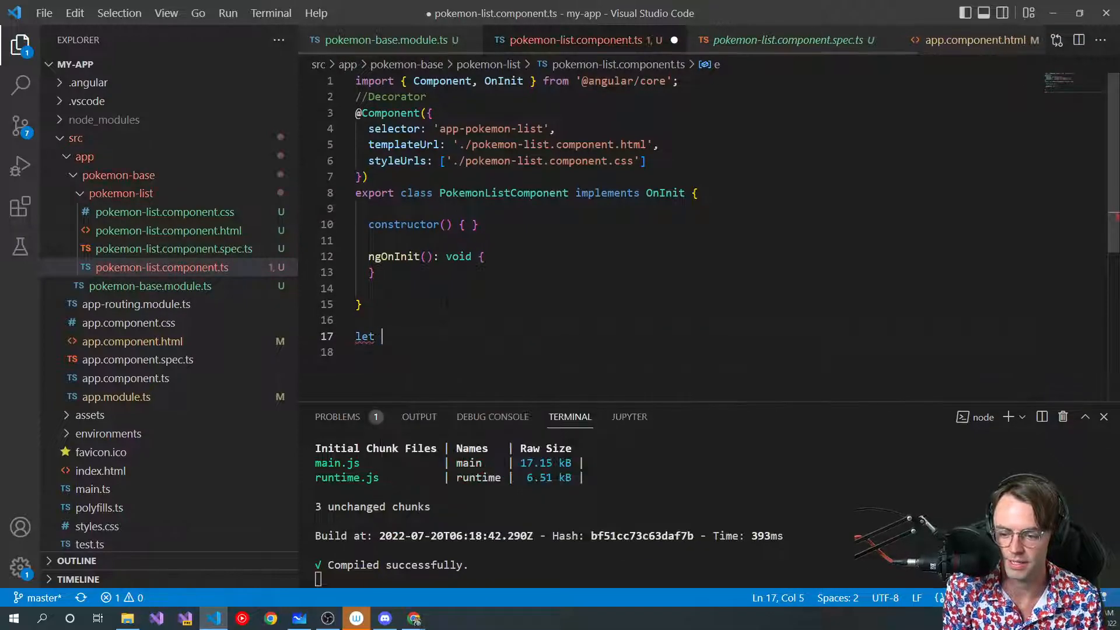
type("testExam")
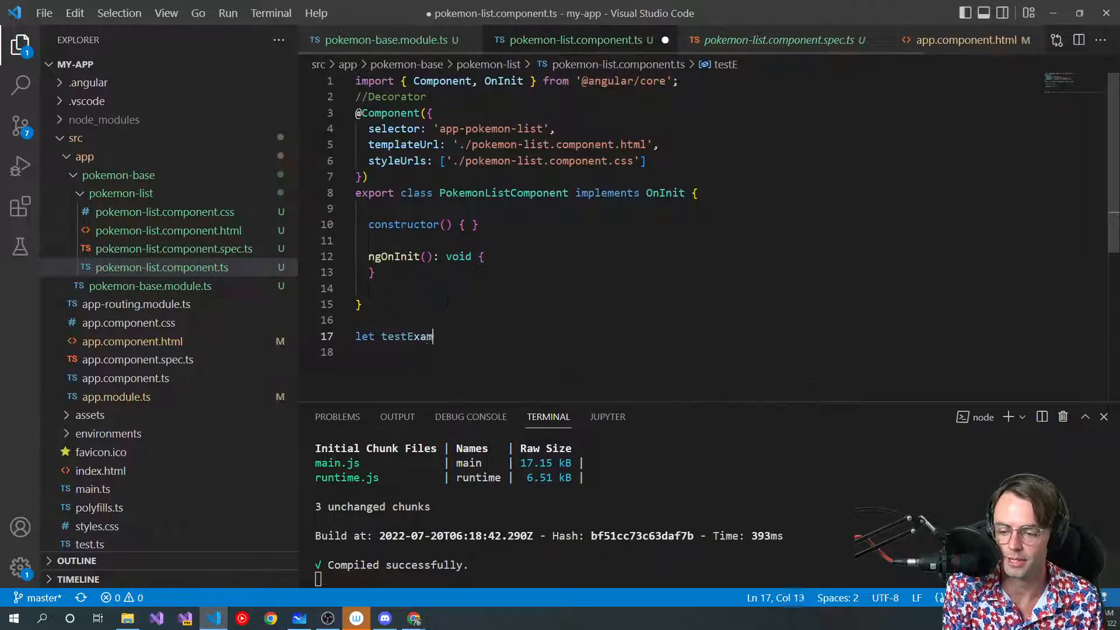
type("ple = 1;")
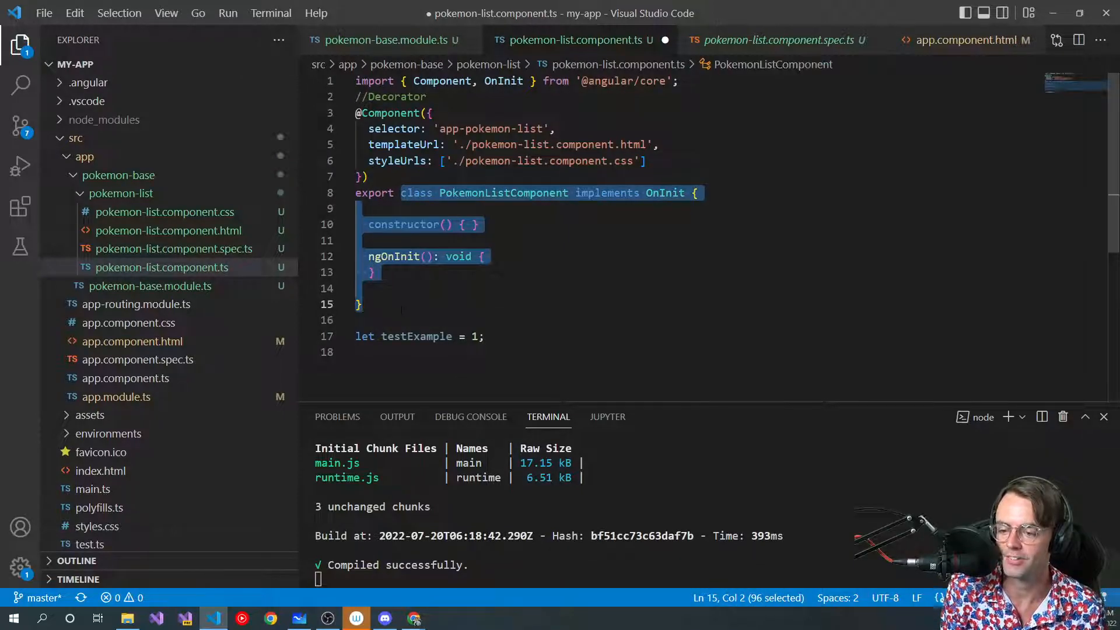
left_click(476, 336)
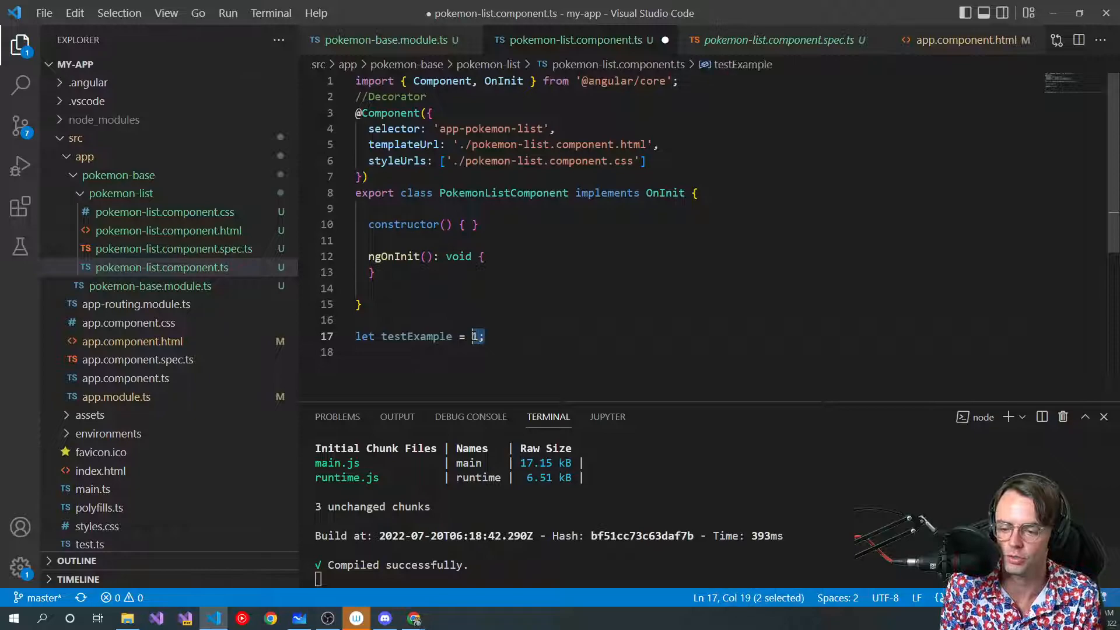
Try assigning new PokemonListComponent() to testExample, then revert the value to 1
type("1")
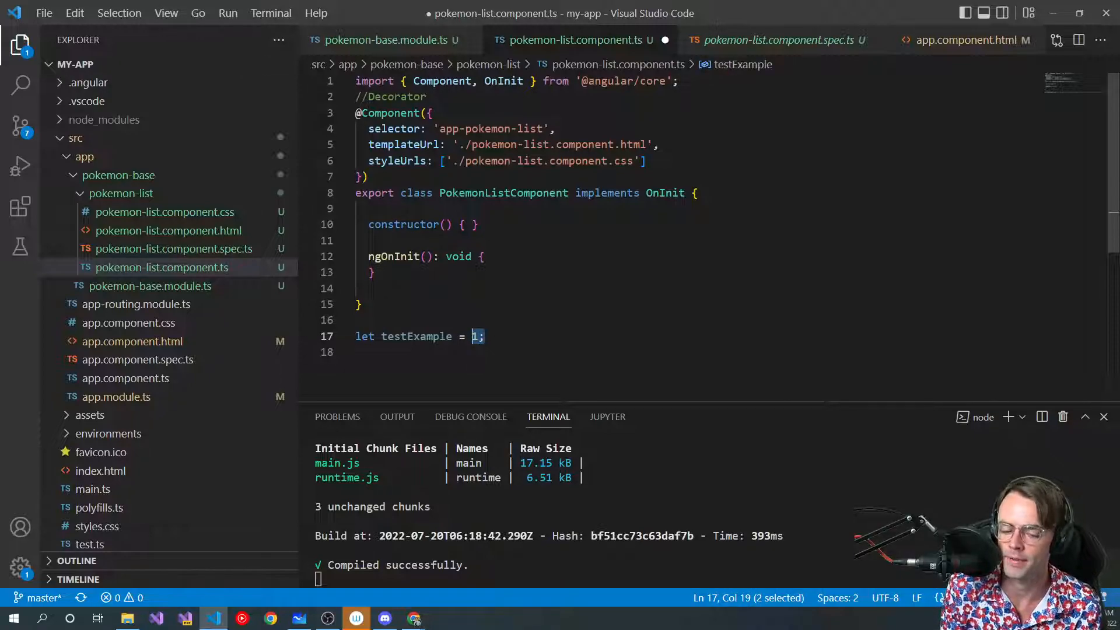
key("Delete")
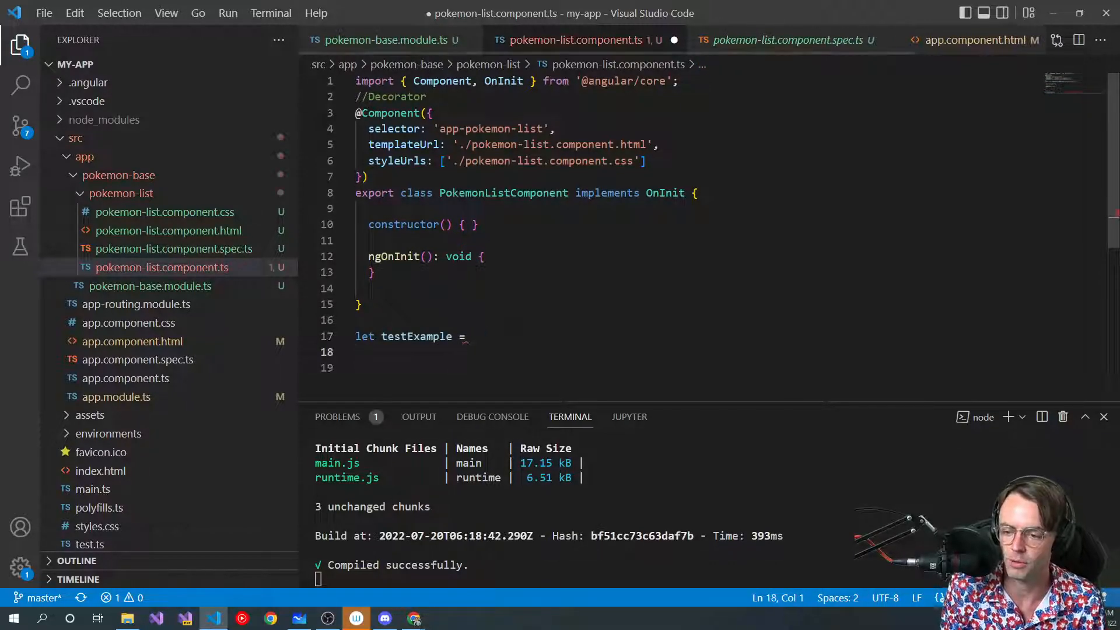
left_click(471, 336)
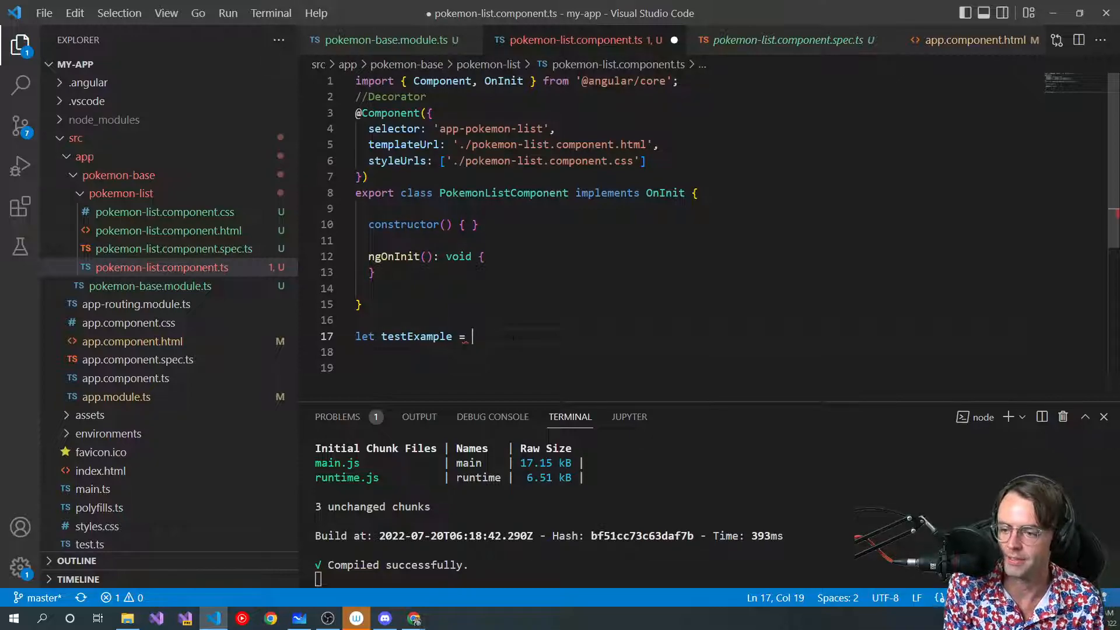
type("new PO")
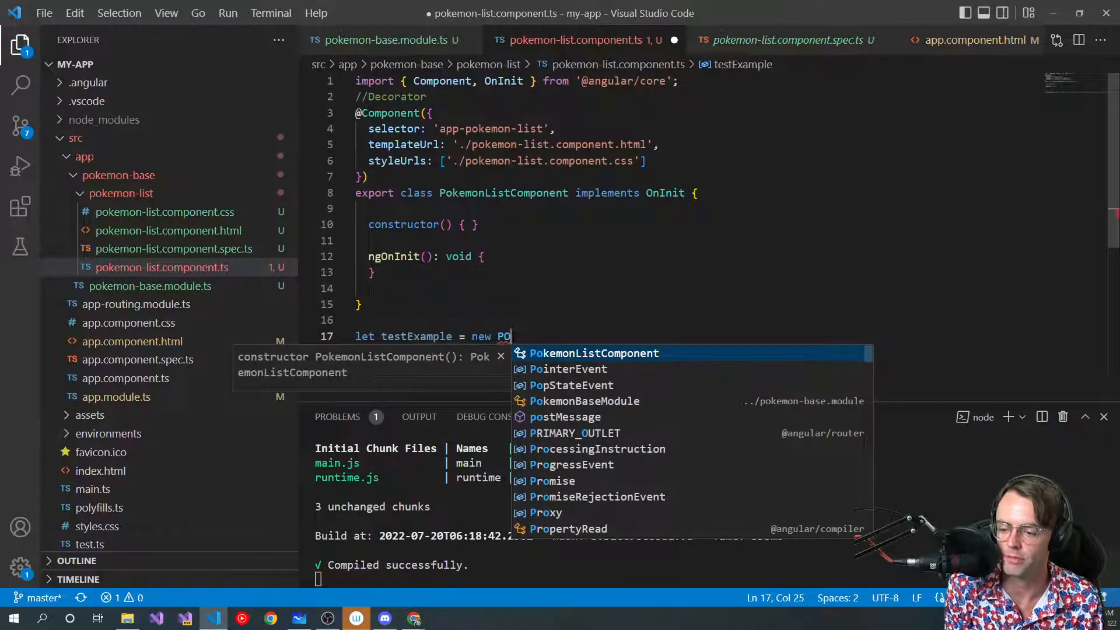
key("Tab")
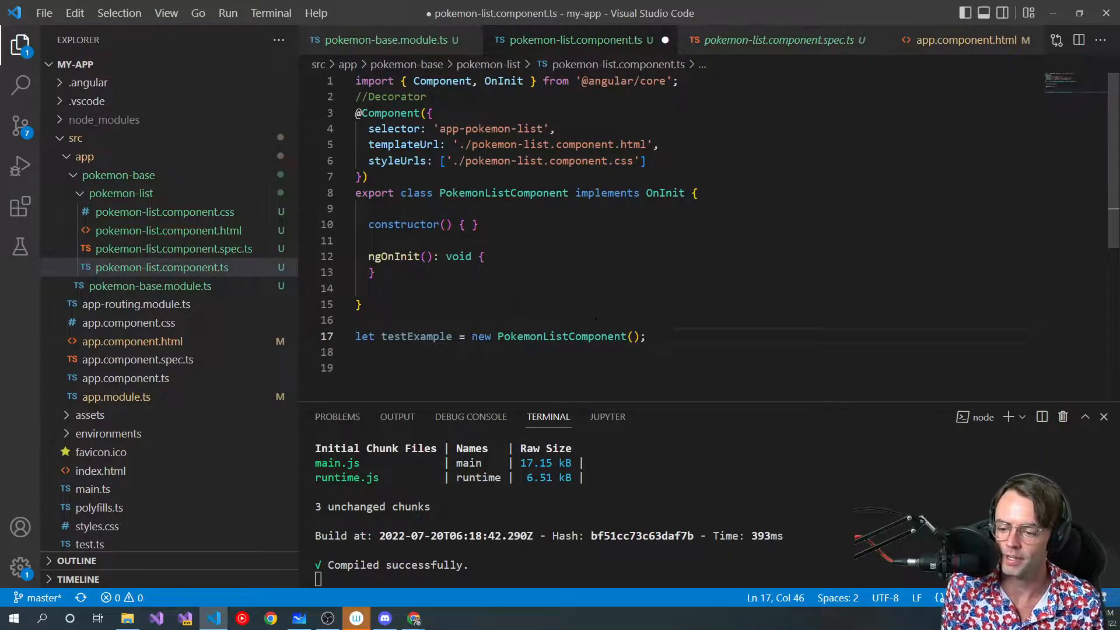
type("2")
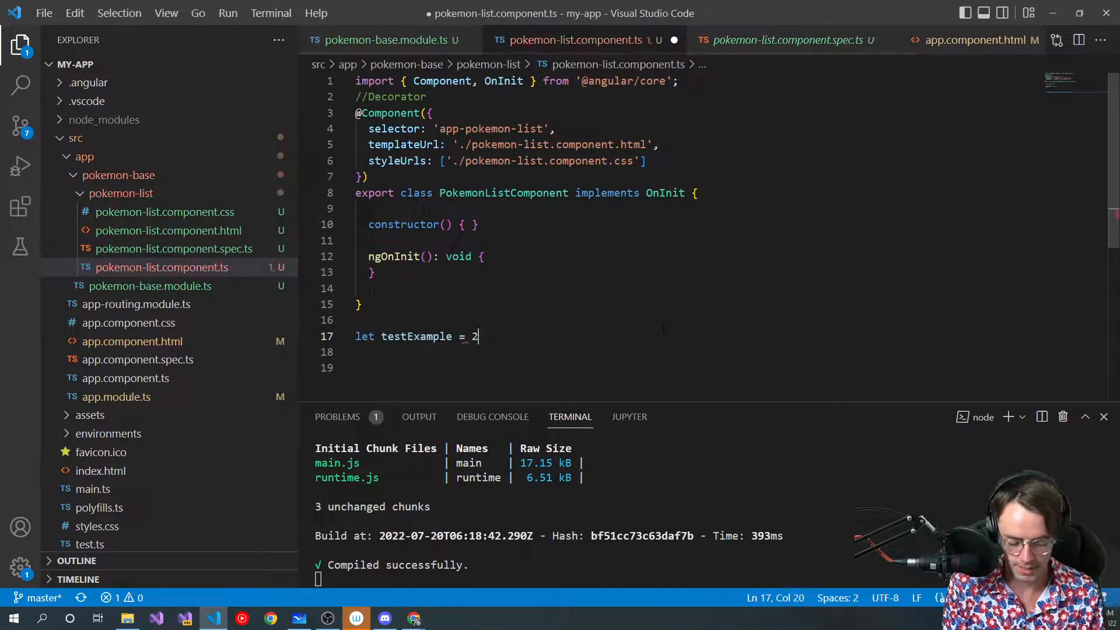
type("11")
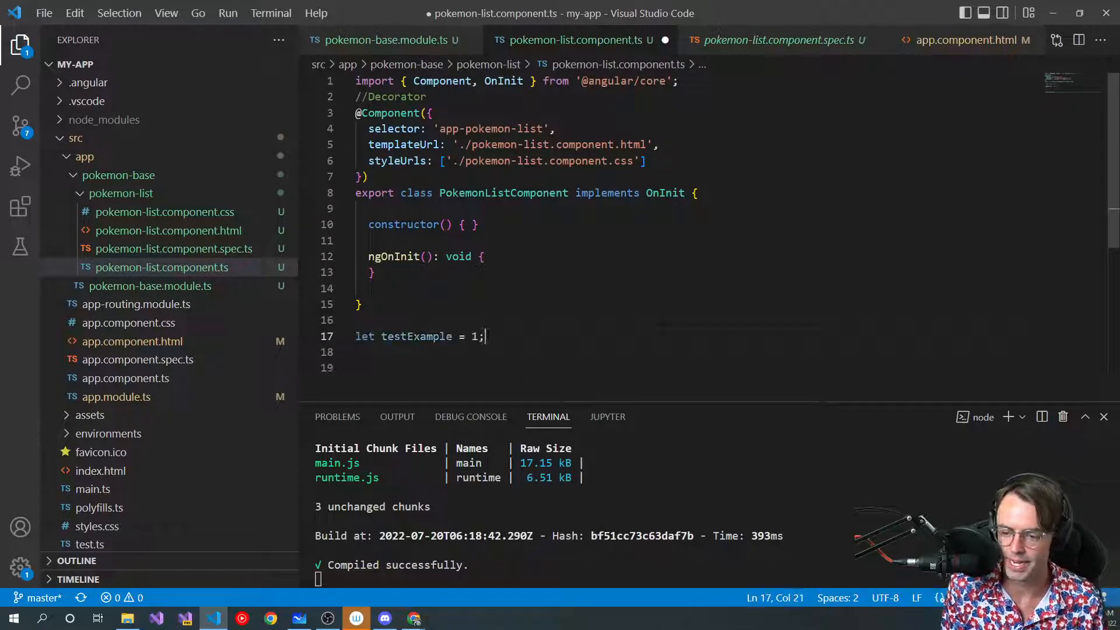
key("Backspace")
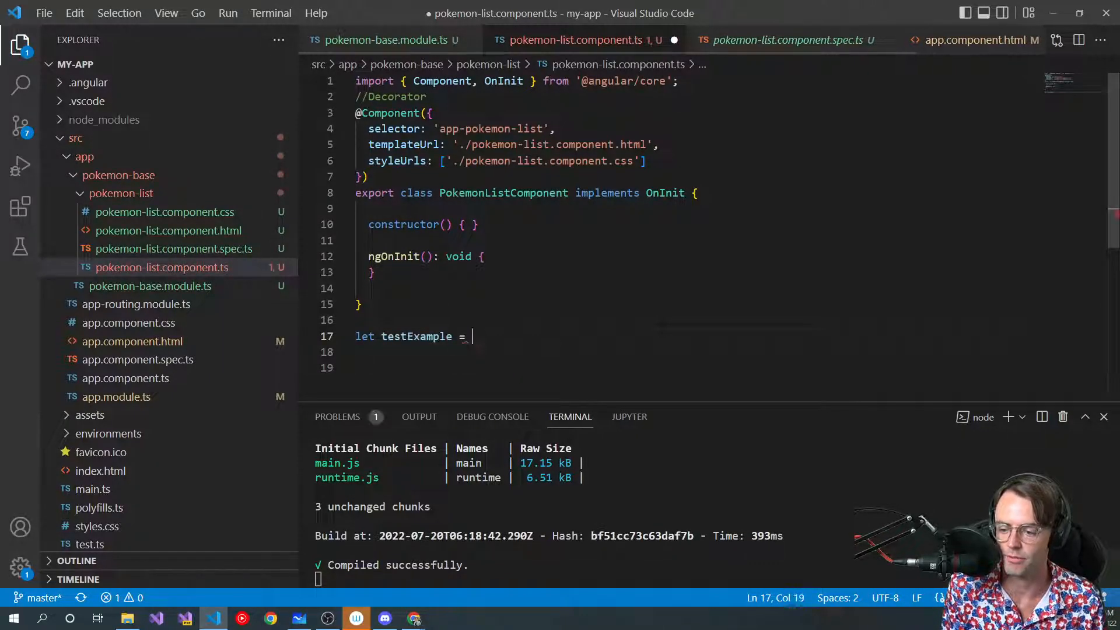
type("new PokemonListComponent();")
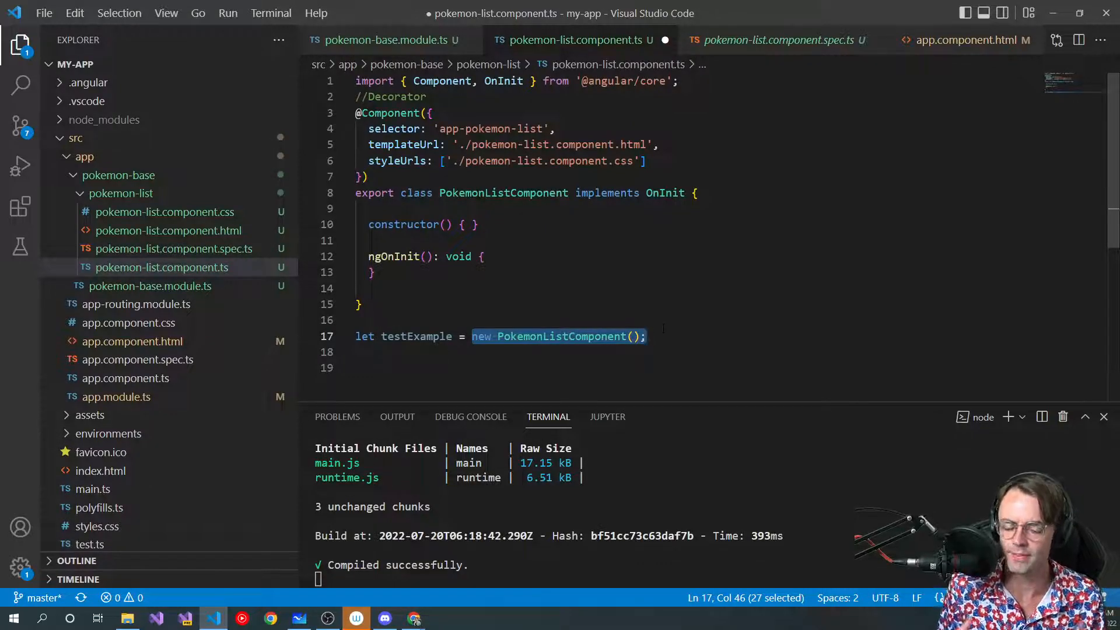
key("Delete")
type("let ")
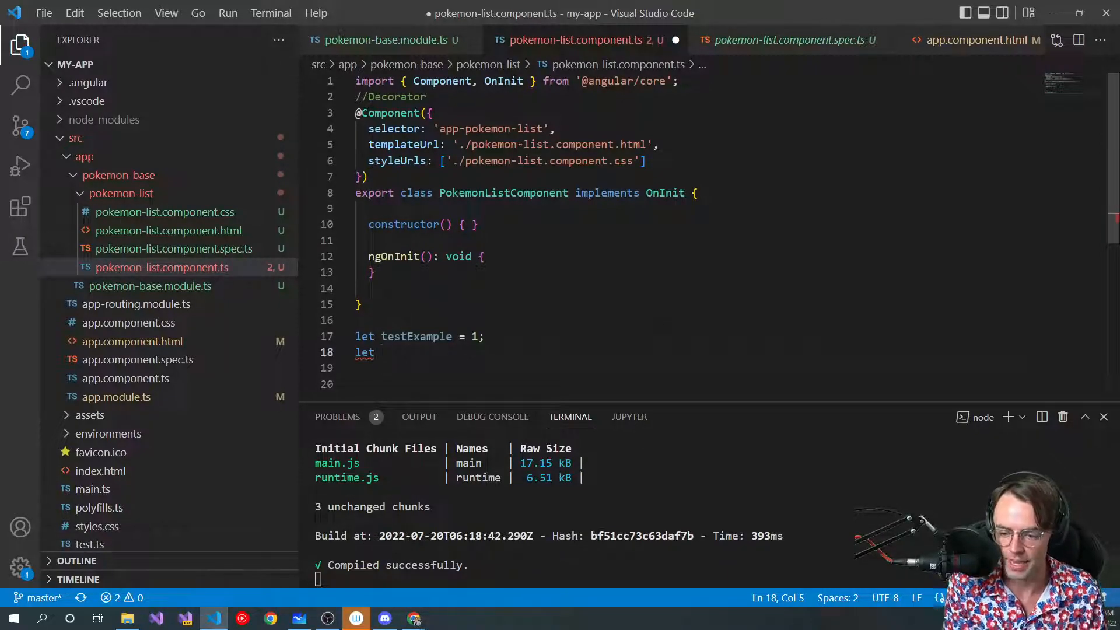
Write let testExample2 = 2; below testExample, then delete both test variable lines
type("te")
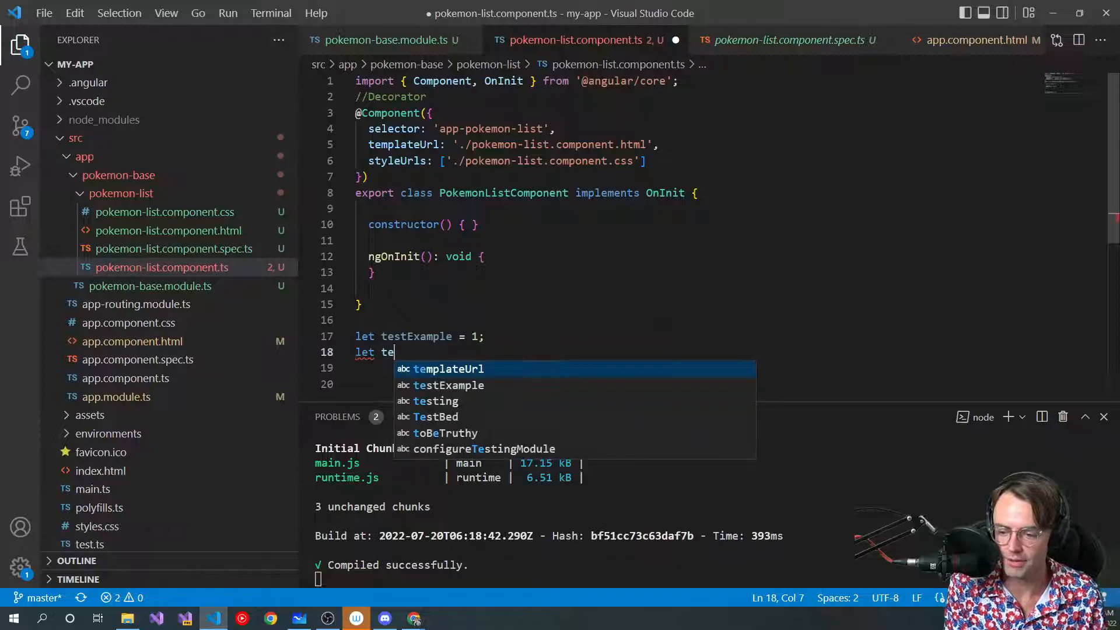
type("st")
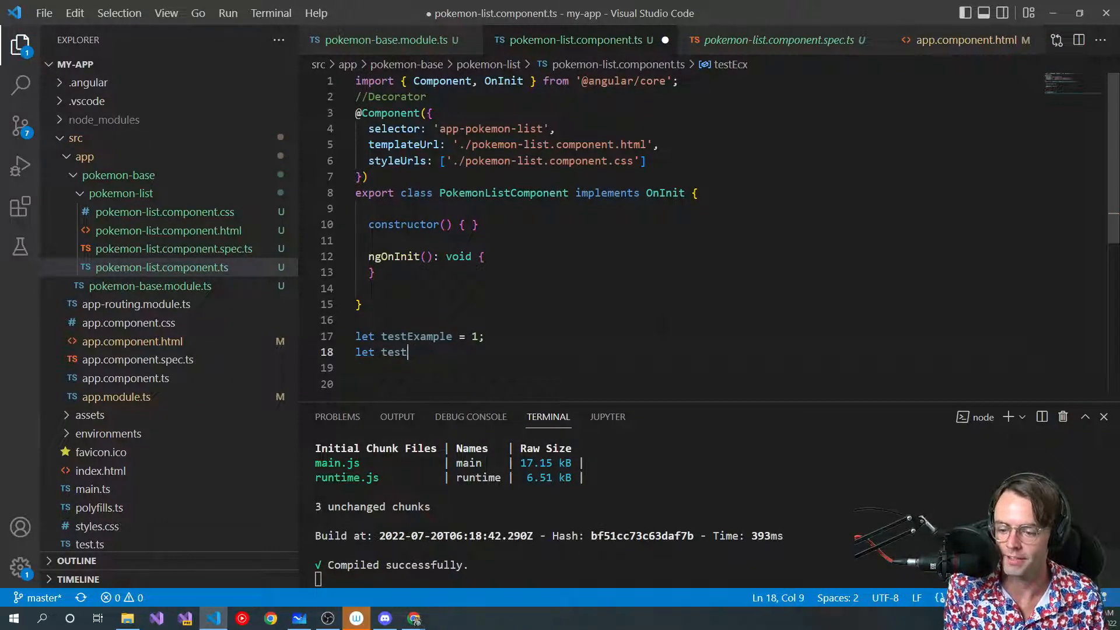
type("R")
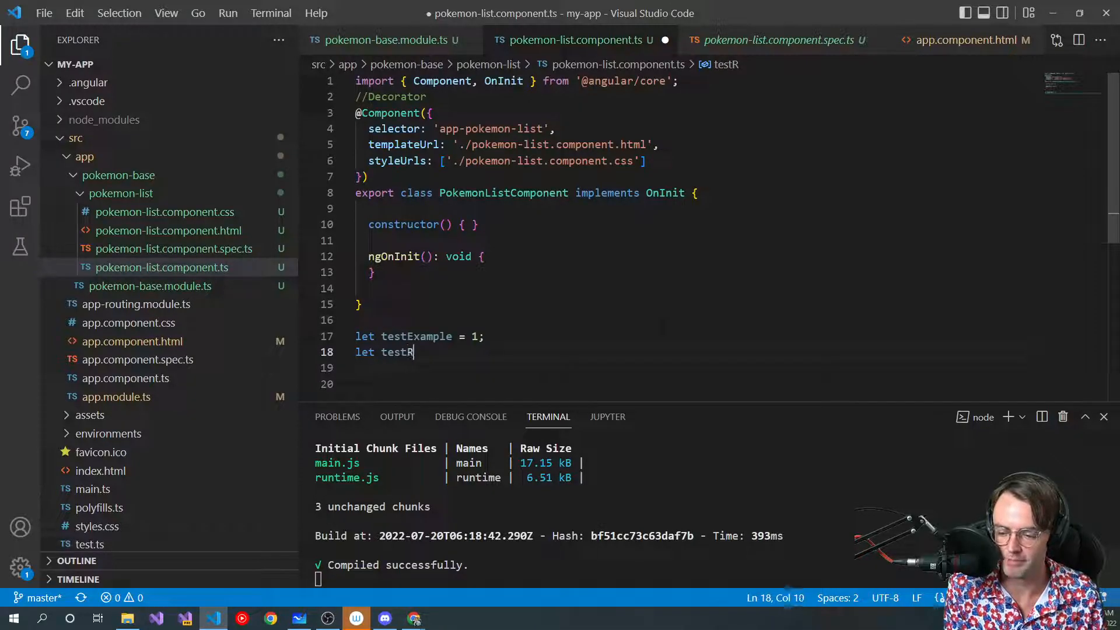
type("Example2 = 2")
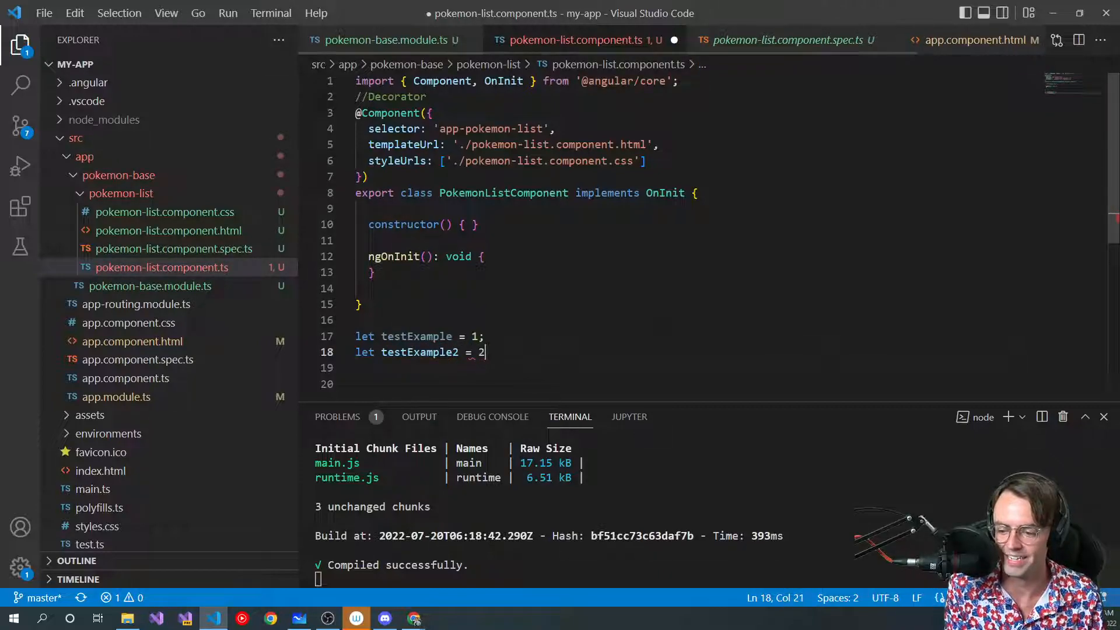
type(";")
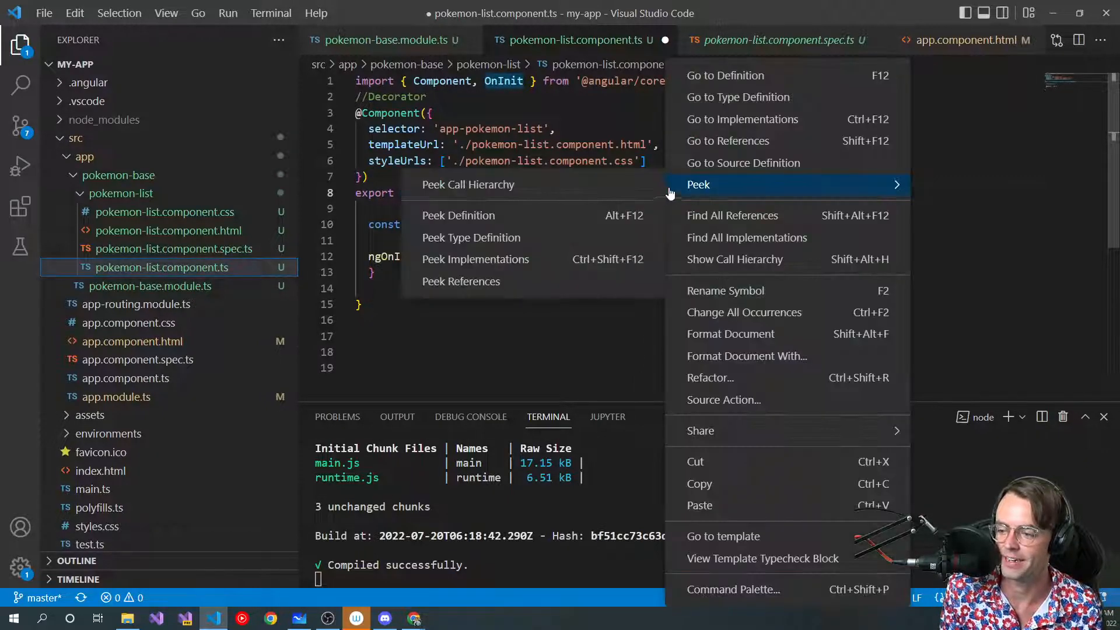
Go to the OnInit declaration in index.d.ts and scroll through the lifecycle hook interfaces
left_click(725, 76)
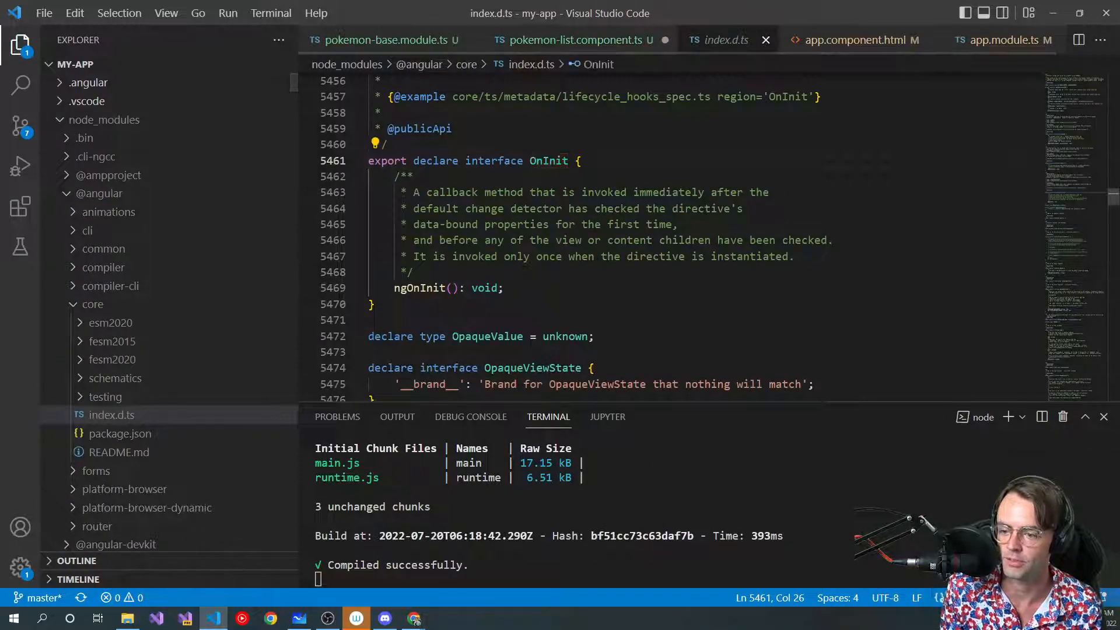
scroll("down", 3)
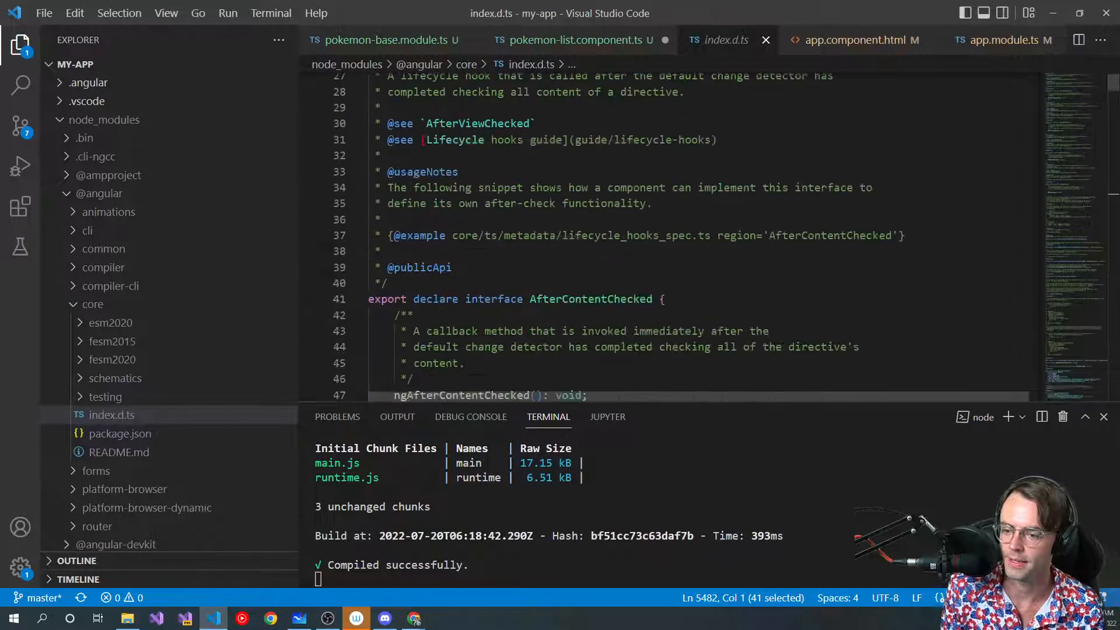
scroll("down", 3)
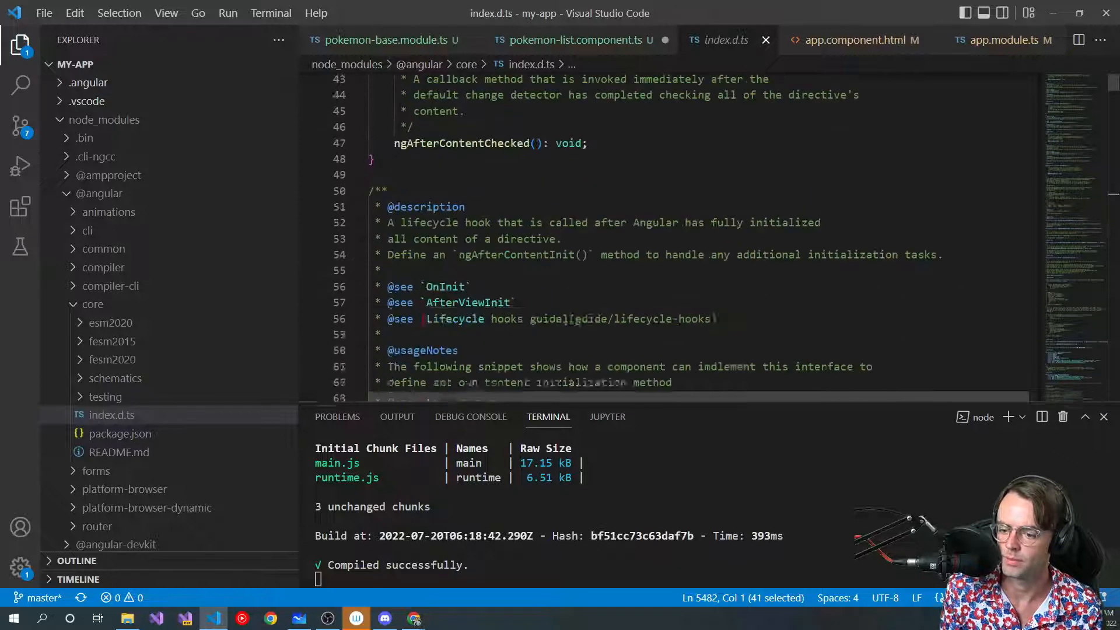
scroll("down", 3)
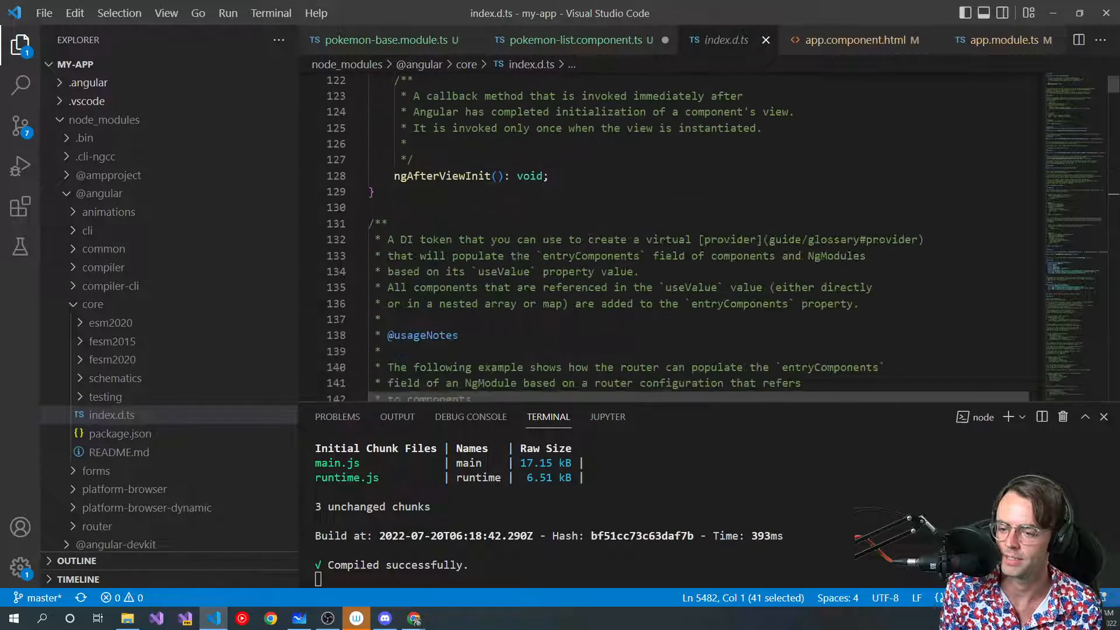
scroll("down", 3)
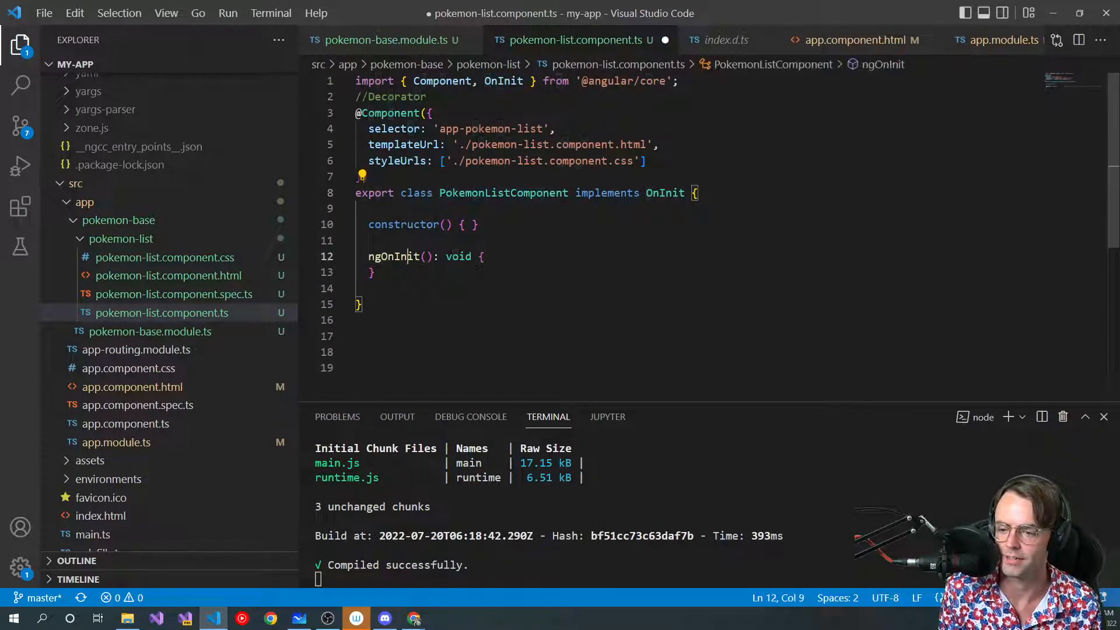
Peek the definition of Component inline, close the peek and save the component file
double_click(391, 257)
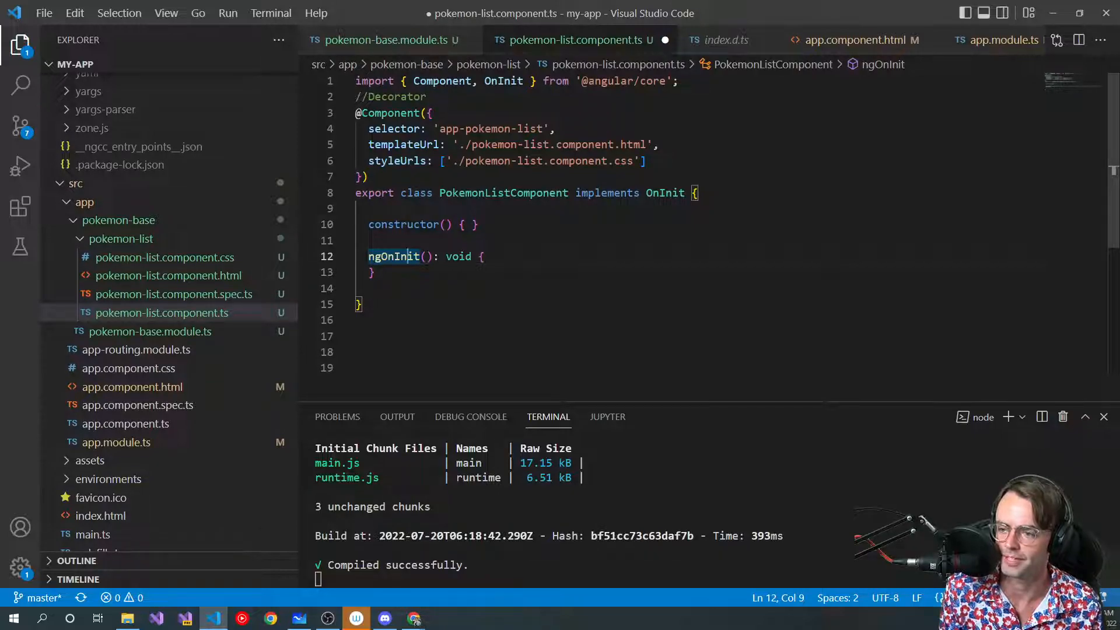
left_click(442, 81)
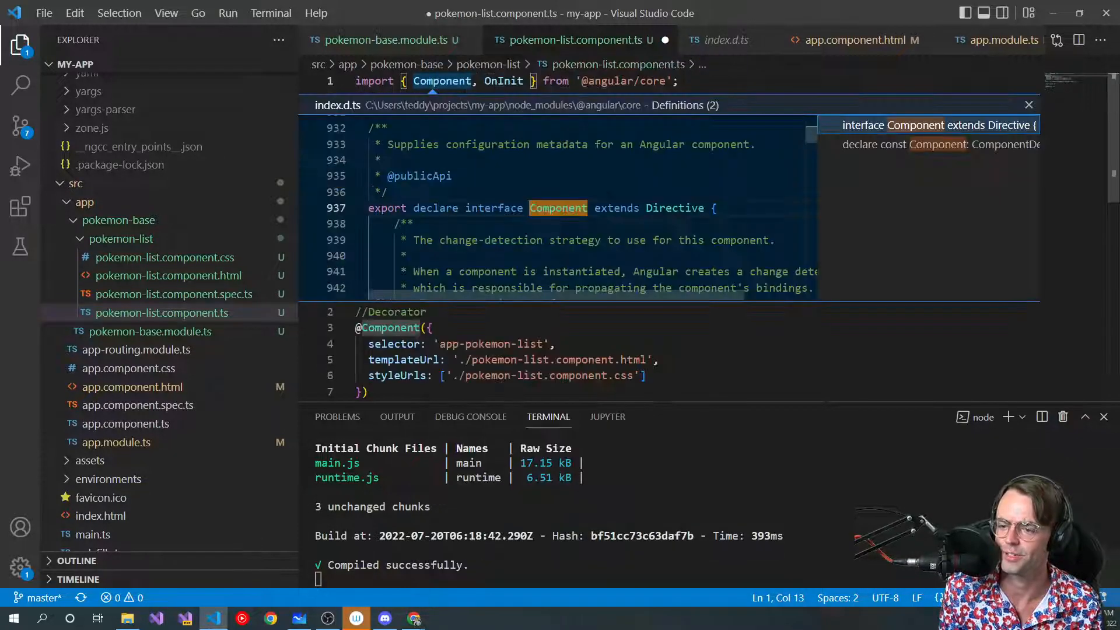
scroll("down", 3)
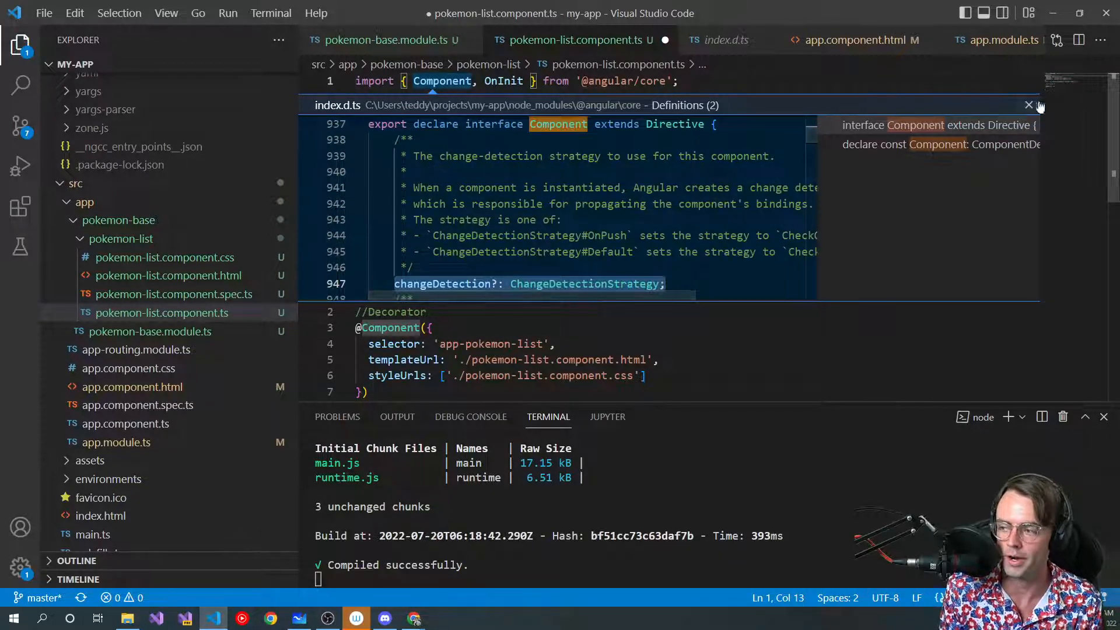
left_click(1028, 105)
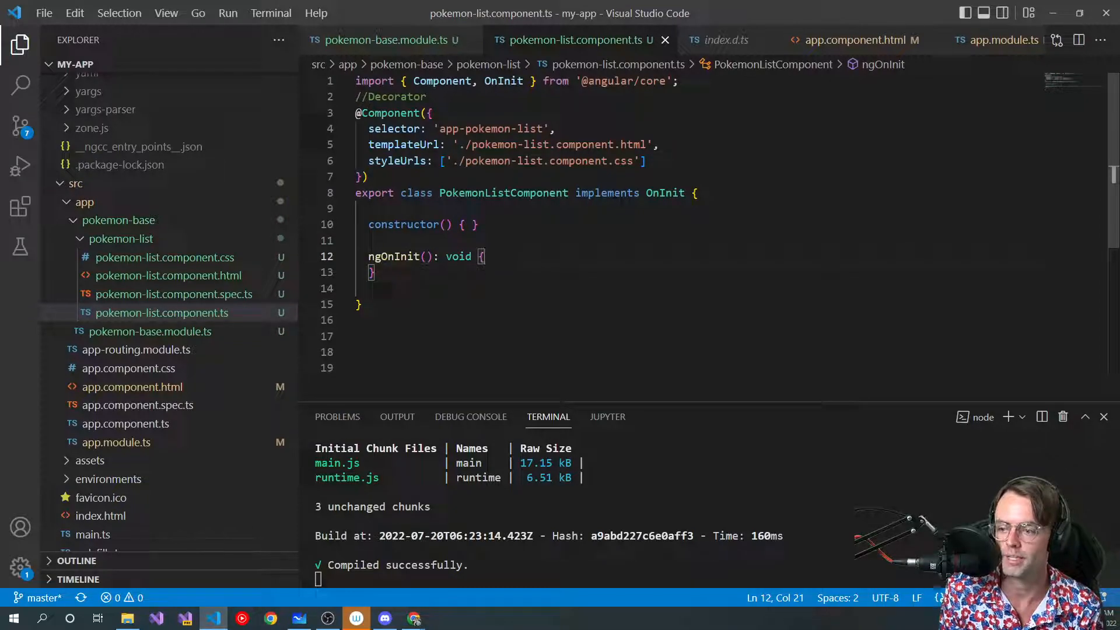
Highlight the constructor and ngOnInit methods, then place the caret on a fresh line inside ngOnInit
double_click(664, 193)
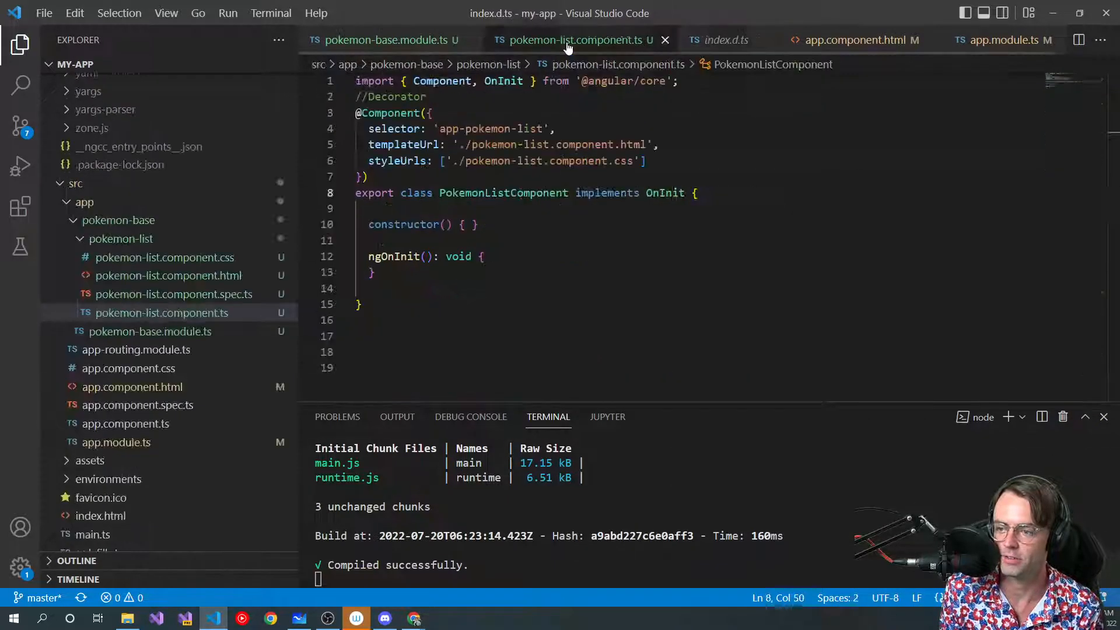
left_click_drag(369, 223, 375, 272)
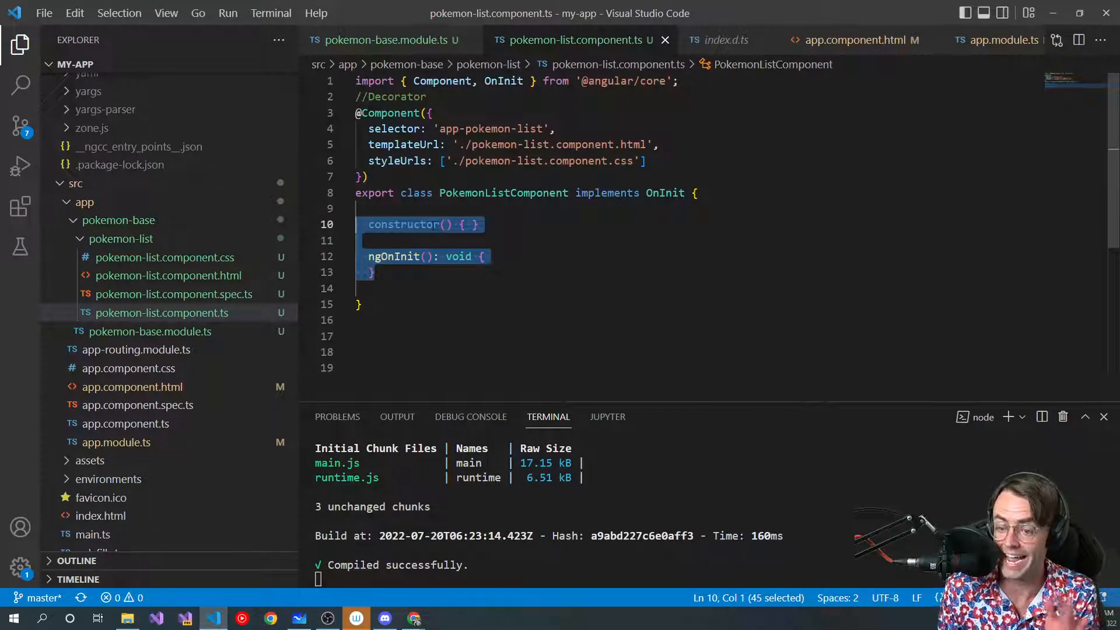
key("shift+up")
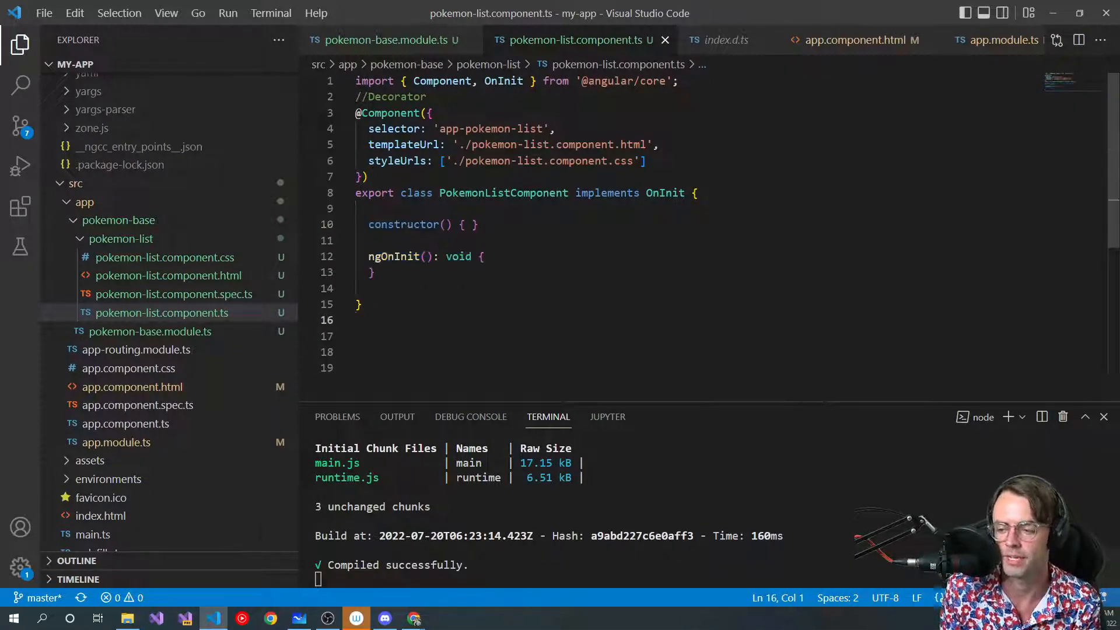
double_click(664, 193)
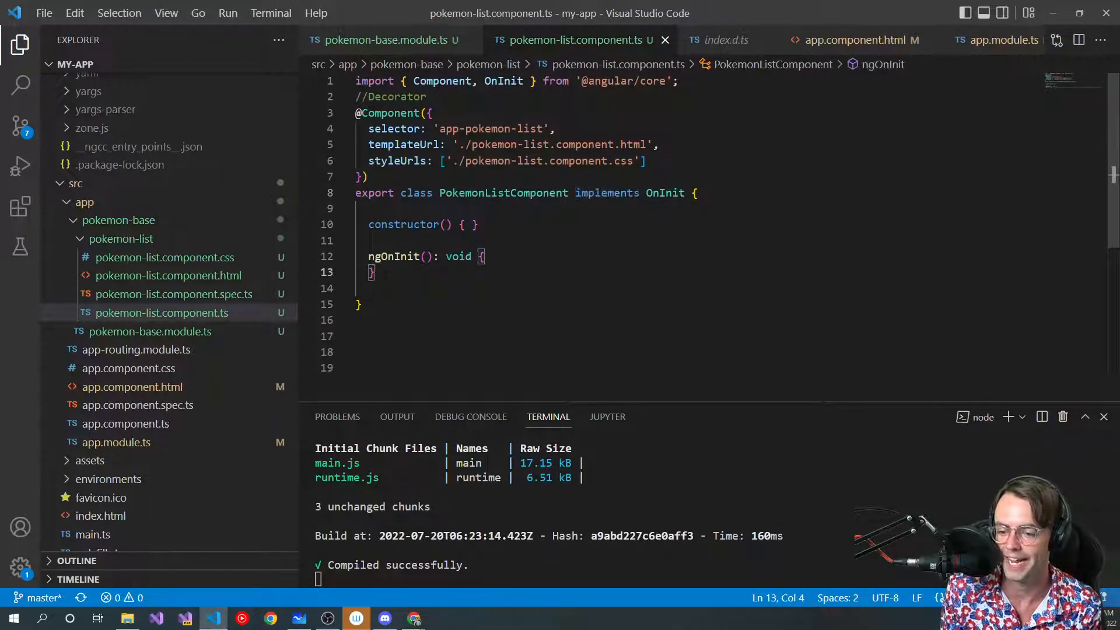
left_click_drag(368, 256, 375, 273)
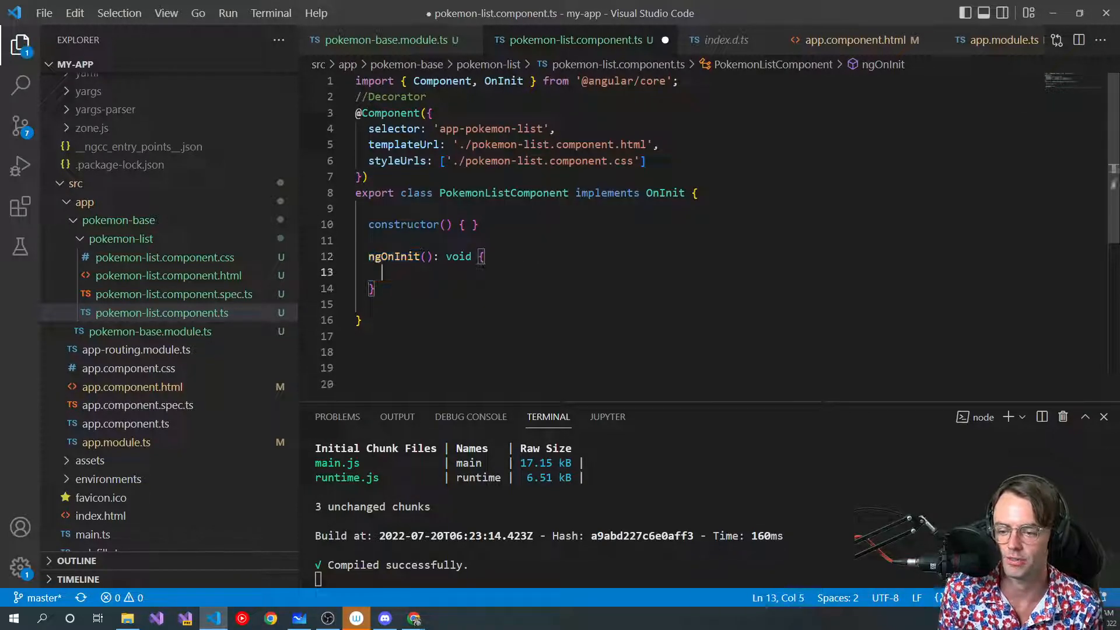
Add a console.log call in ngOnInit whose message reads ngOnInit Fired
type("console.log(:\"")
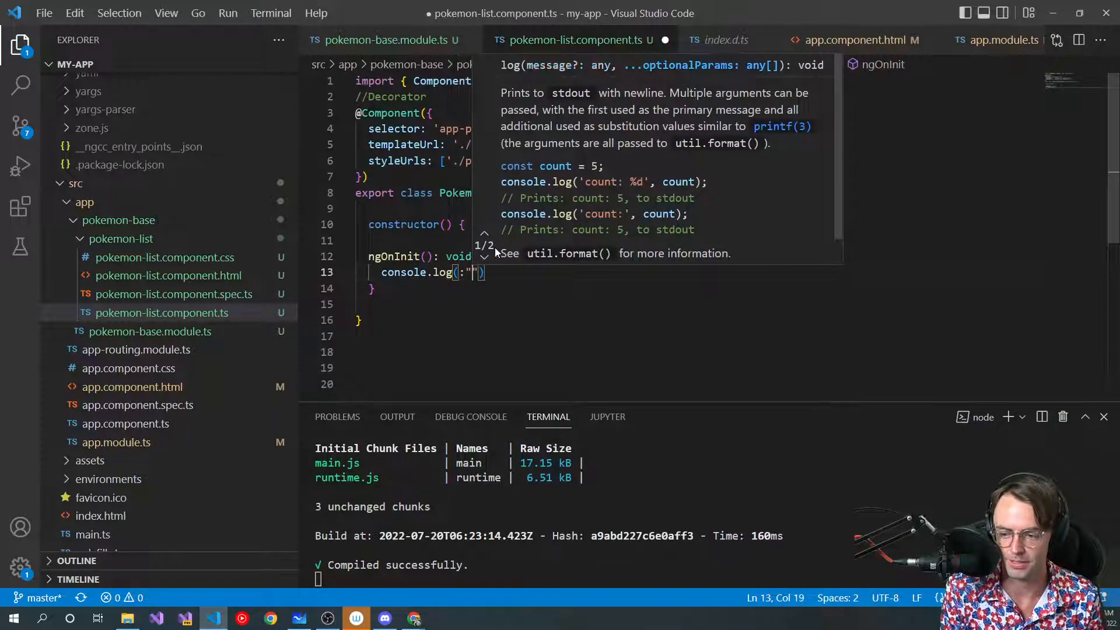
key("Backspace")
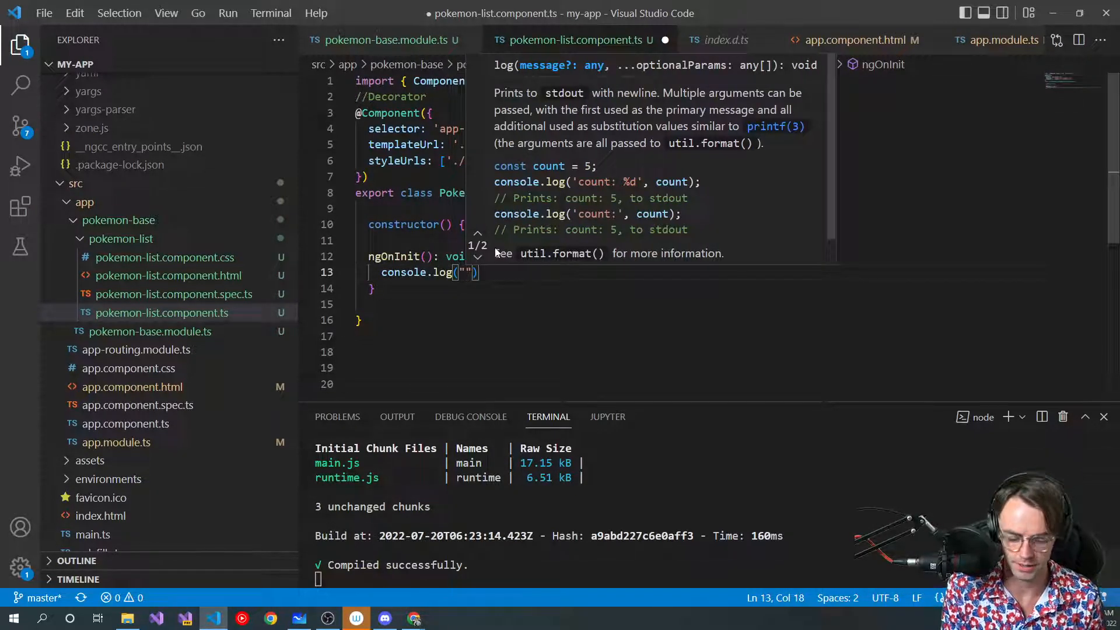
type("ngOnit")
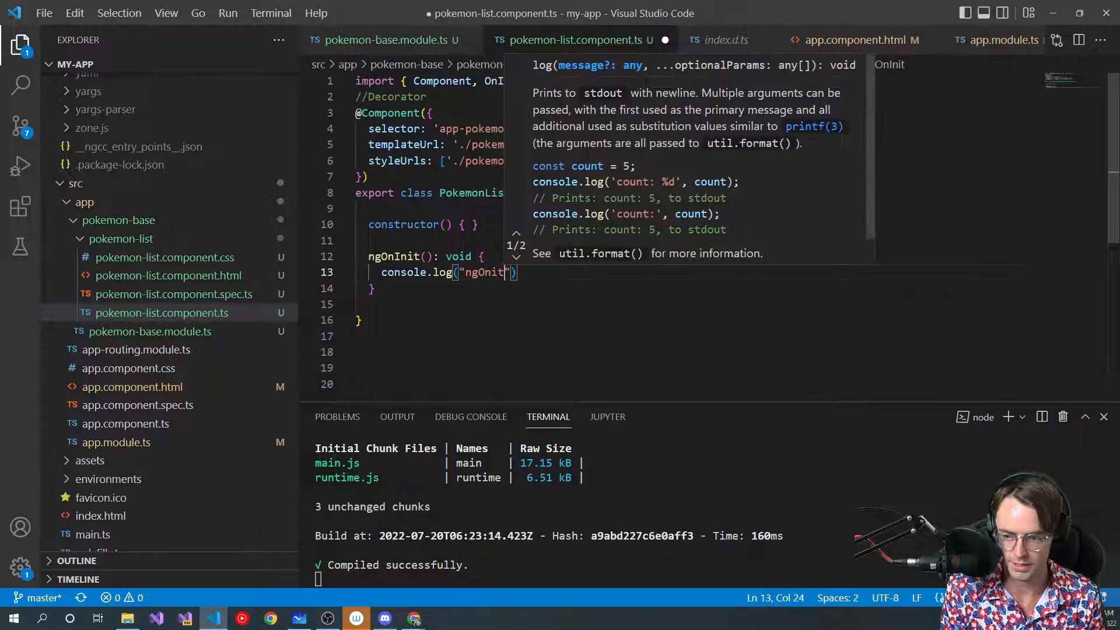
type("Fired")
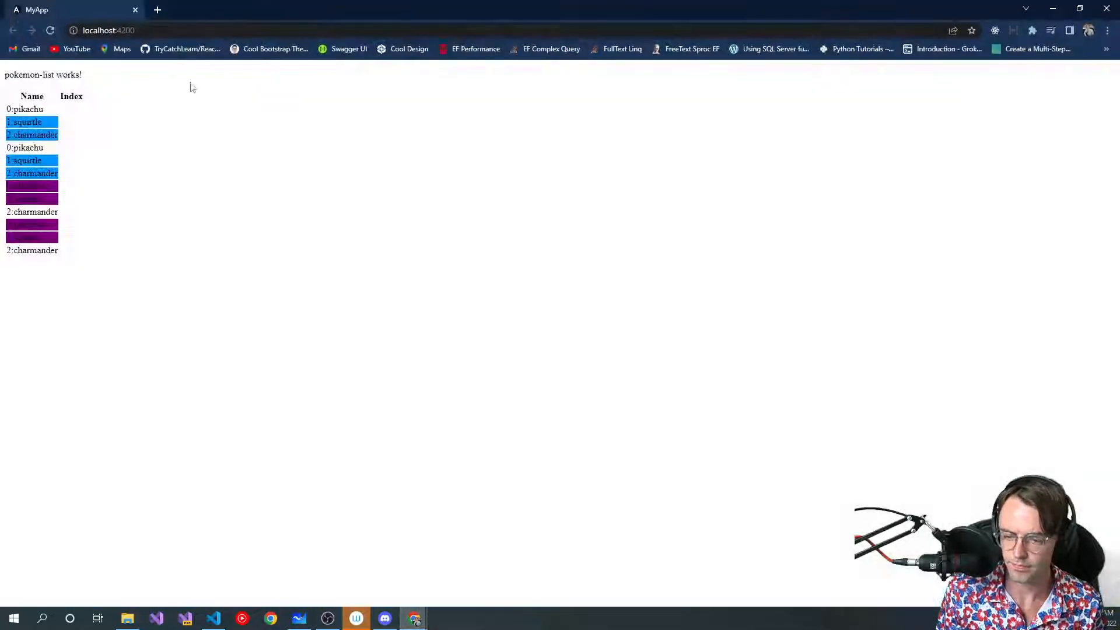
Bring up the browser dev tools on the running localhost:4200 pokemon-list page
key("F12")
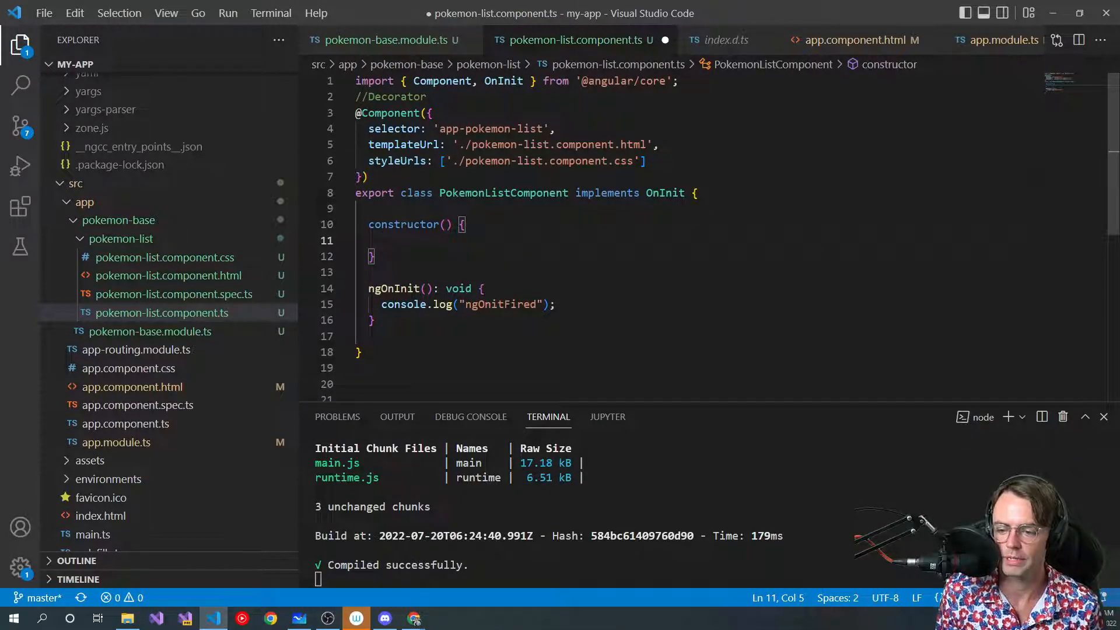
Start declaring a pokemon property on the blank line above the constructor
double_click(502, 193)
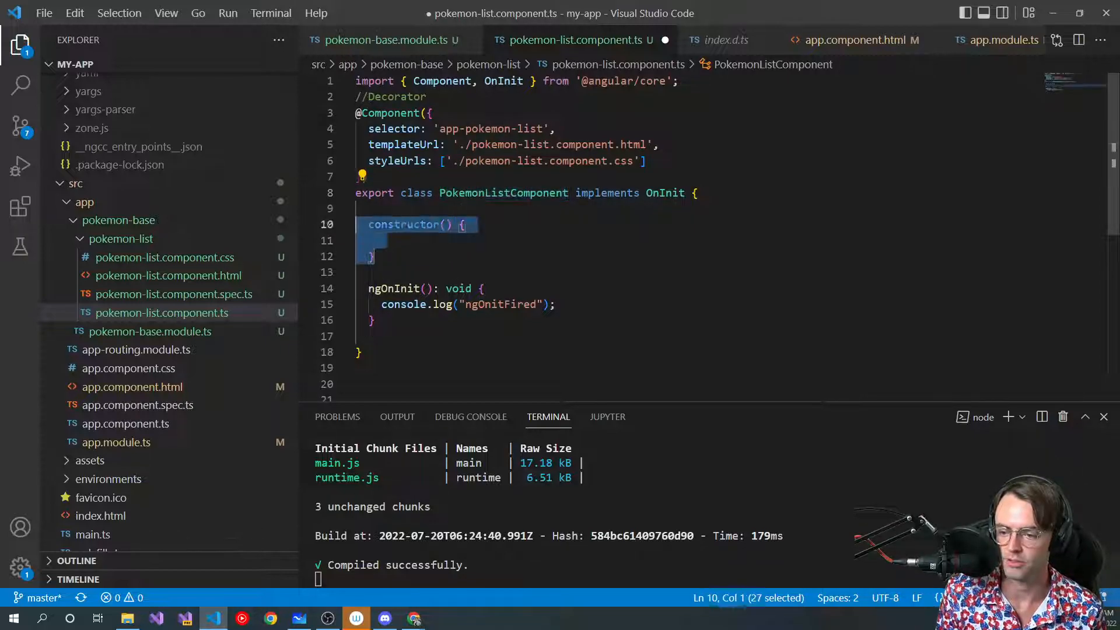
left_click(382, 241)
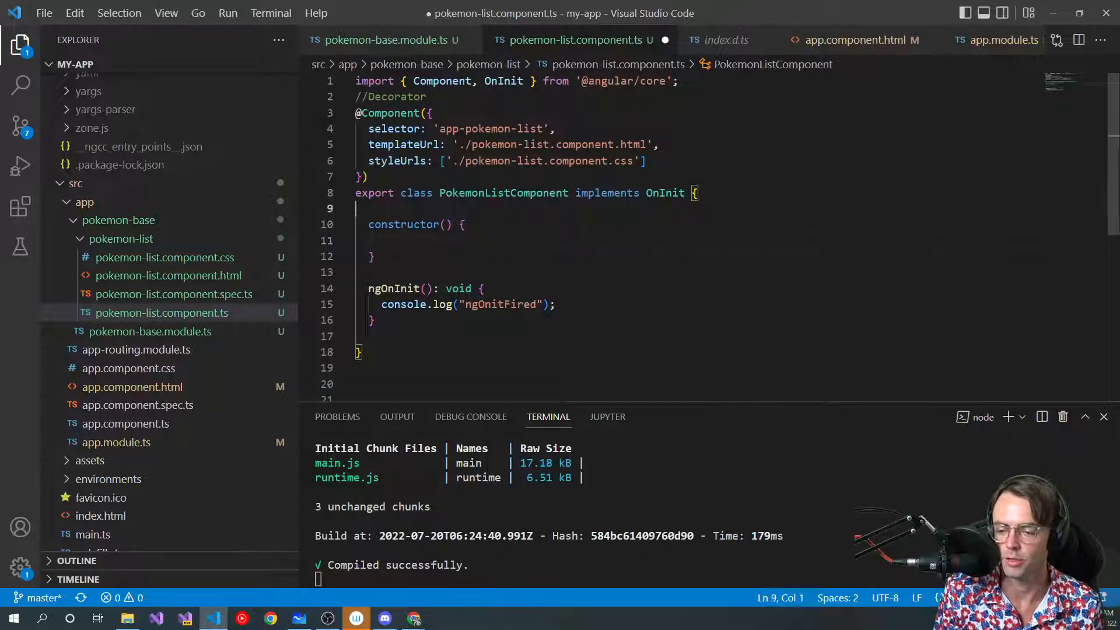
type("pokemon: string = '';")
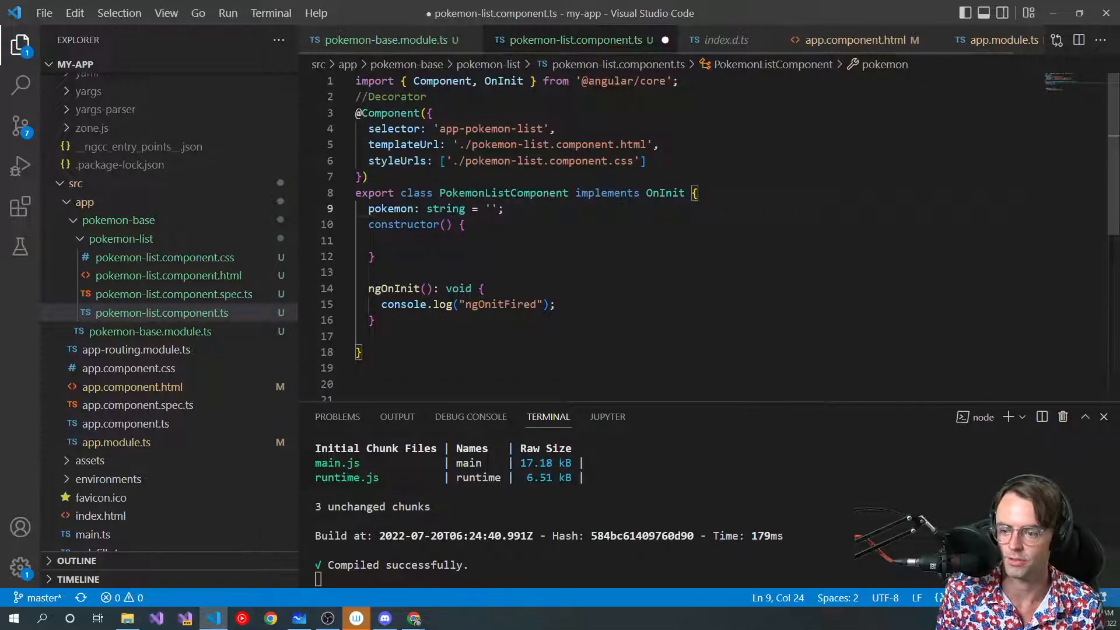
Strip the empty-string initialiser so the property reads pokemon: string; and begin an assignment in the constructor
double_click(445, 209)
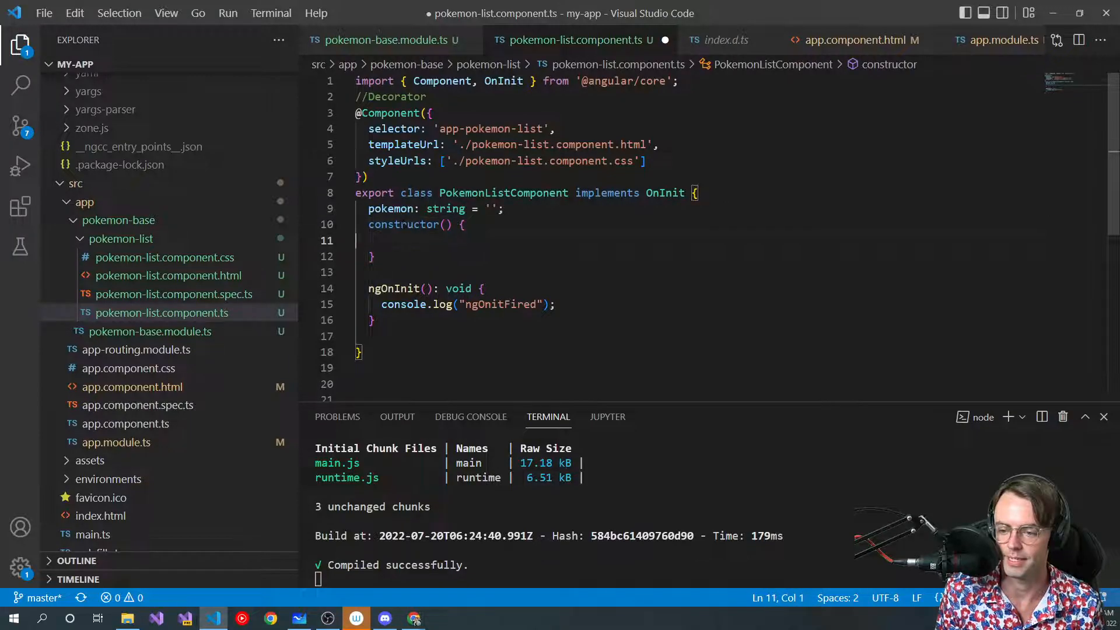
left_click_drag(504, 208, 471, 209)
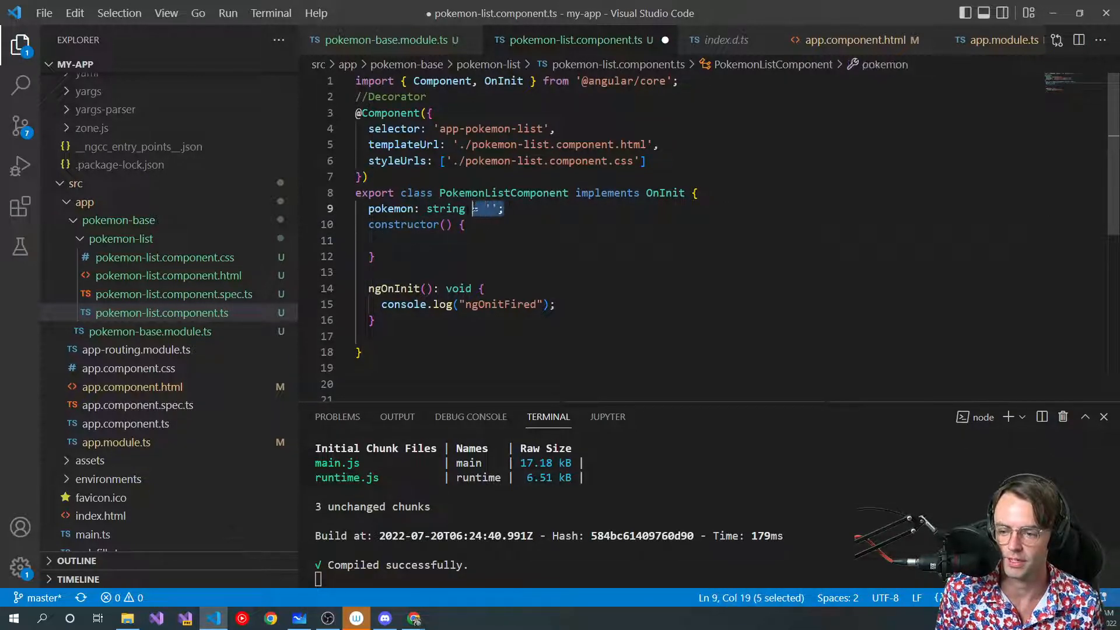
key("Delete")
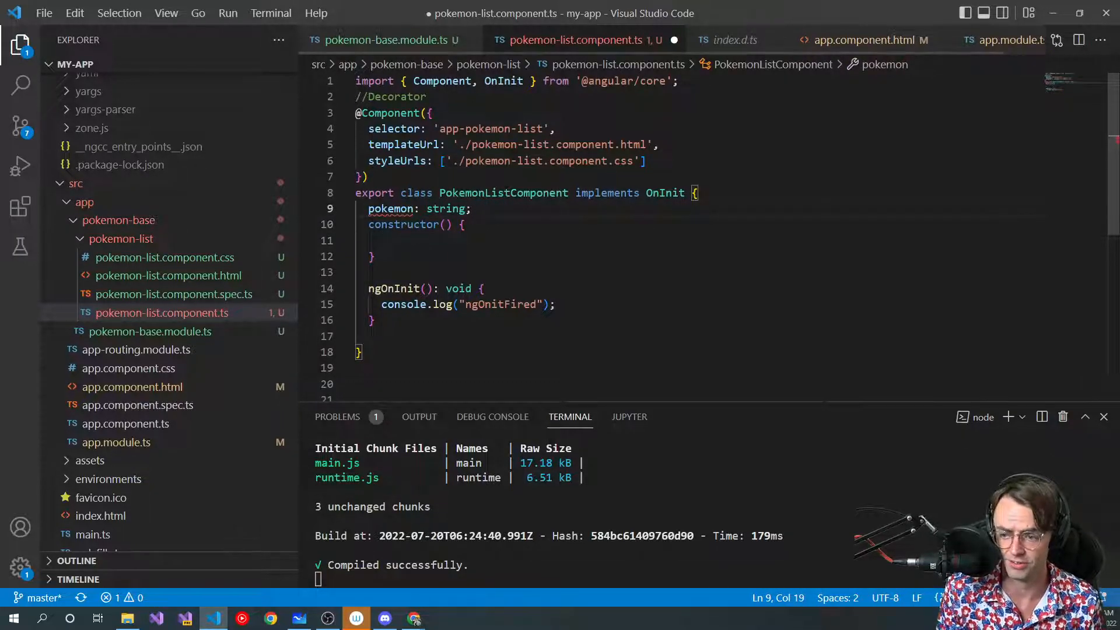
type("this.pokemon")
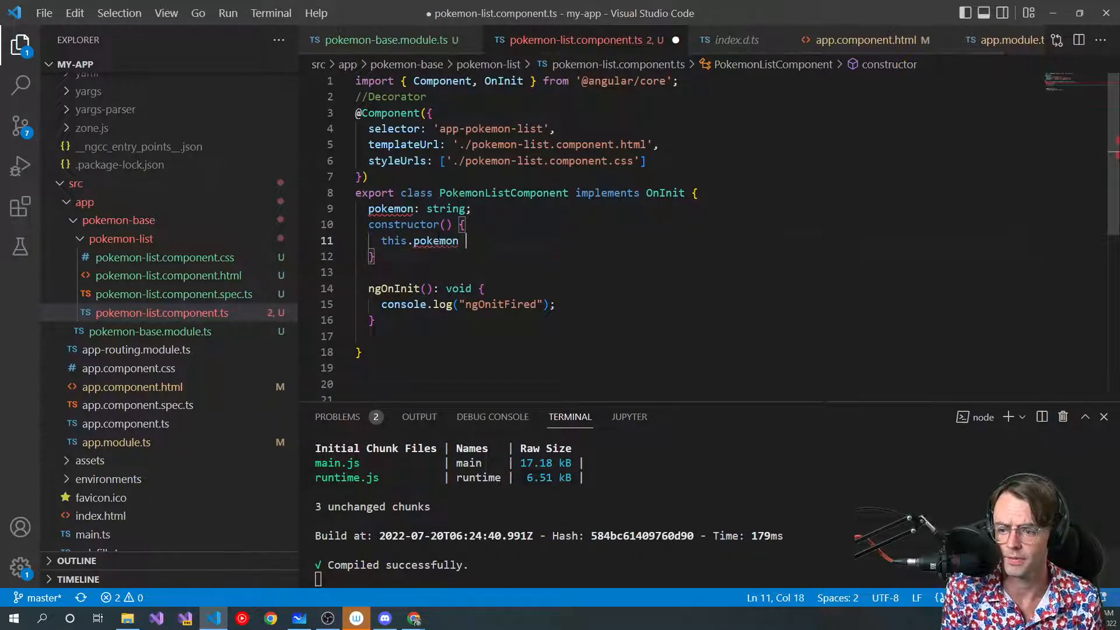
type("= \"\";")
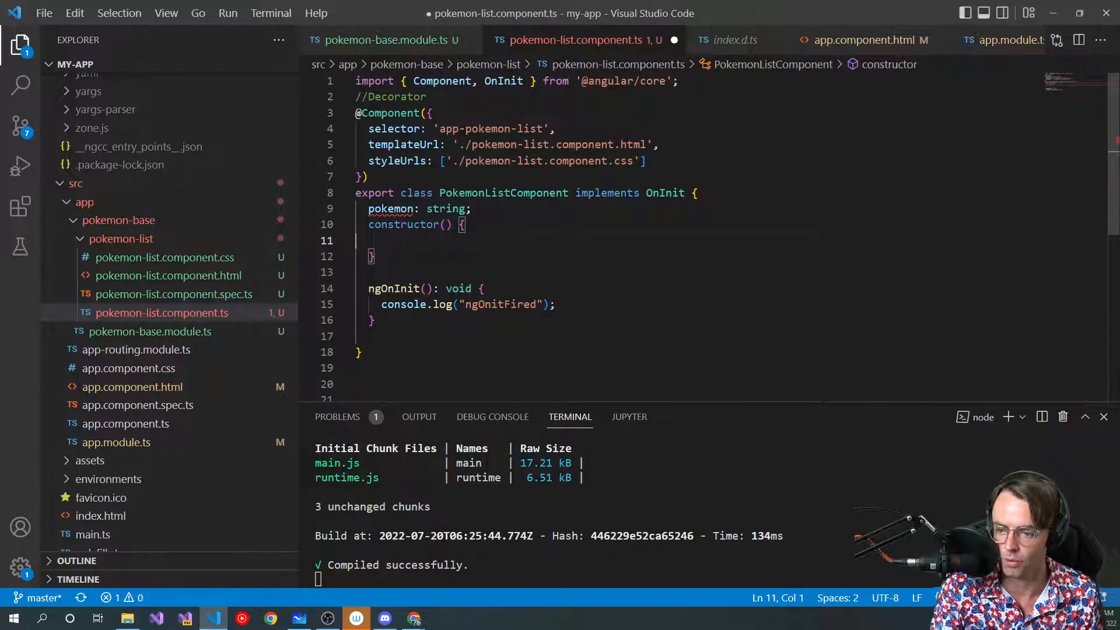
Write this.pokemon = ""; inside the constructor body
type("this.pok")
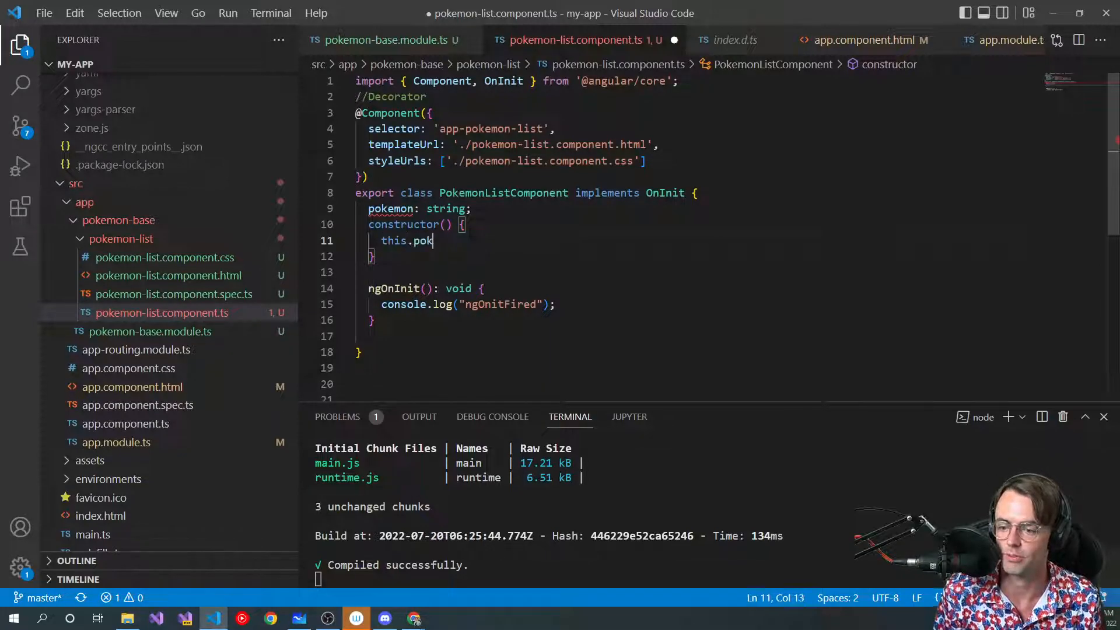
type("emon = \"\";")
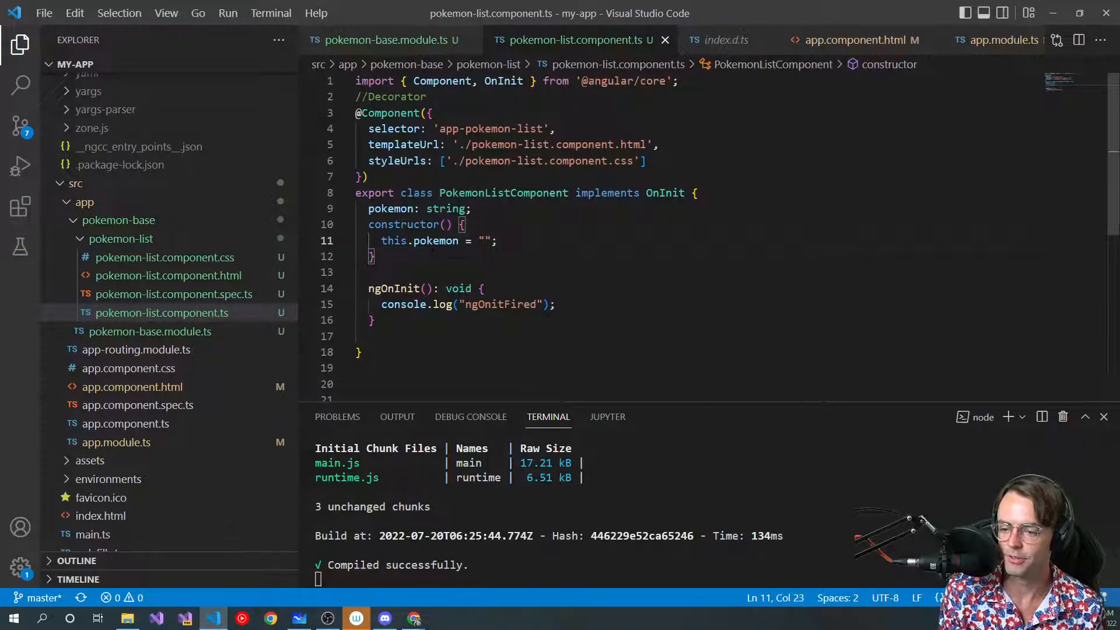
double_click(393, 240)
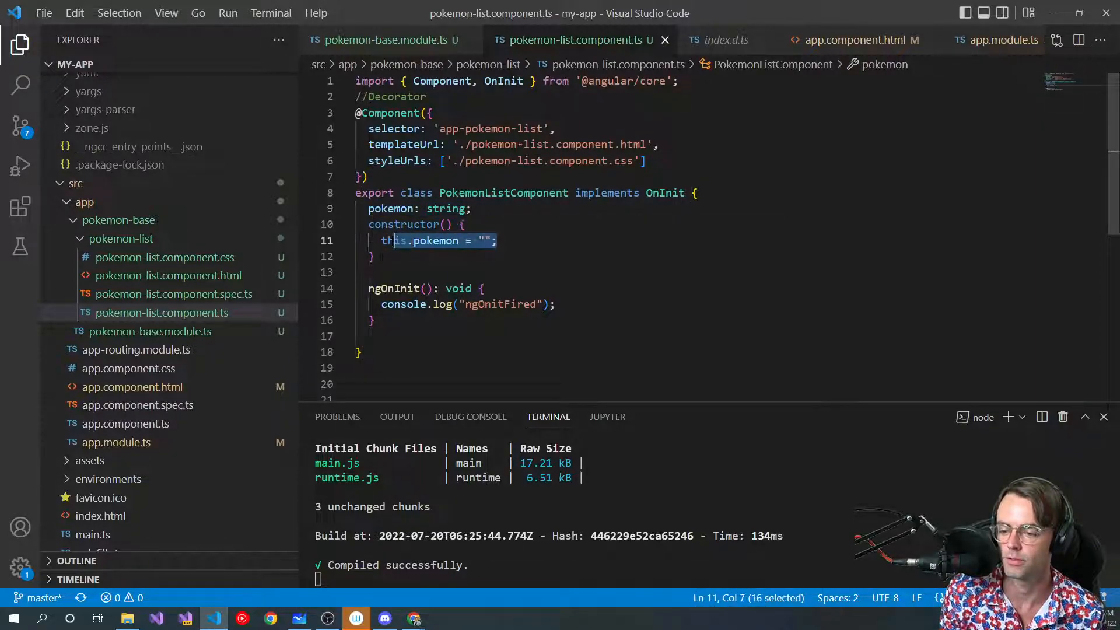
type("t")
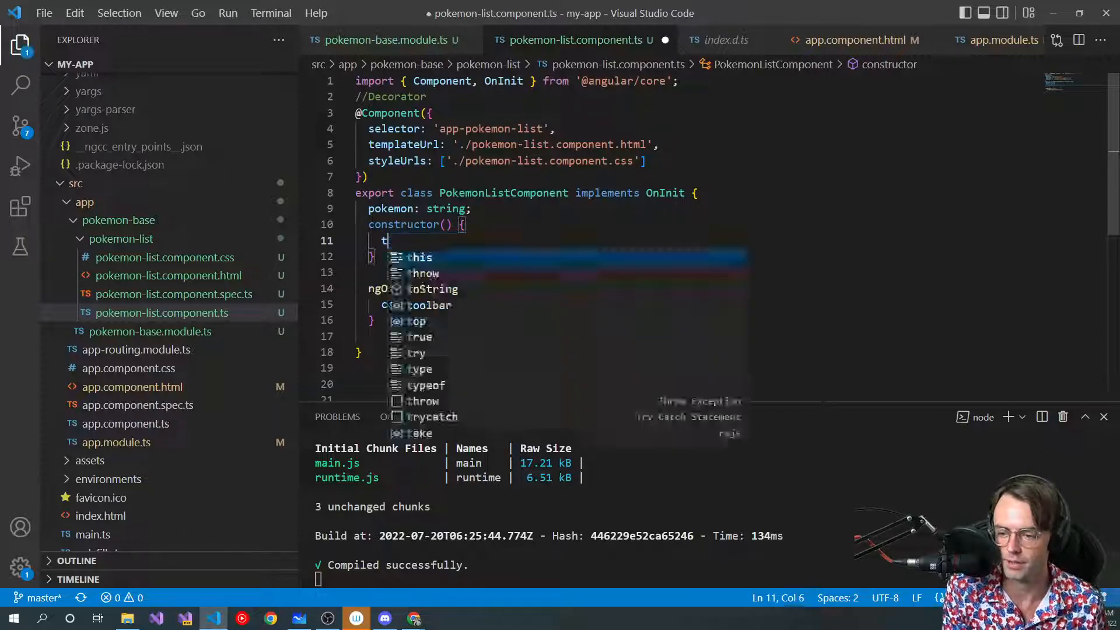
type("pokw")
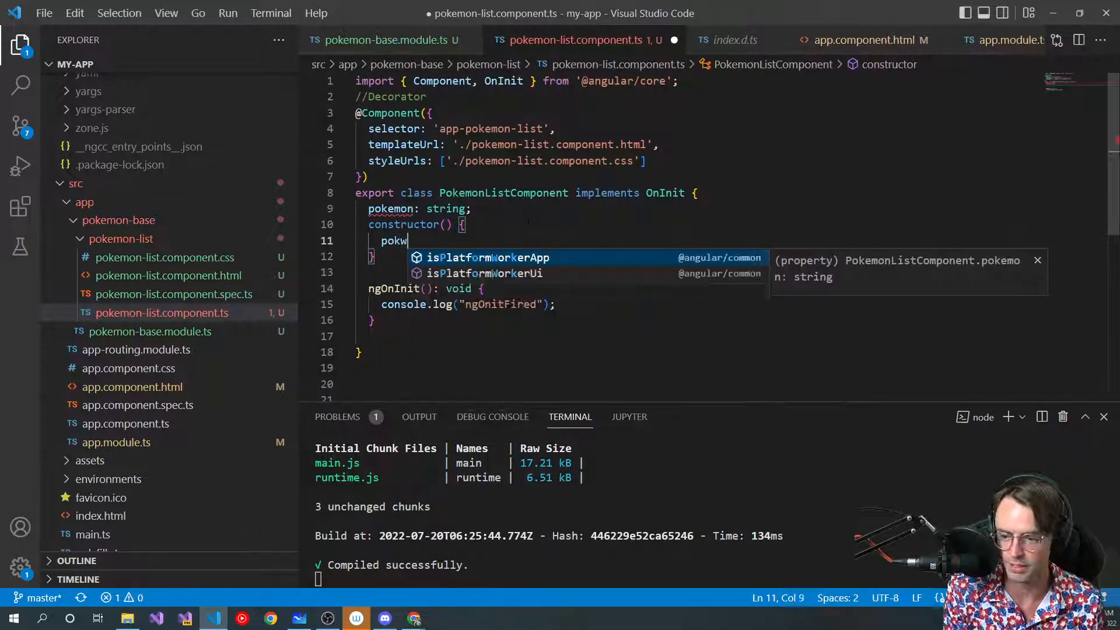
key("Escape")
type("emon: String;")
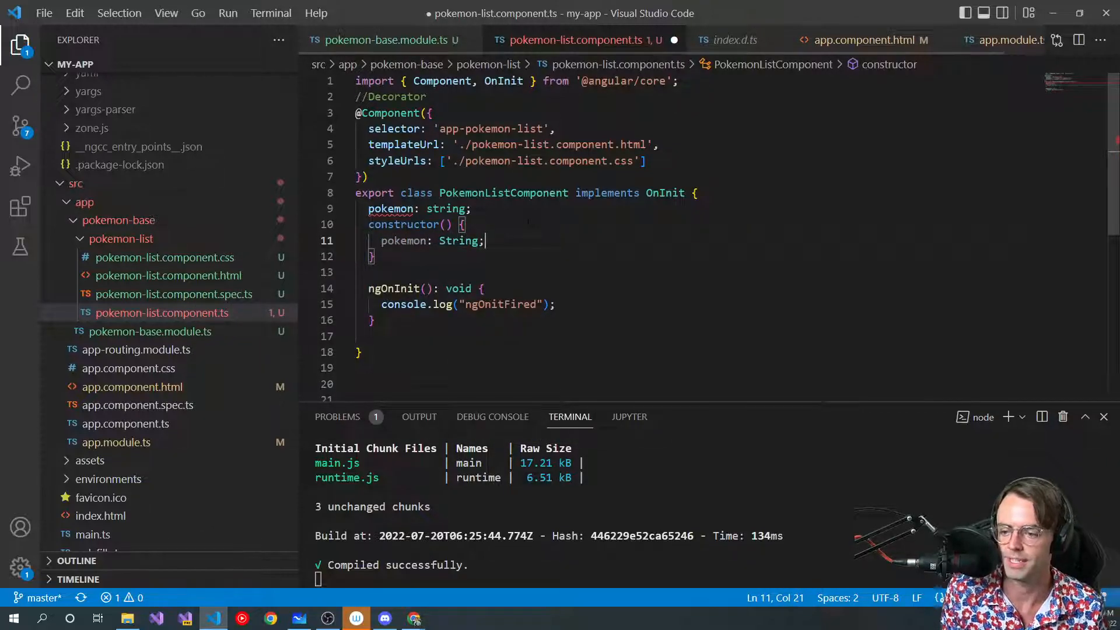
left_click_drag(382, 241, 483, 241)
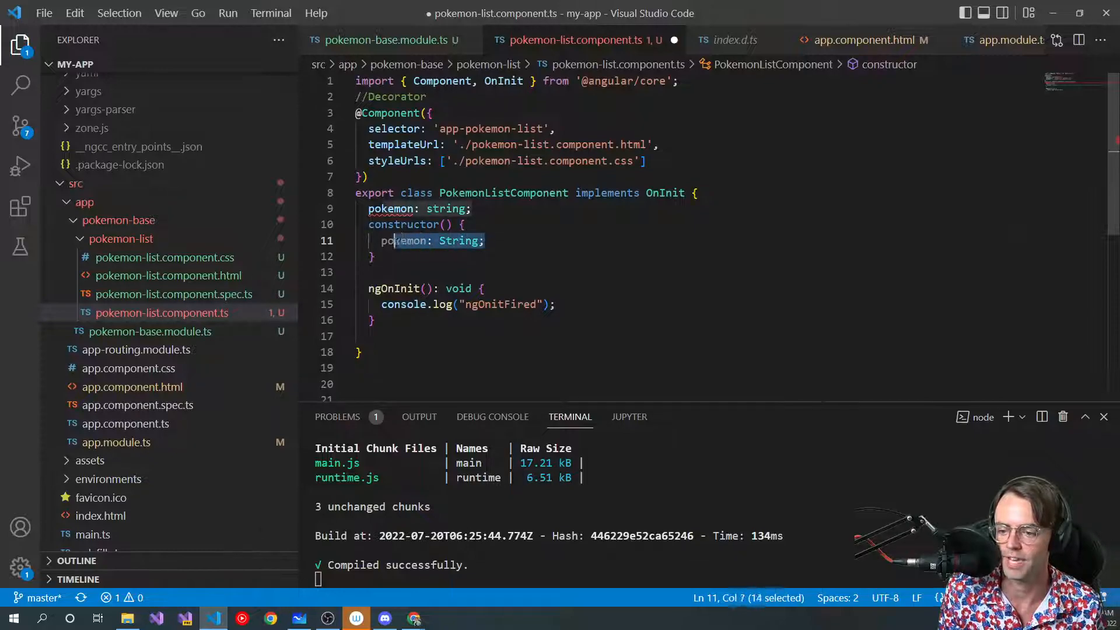
key("Delete")
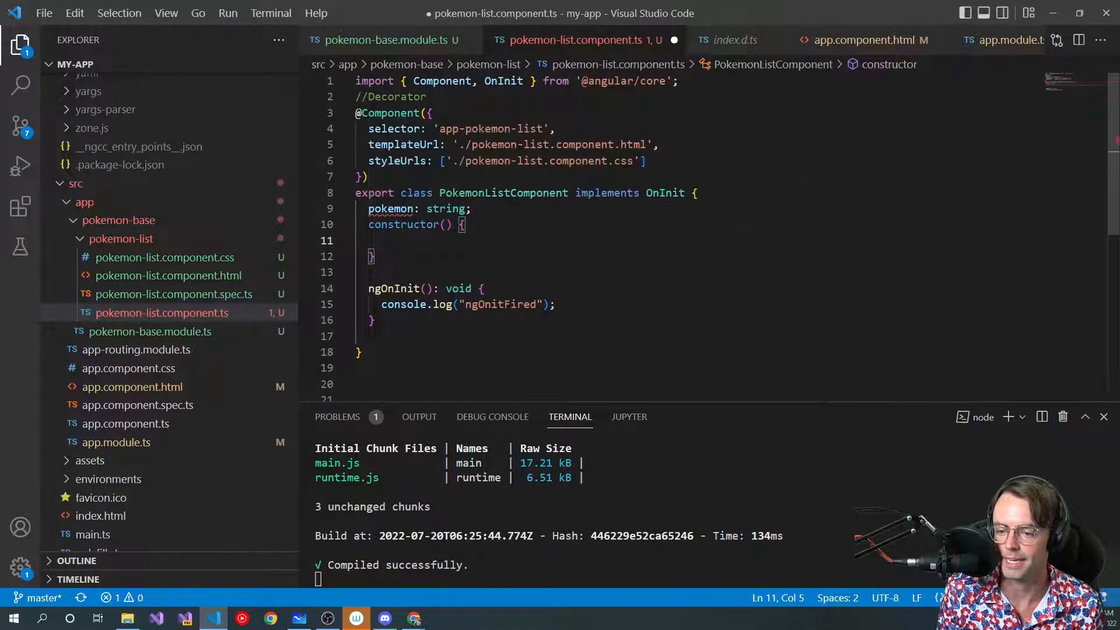
type("this.")
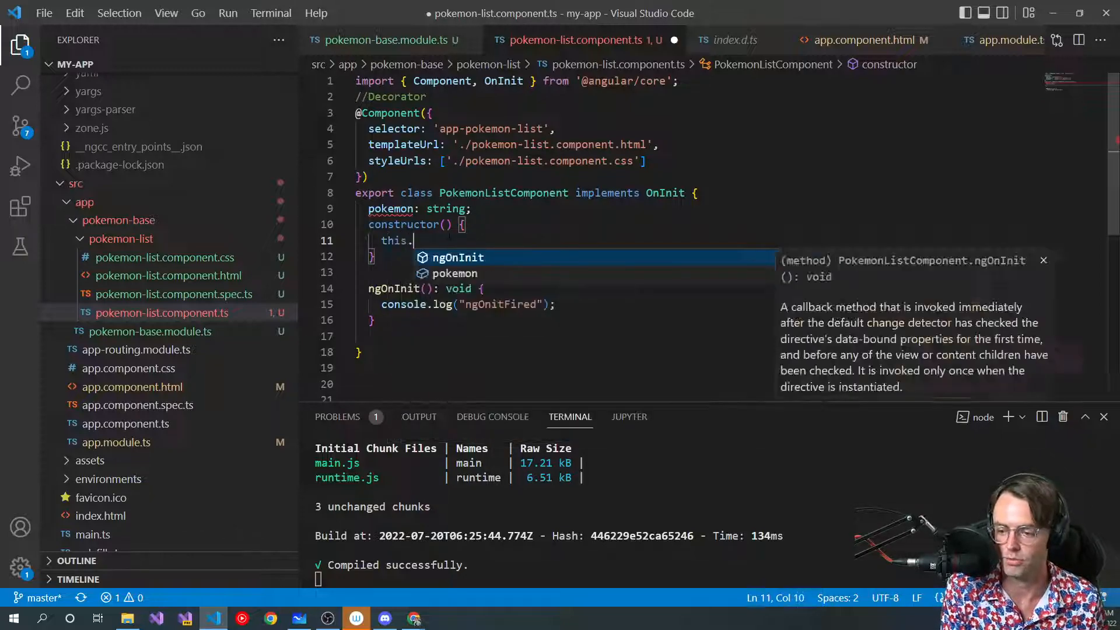
type("pokemon;")
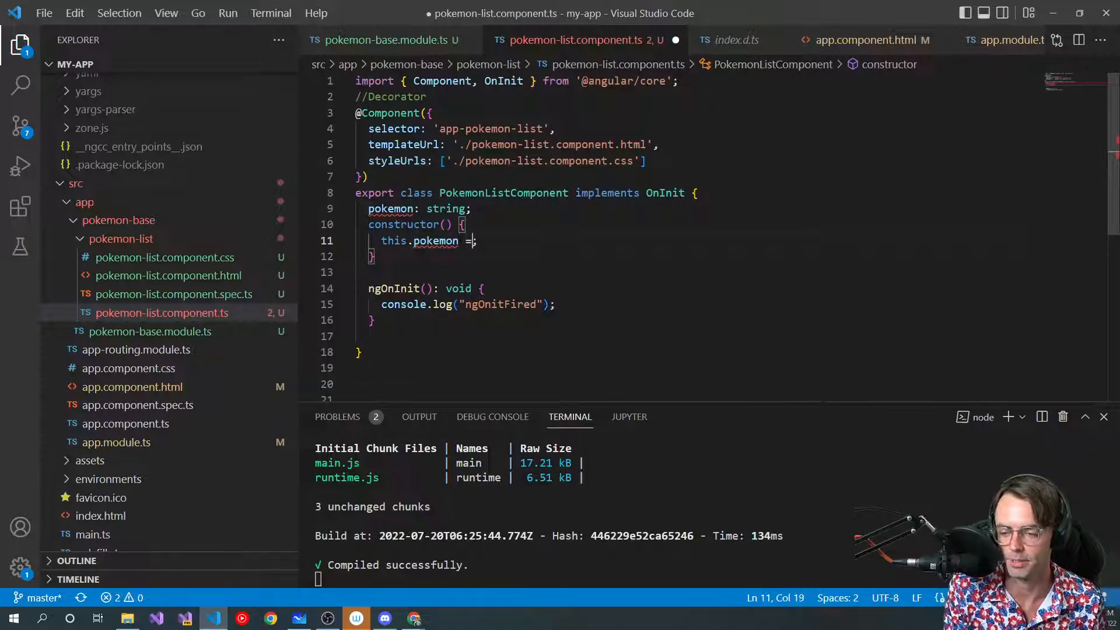
type("\"\"")
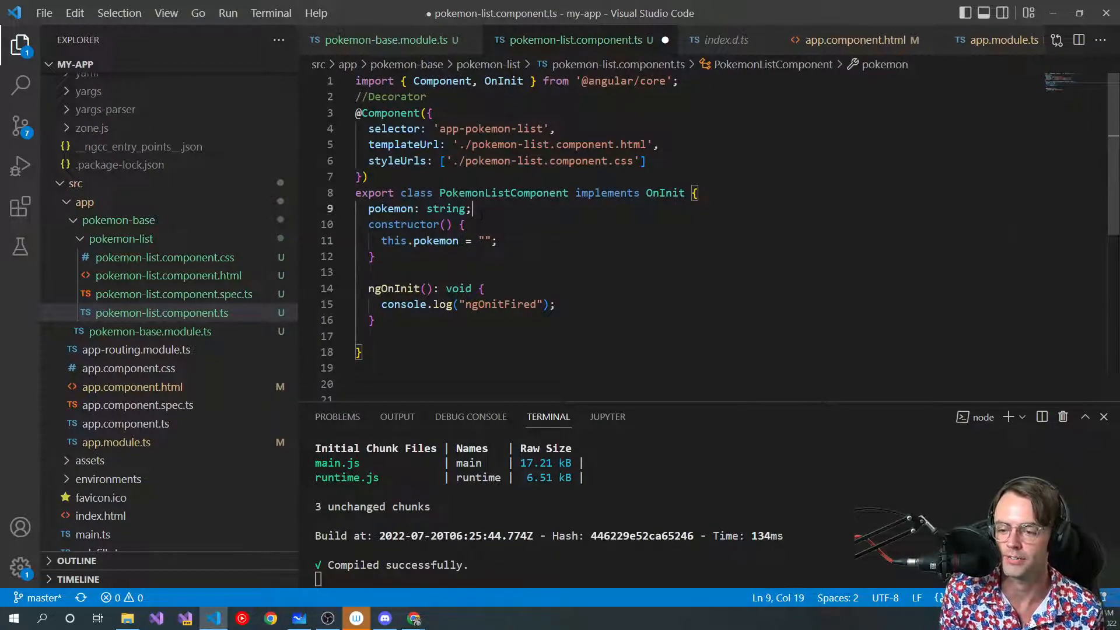
Write this.pokemon = ""; under the console.log call in ngOnInit
left_click_drag(368, 209, 472, 209)
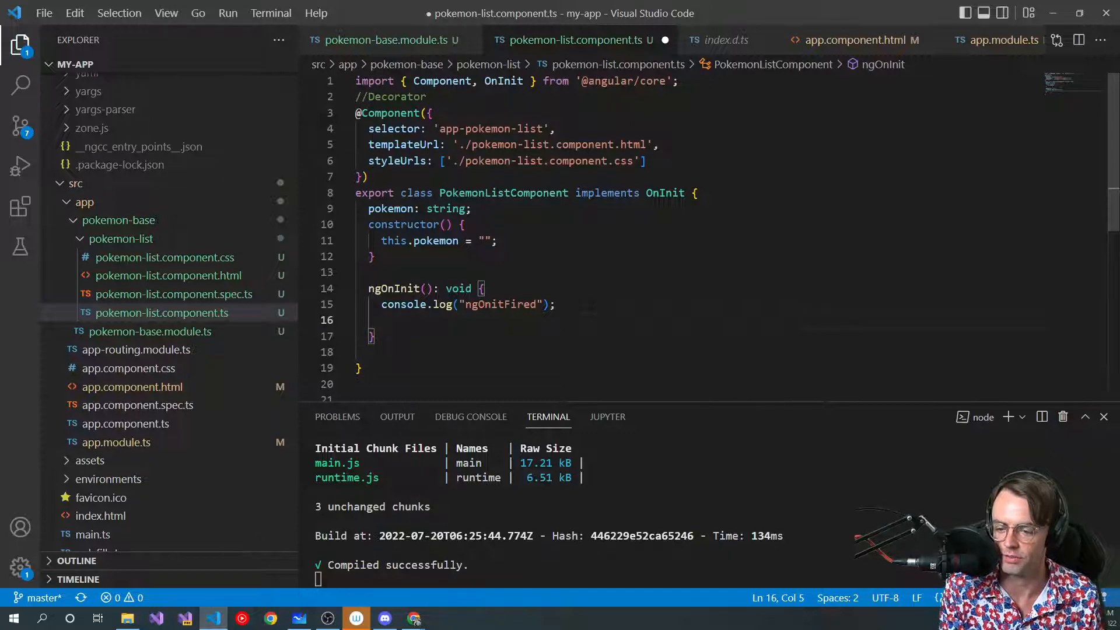
type("y")
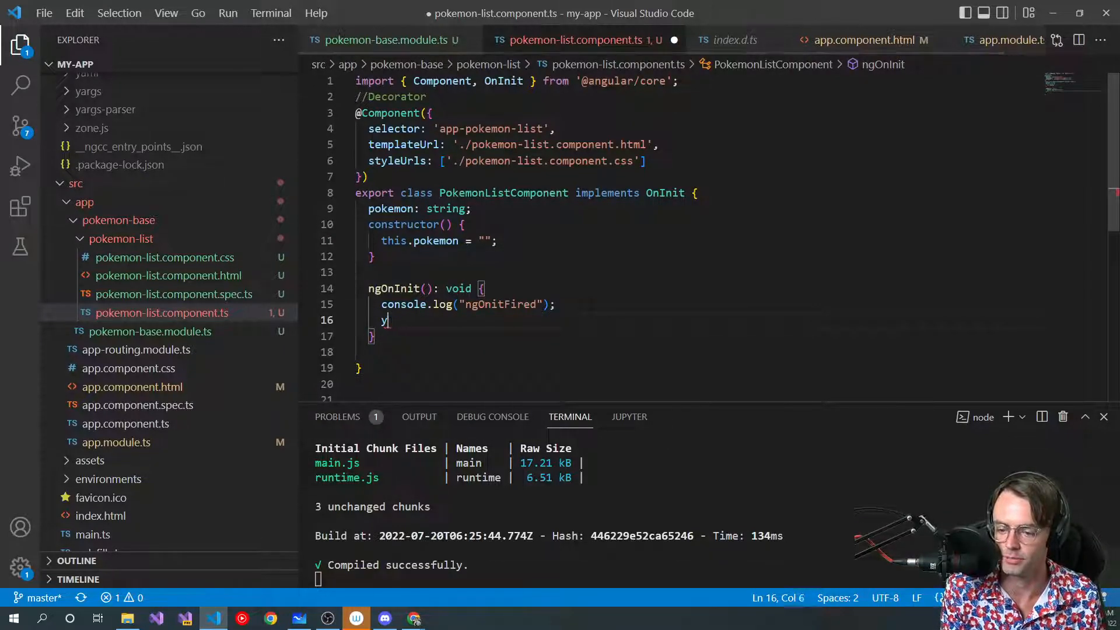
type("this.pokemon = \"")
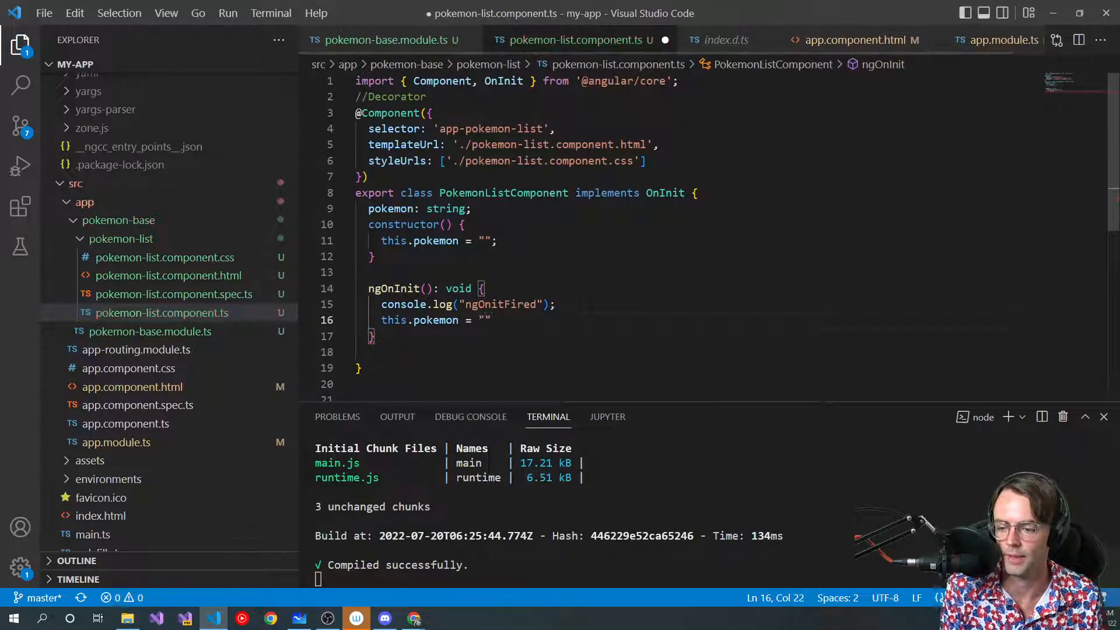
type(";")
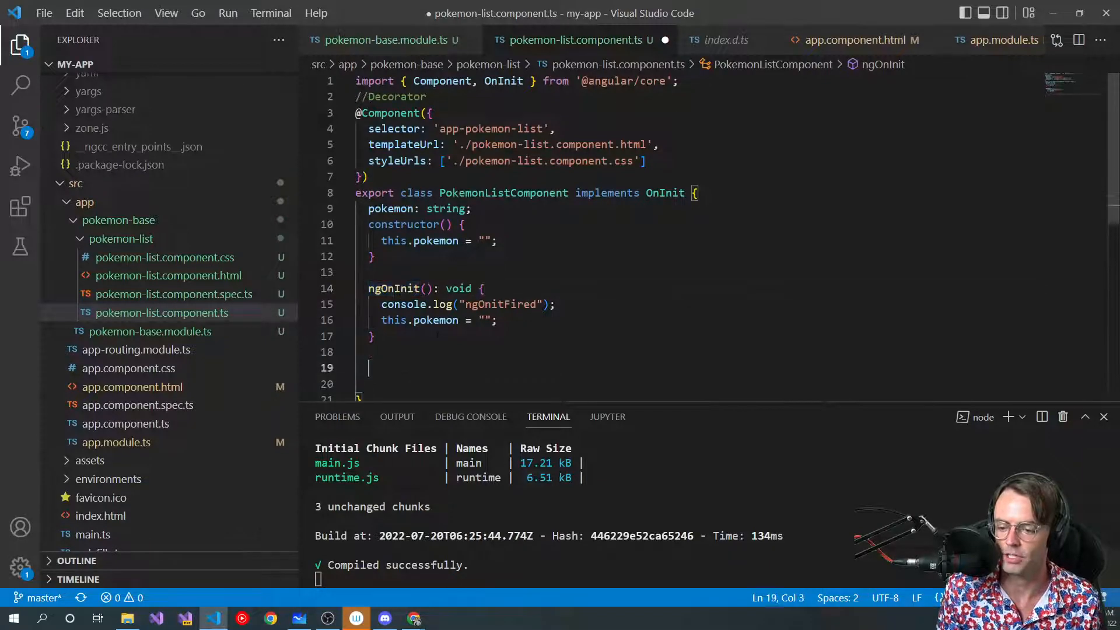
type("n")
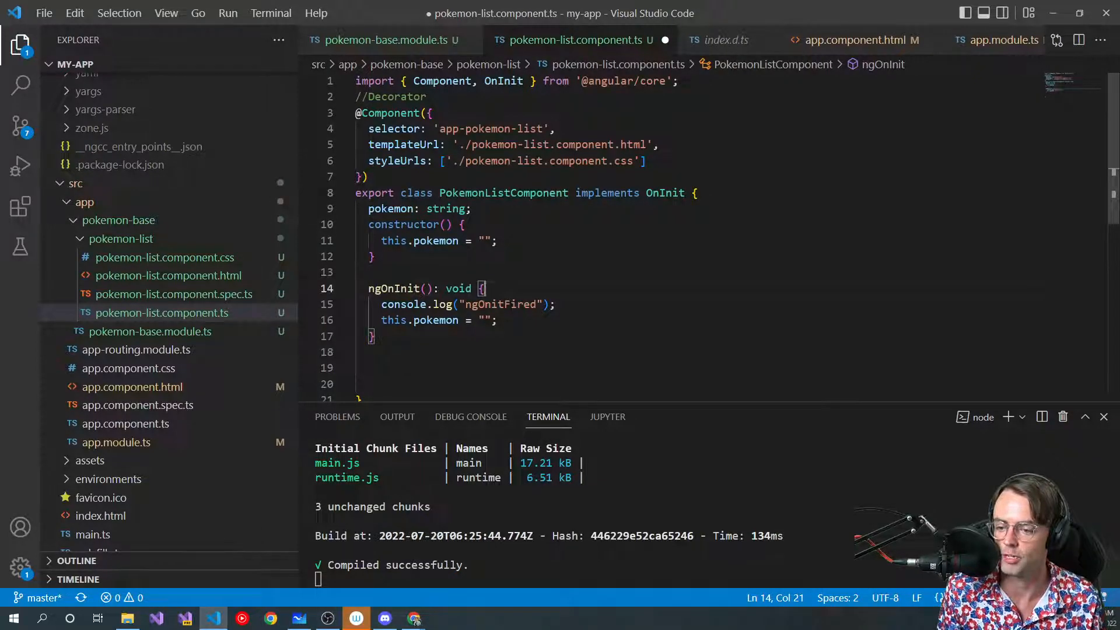
Compare the assignment's this with the pokemon declaration, then start a new line at the top of ngOnInit
double_click(393, 320)
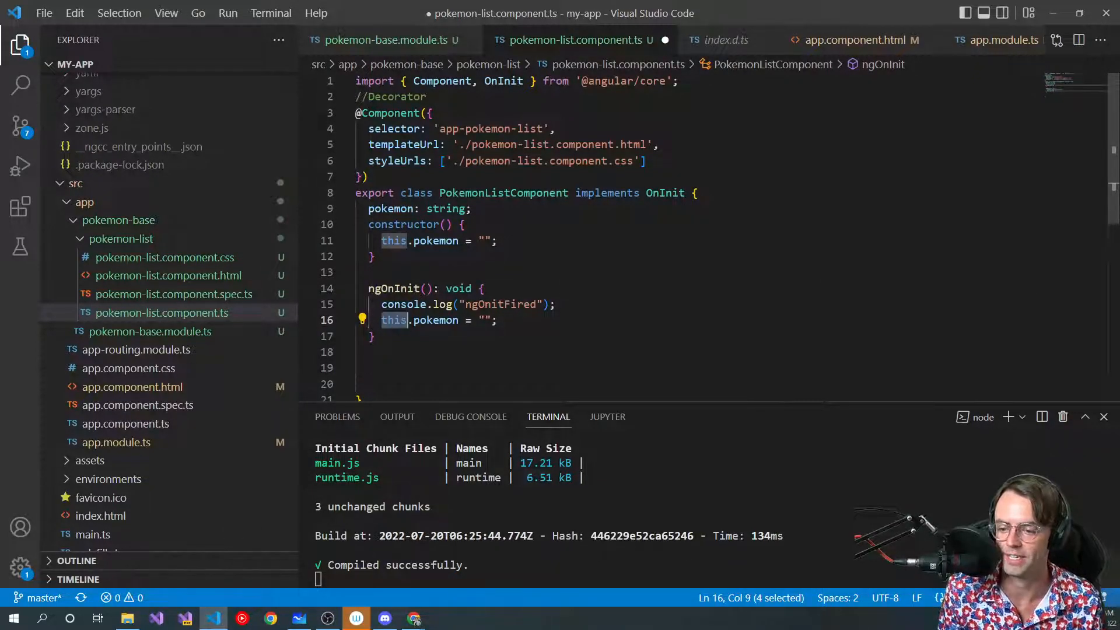
double_click(391, 209)
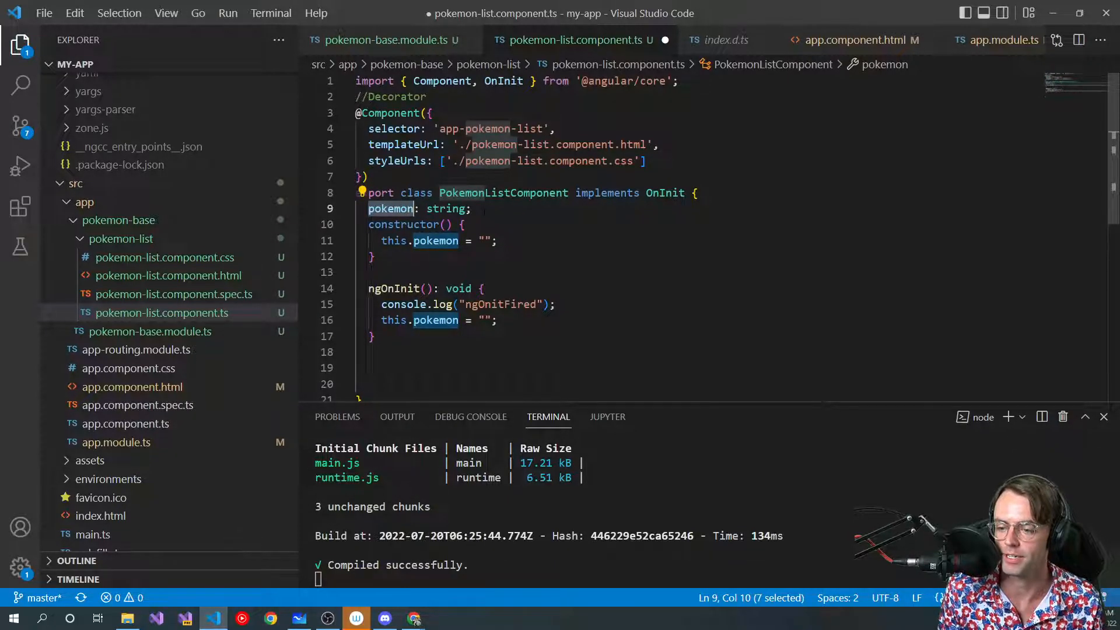
left_click(484, 289)
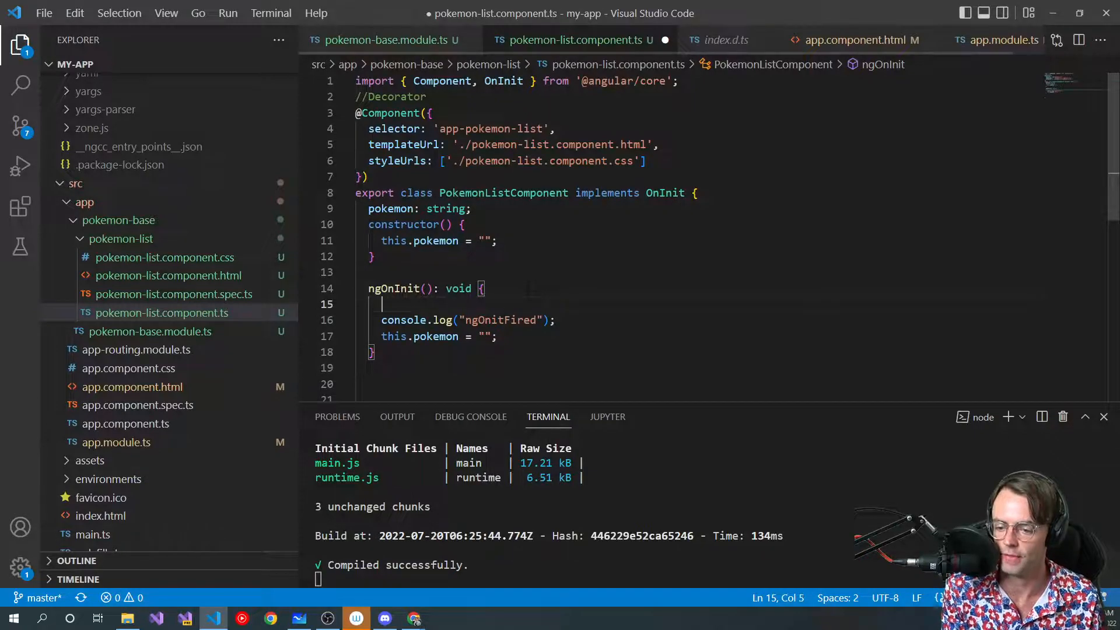
type("this =")
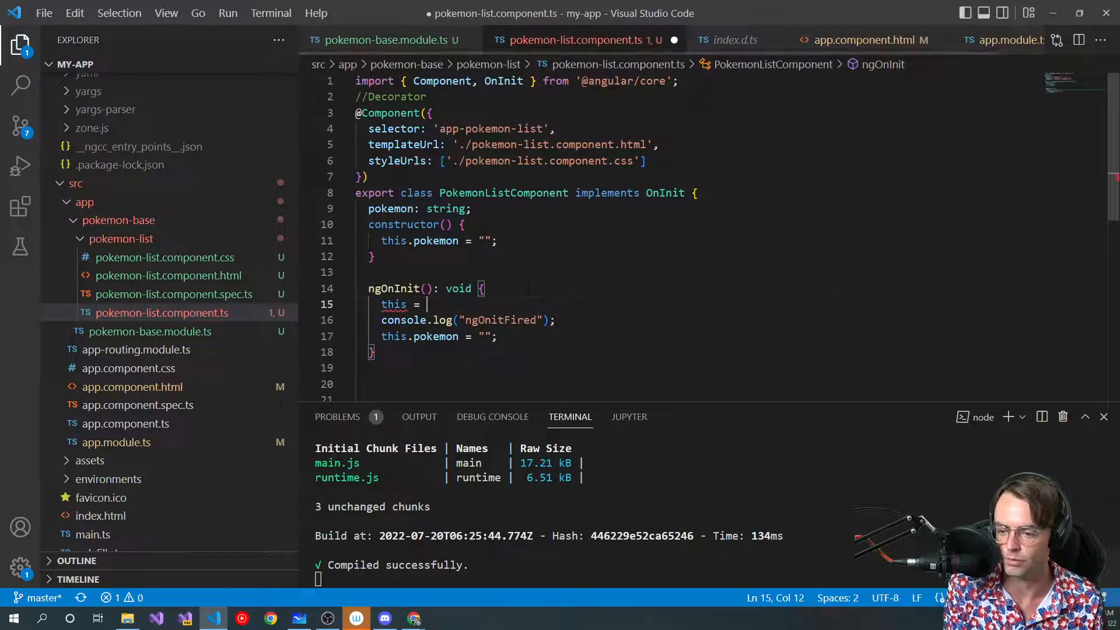
type("pokeon")
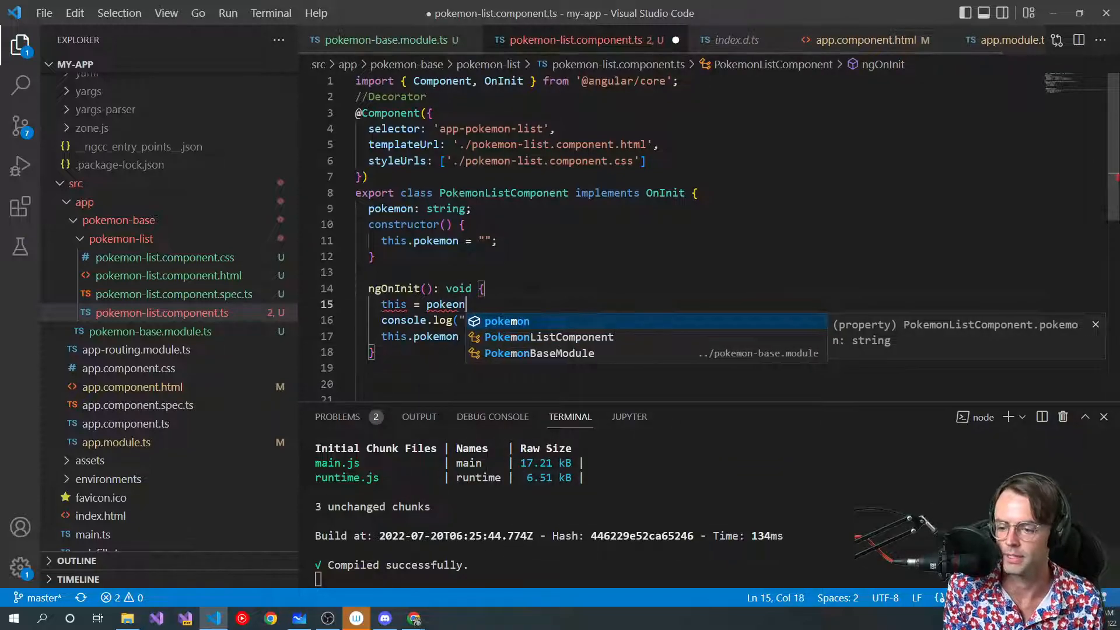
key("Backspace")
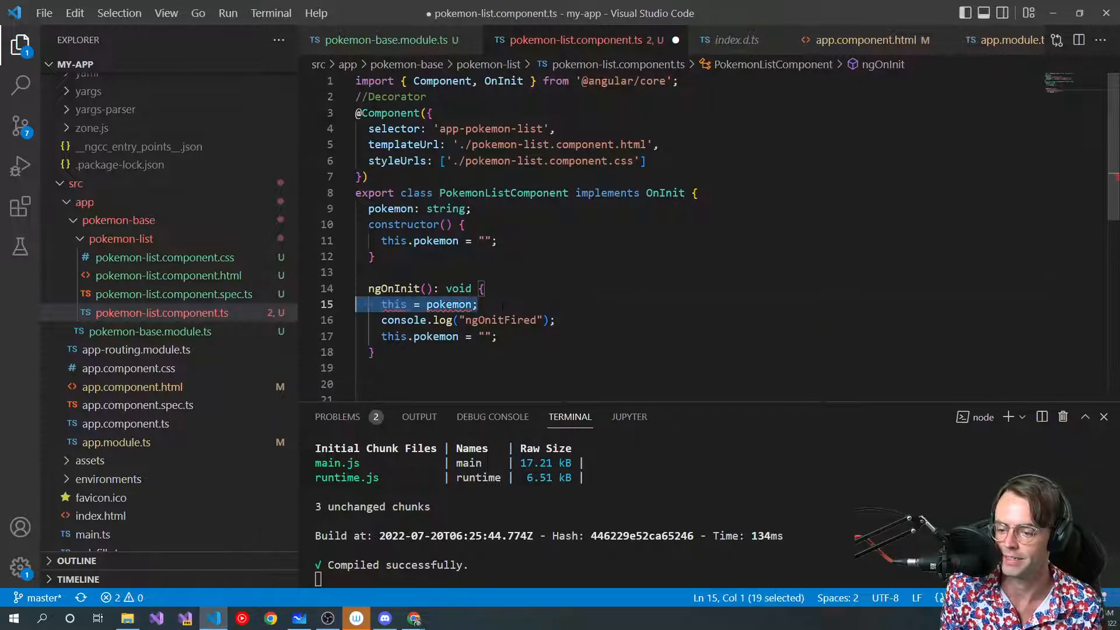
key("Delete")
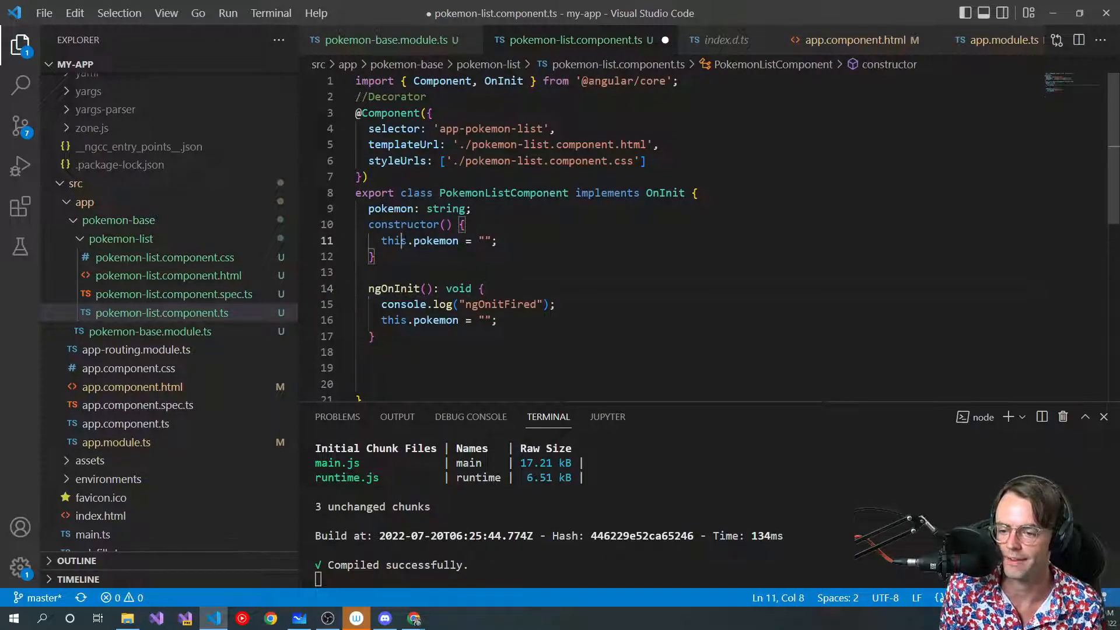
Save pokemon-list.component.ts so the dev server rebuilds successfully
double_click(391, 208)
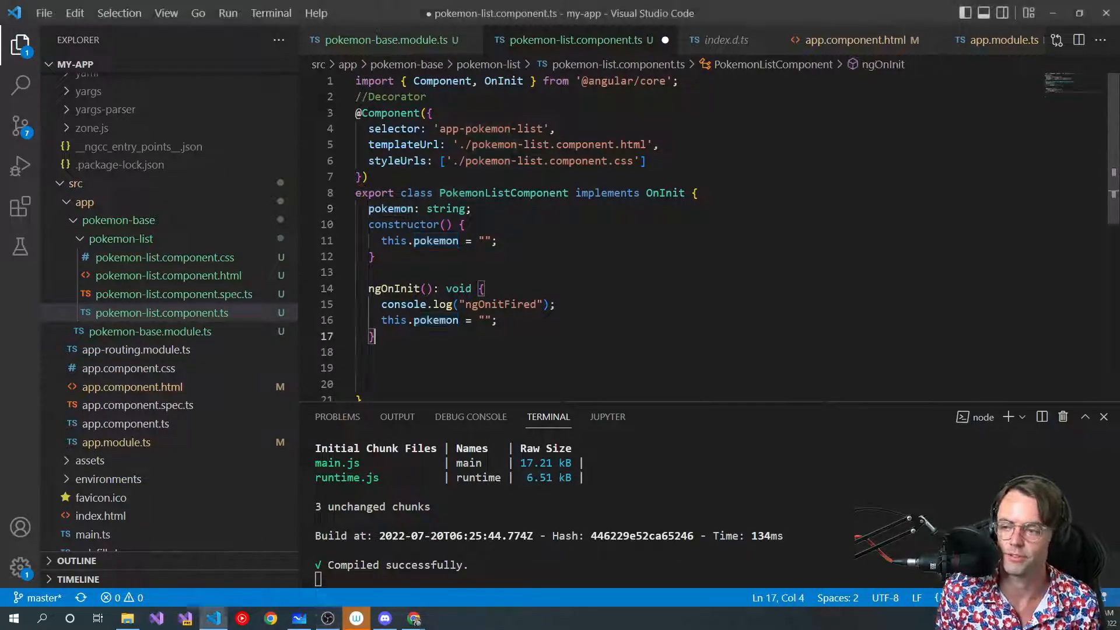
key("ctrl+s")
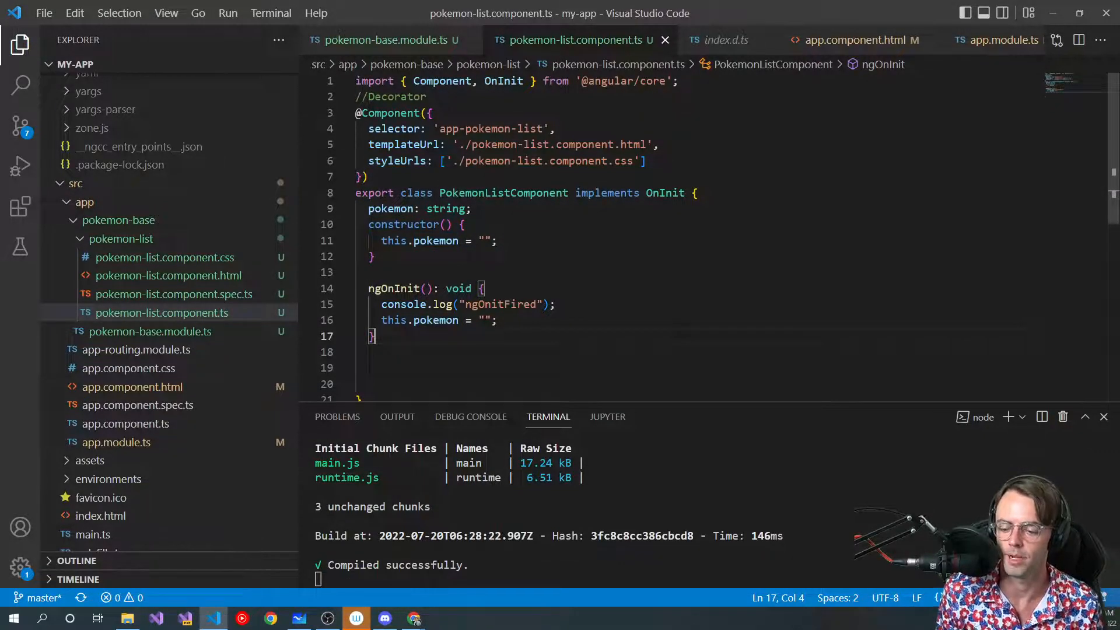